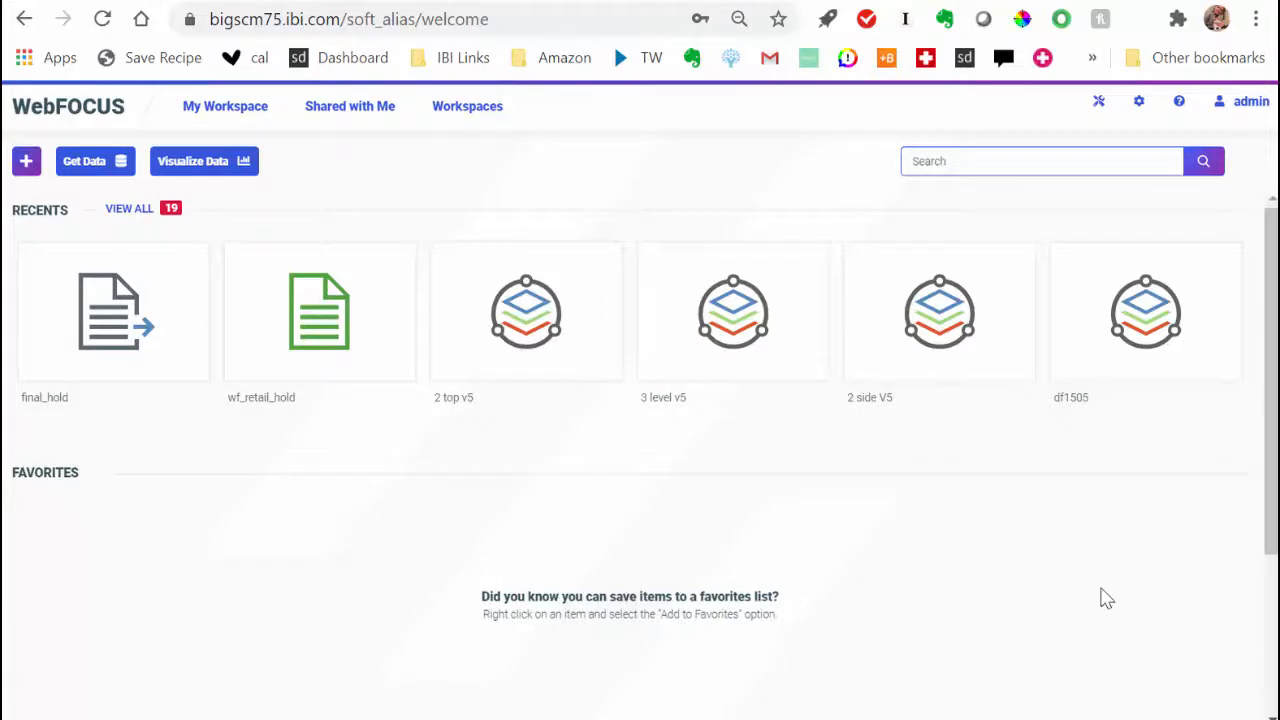
{"action": "mouse_move", "coordinate": [467, 106]}
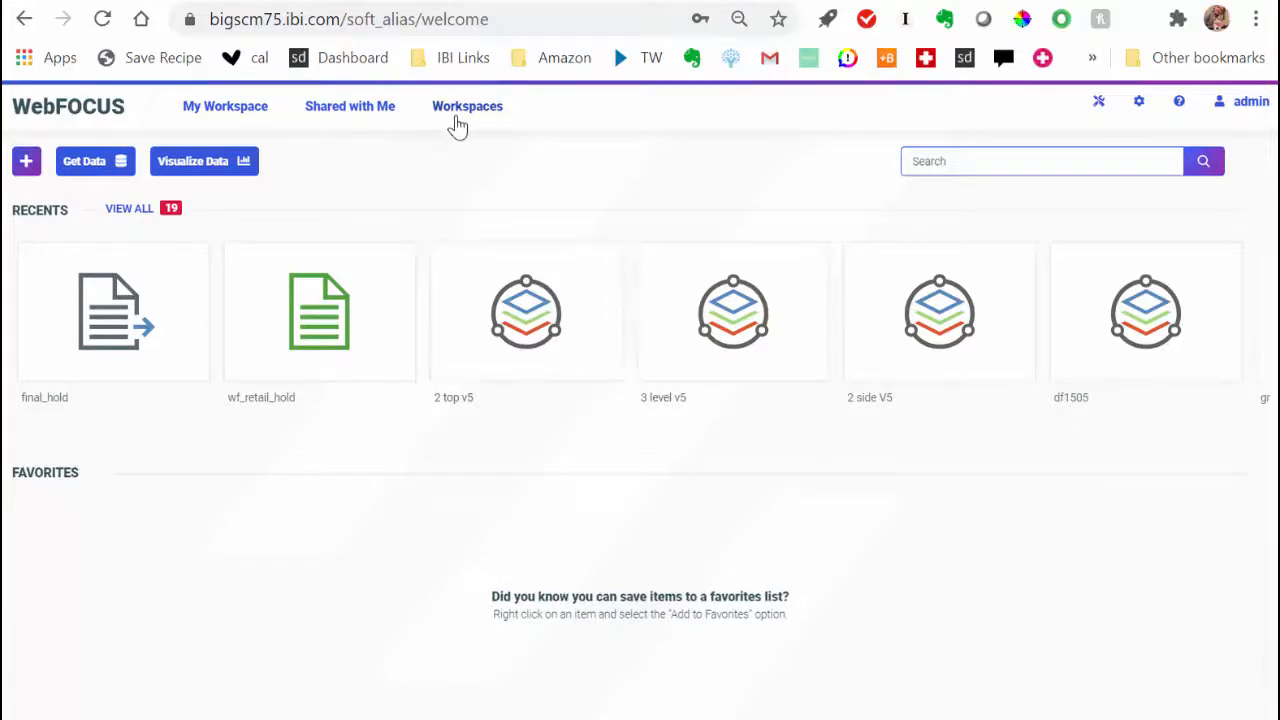
Step: Show the Workspaces area listing the SCM Example workspace's reports and folders
{"action": "left_click", "coordinate": [467, 106]}
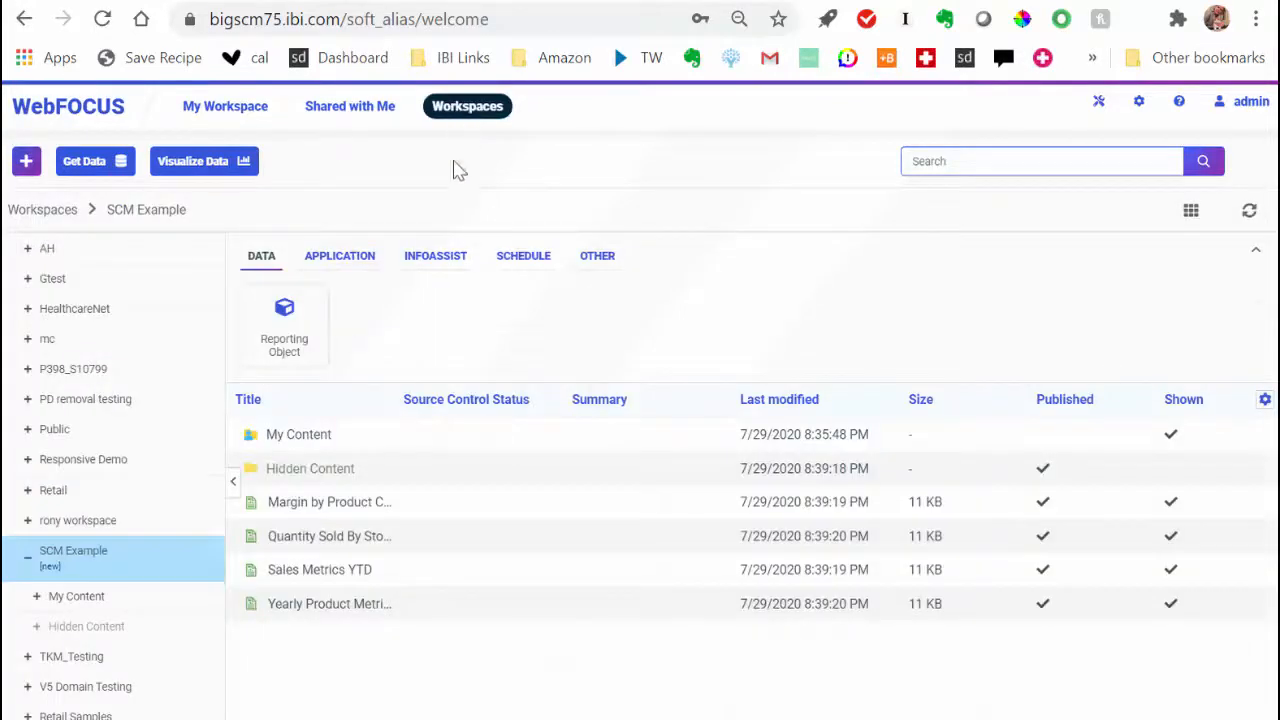
{"action": "mouse_move", "coordinate": [360, 482]}
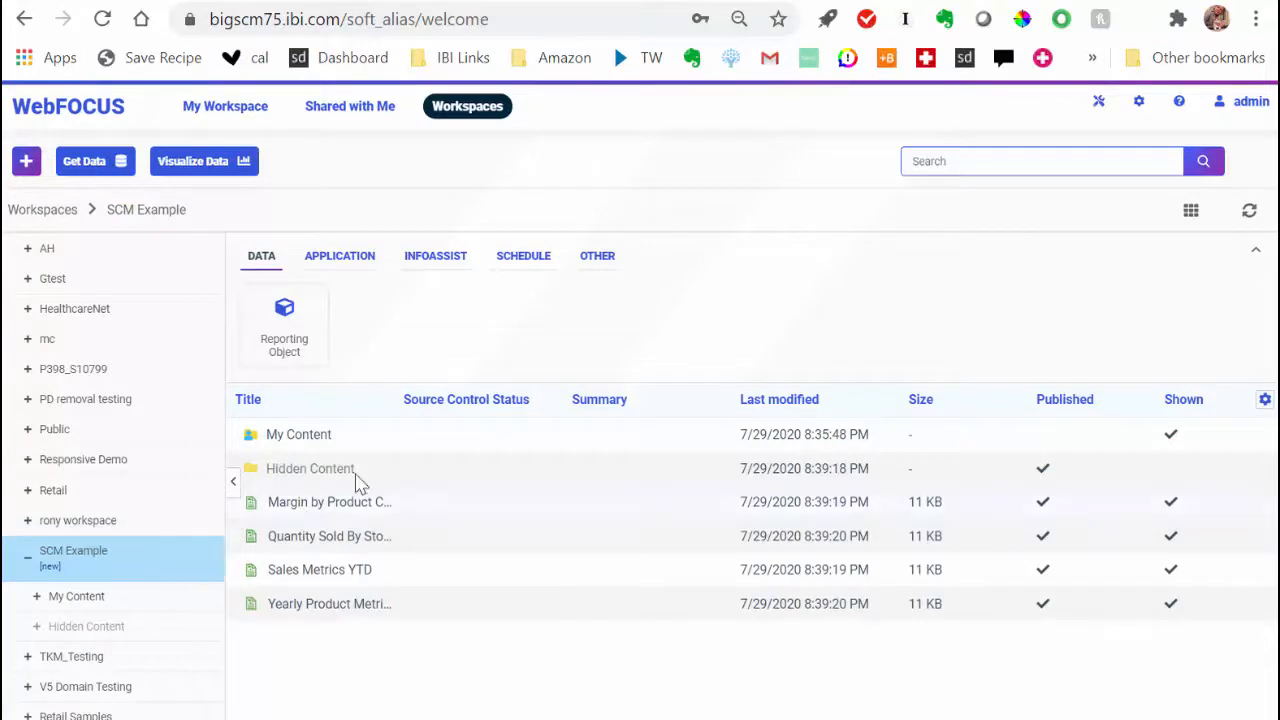
{"action": "mouse_move", "coordinate": [865, 5]}
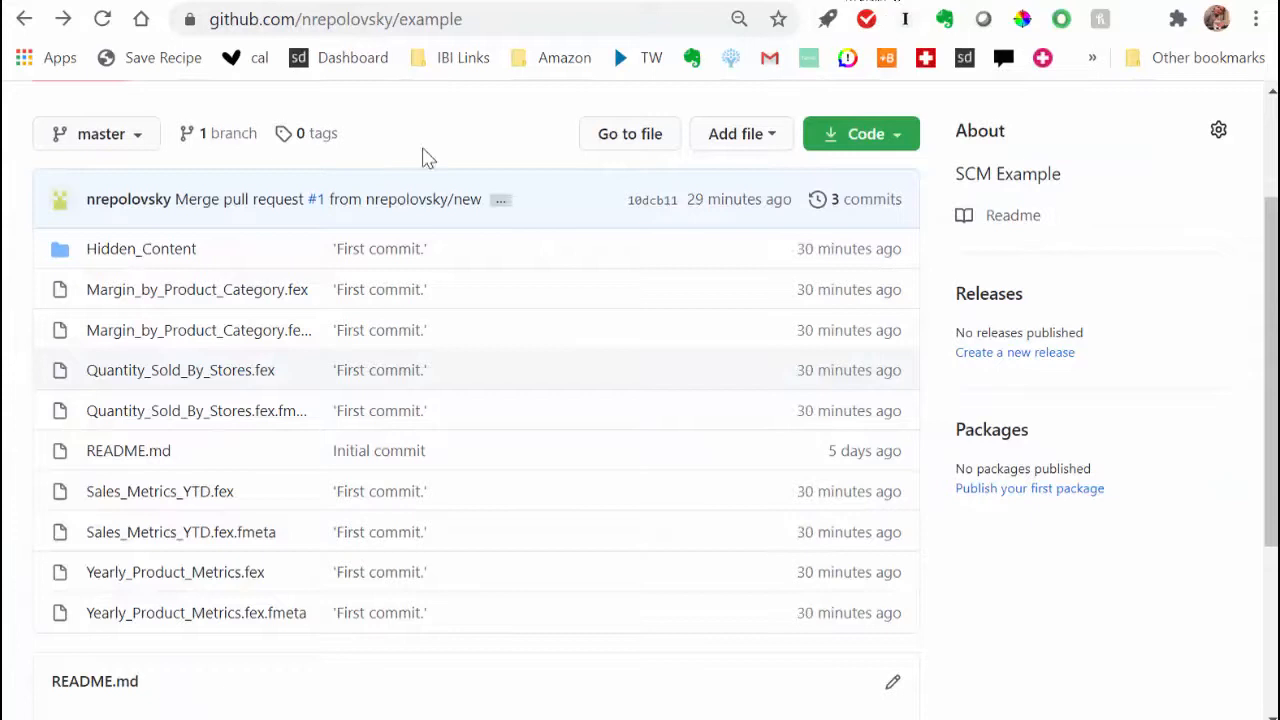
{"action": "mouse_move", "coordinate": [180, 370]}
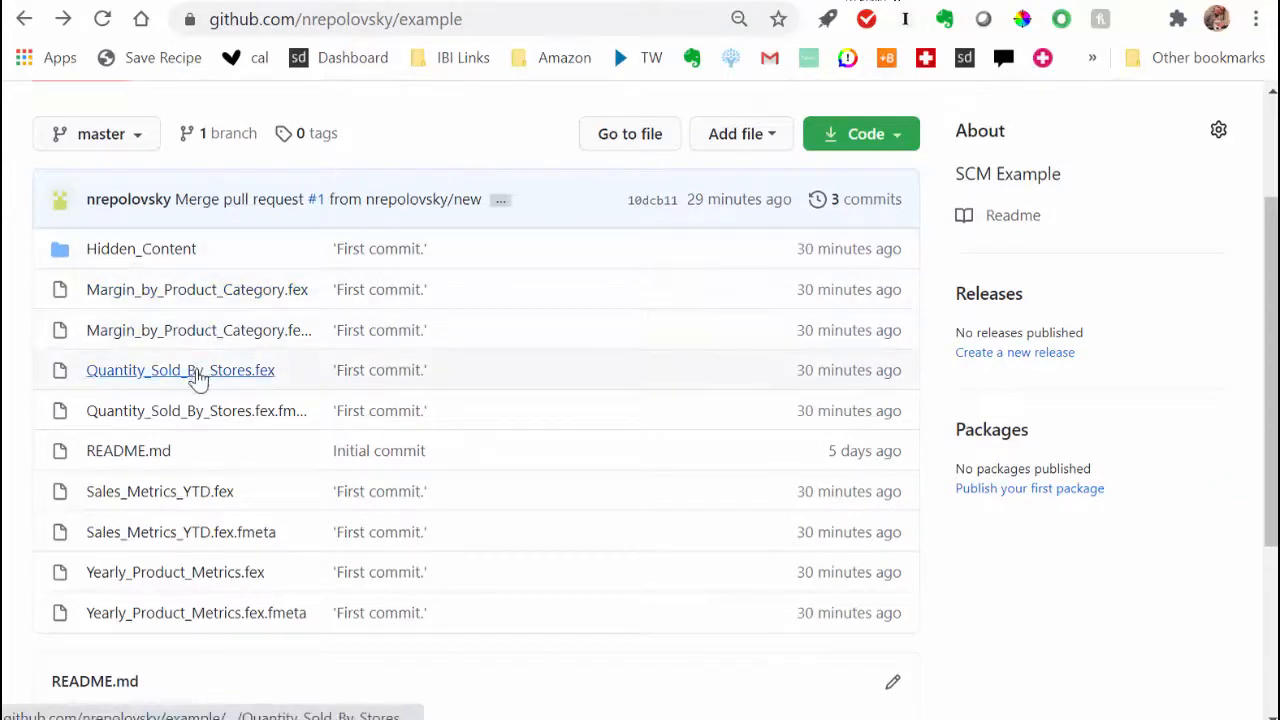
{"action": "mouse_move", "coordinate": [175, 572]}
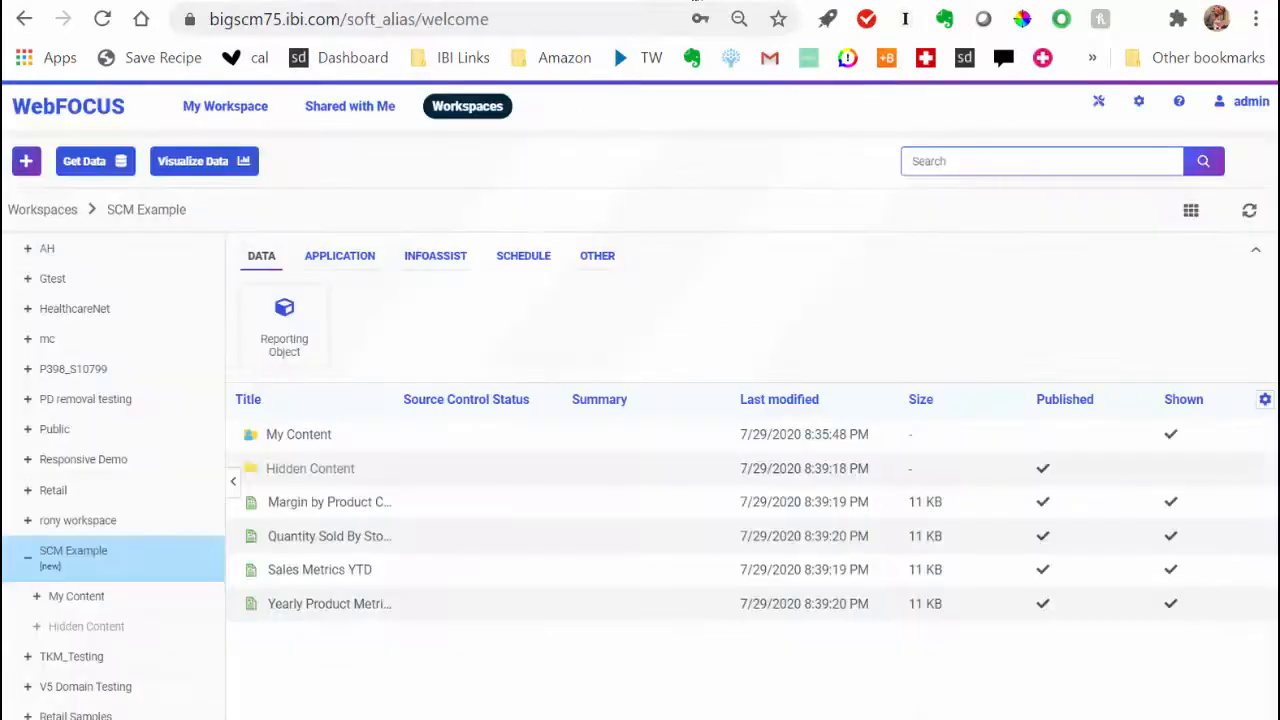
{"action": "mouse_move", "coordinate": [345, 550]}
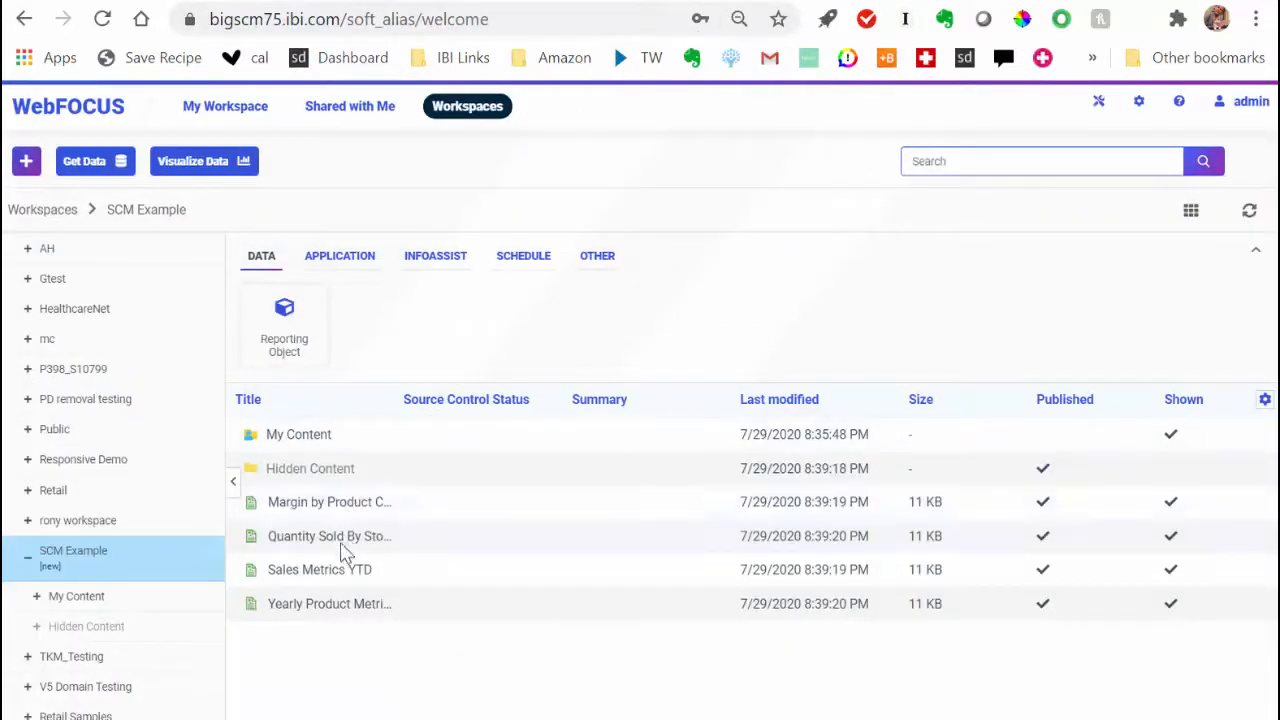
{"action": "mouse_move", "coordinate": [350, 640]}
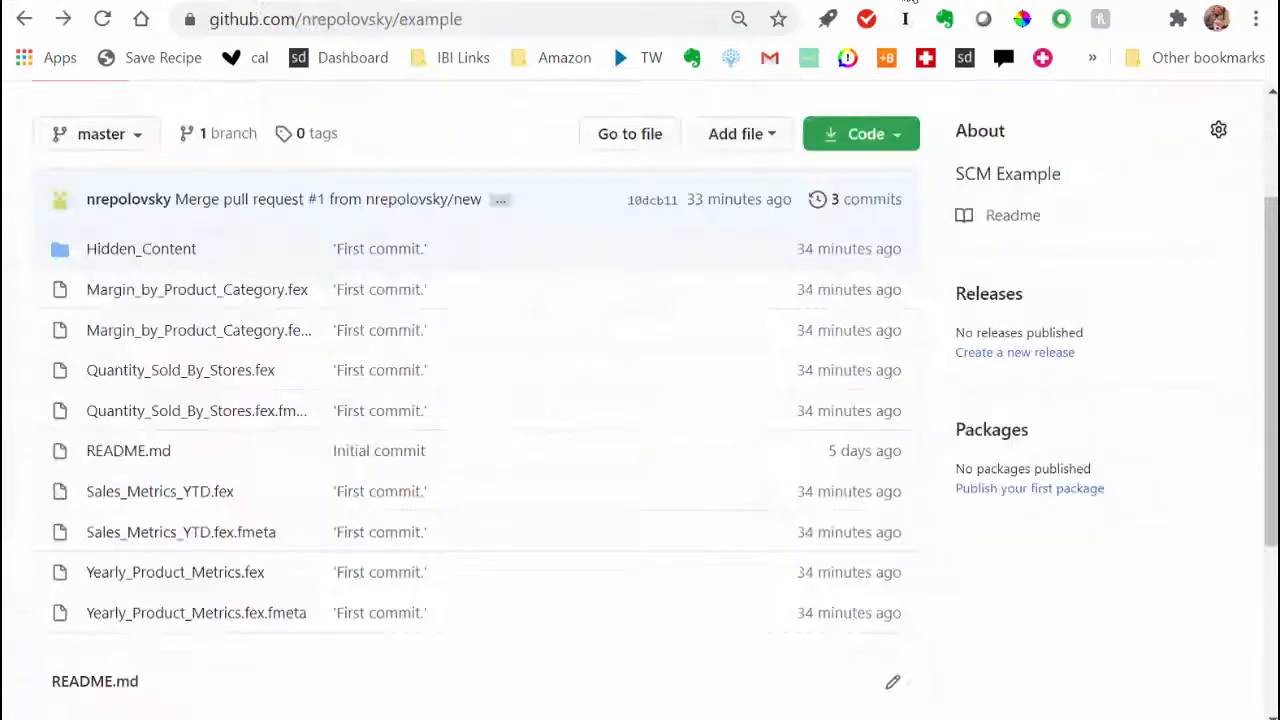
Step: Scroll the nrepolovsky/example repository page to review its committed .fex and .fmeta files
{"action": "scroll", "scroll_direction": "up", "scroll_amount": 3}
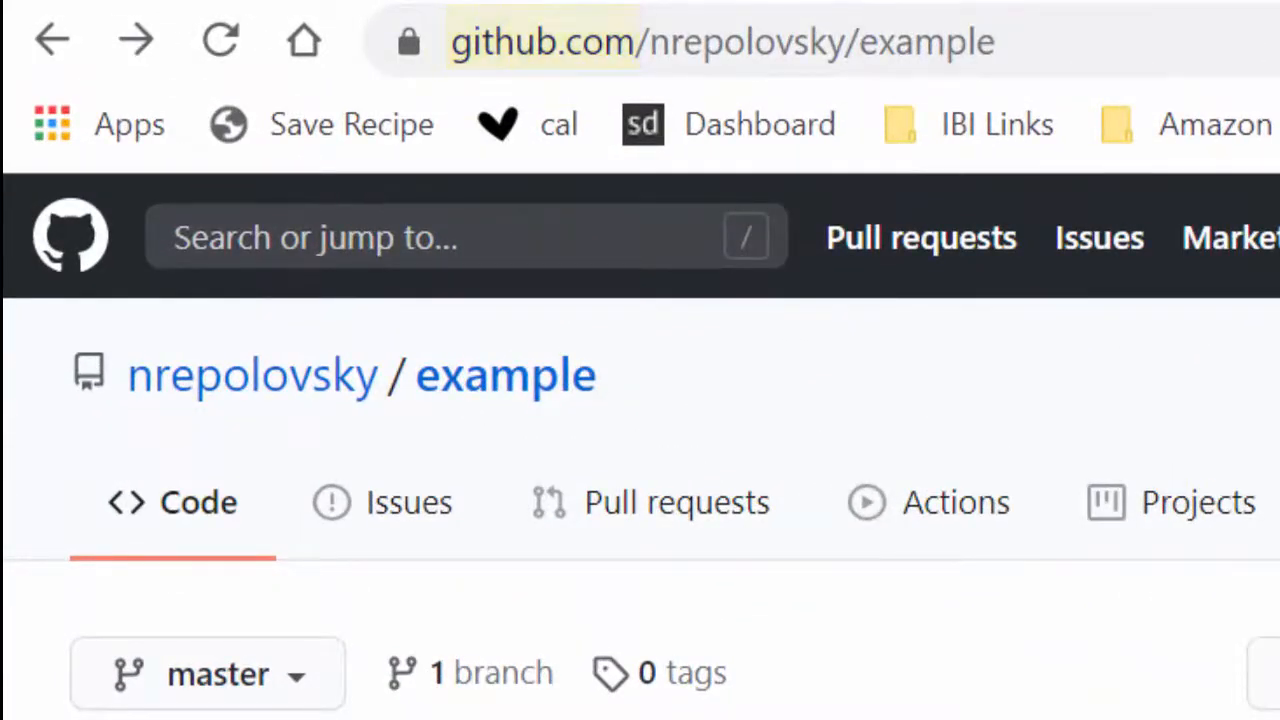
Step: Create a new public GitHub repository named 'retail' initialized with a README
{"action": "left_click", "coordinate": [1169, 110]}
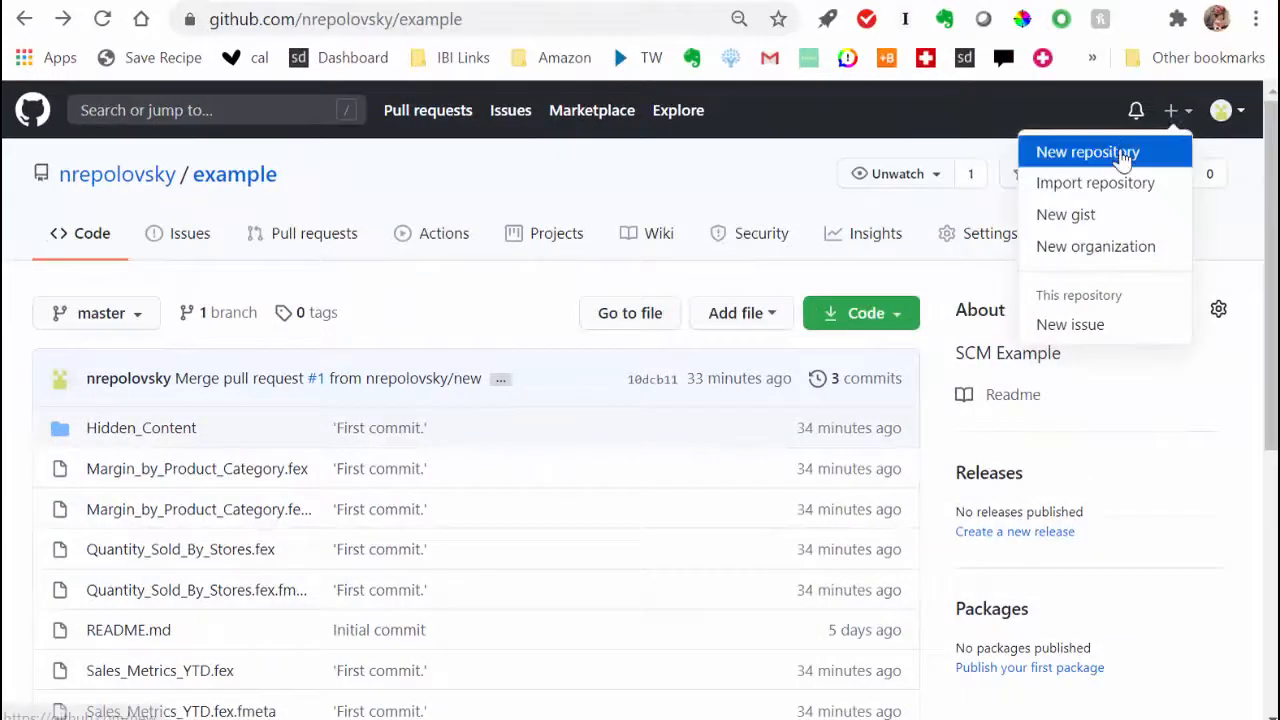
{"action": "left_click", "coordinate": [1087, 152]}
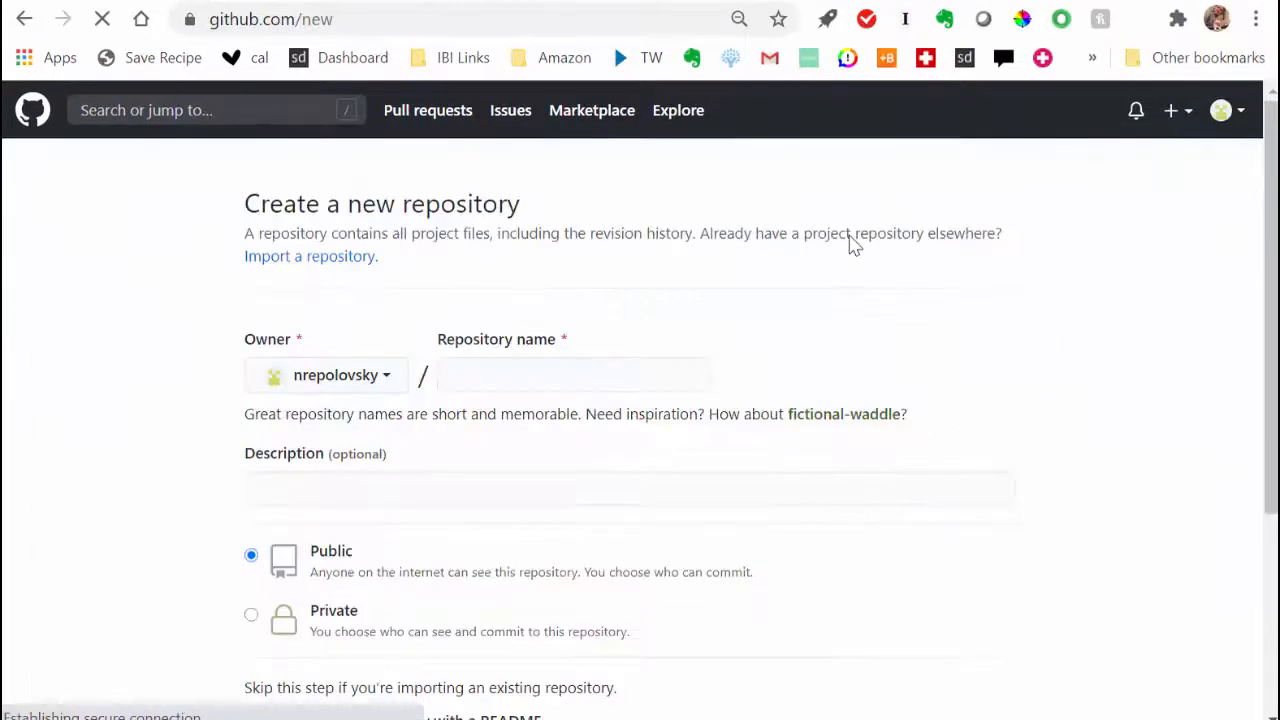
{"action": "type", "text": "retai"}
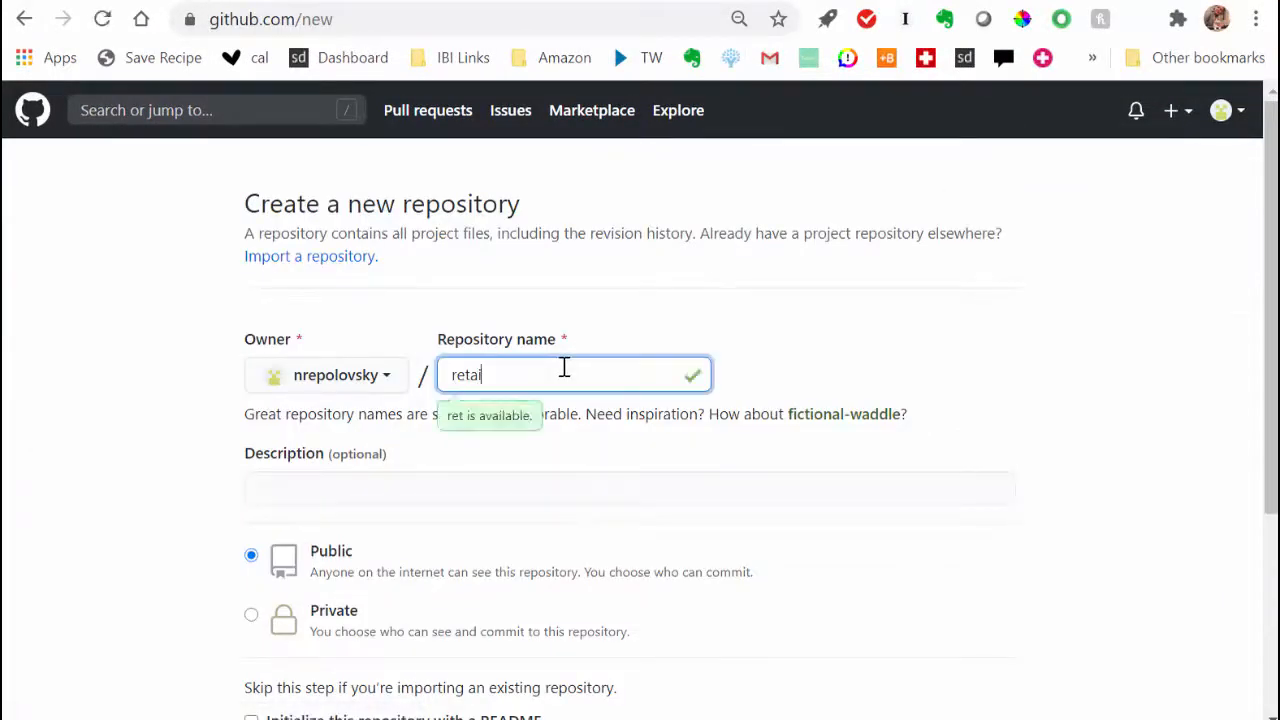
{"action": "type", "text": "l"}
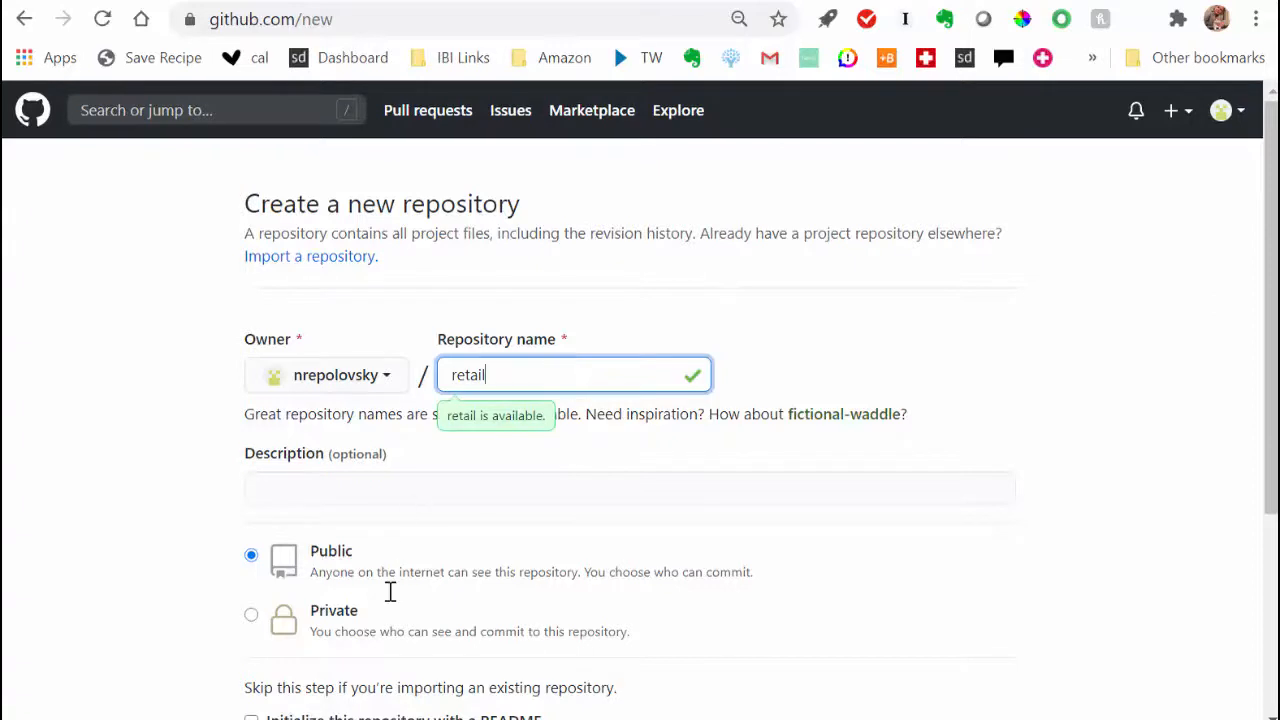
{"action": "scroll", "scroll_direction": "down", "scroll_amount": 3}
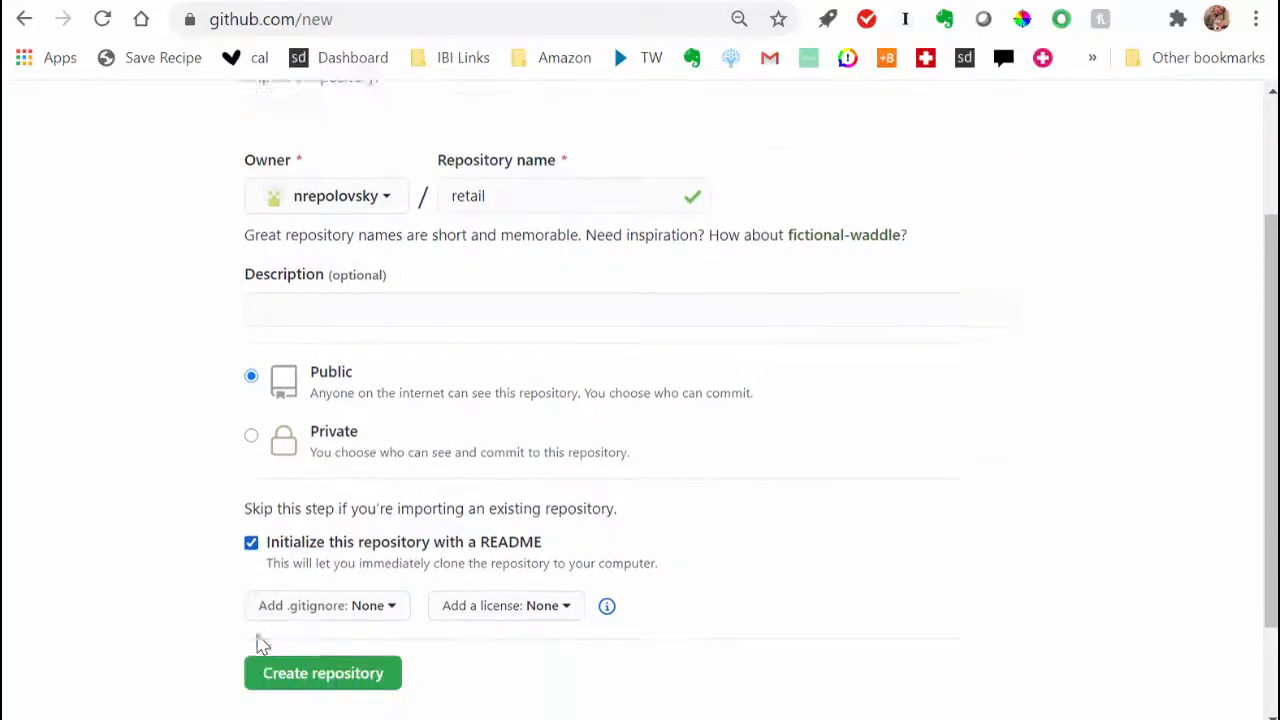
{"action": "left_click", "coordinate": [322, 672]}
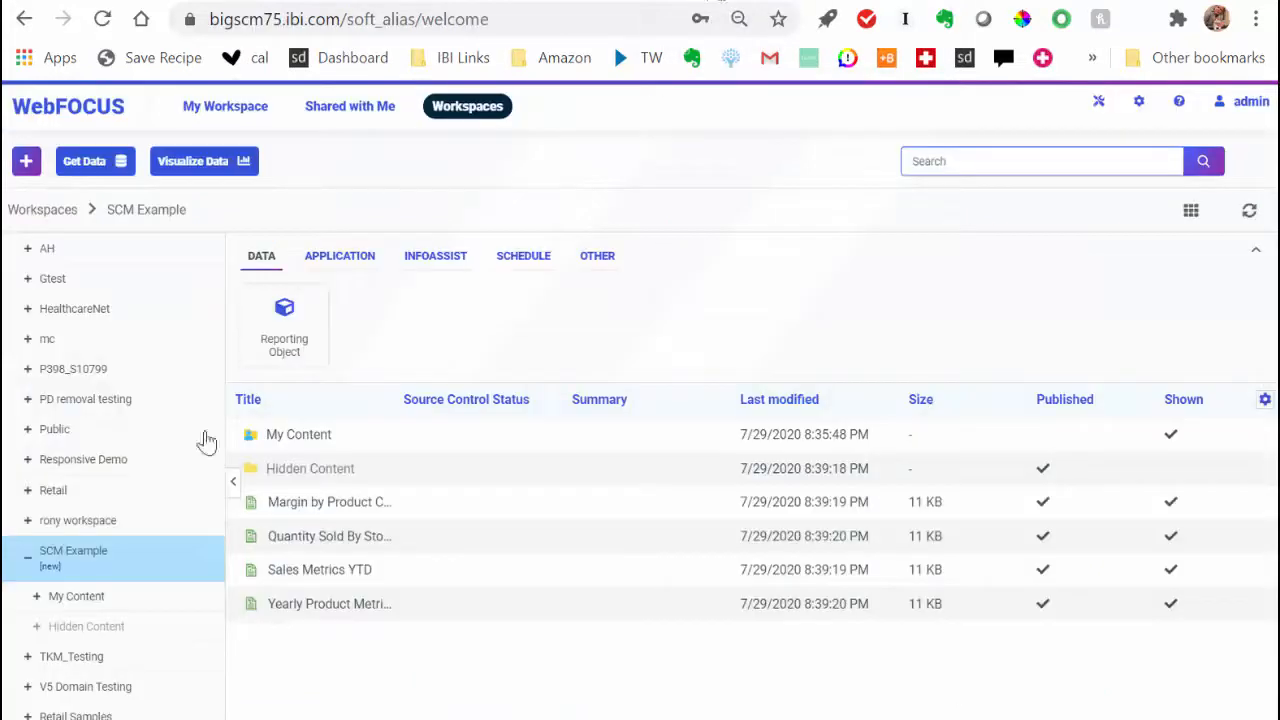
Step: Select Retail in the workspaces tree to list Category Sales, Regional Sales Trend and other reports
{"action": "left_click", "coordinate": [53, 490]}
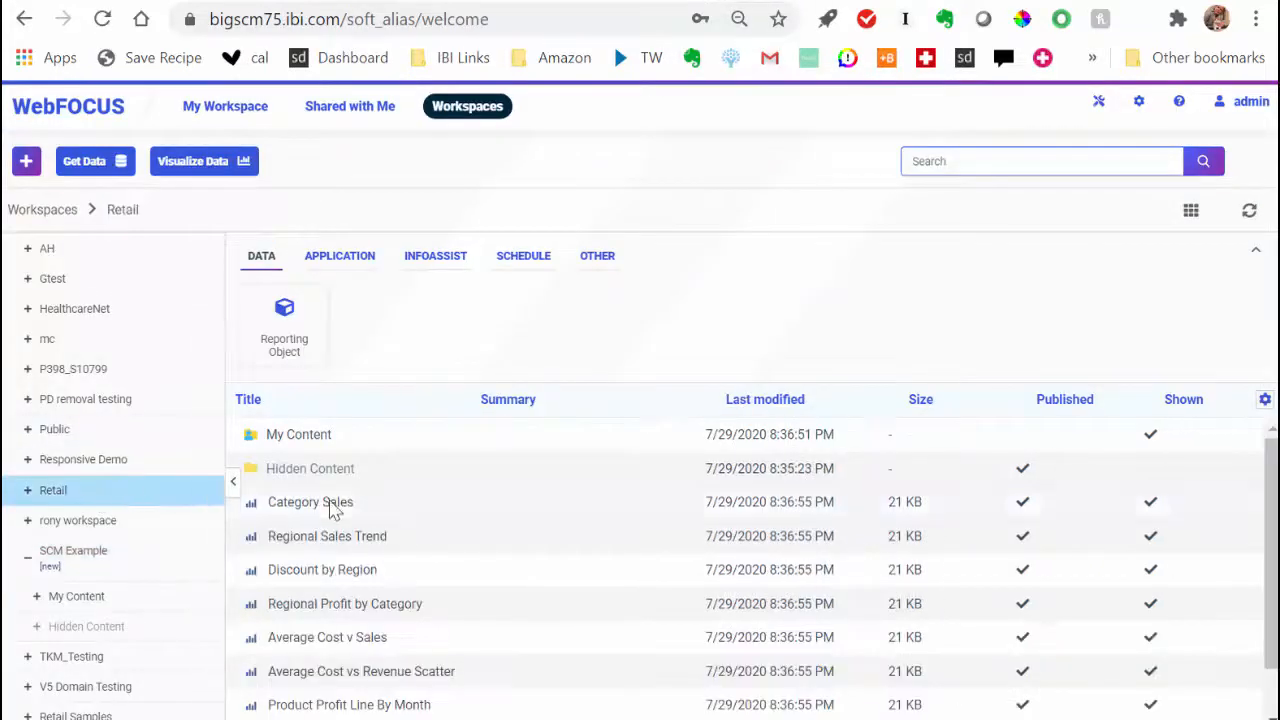
{"action": "mouse_move", "coordinate": [378, 704]}
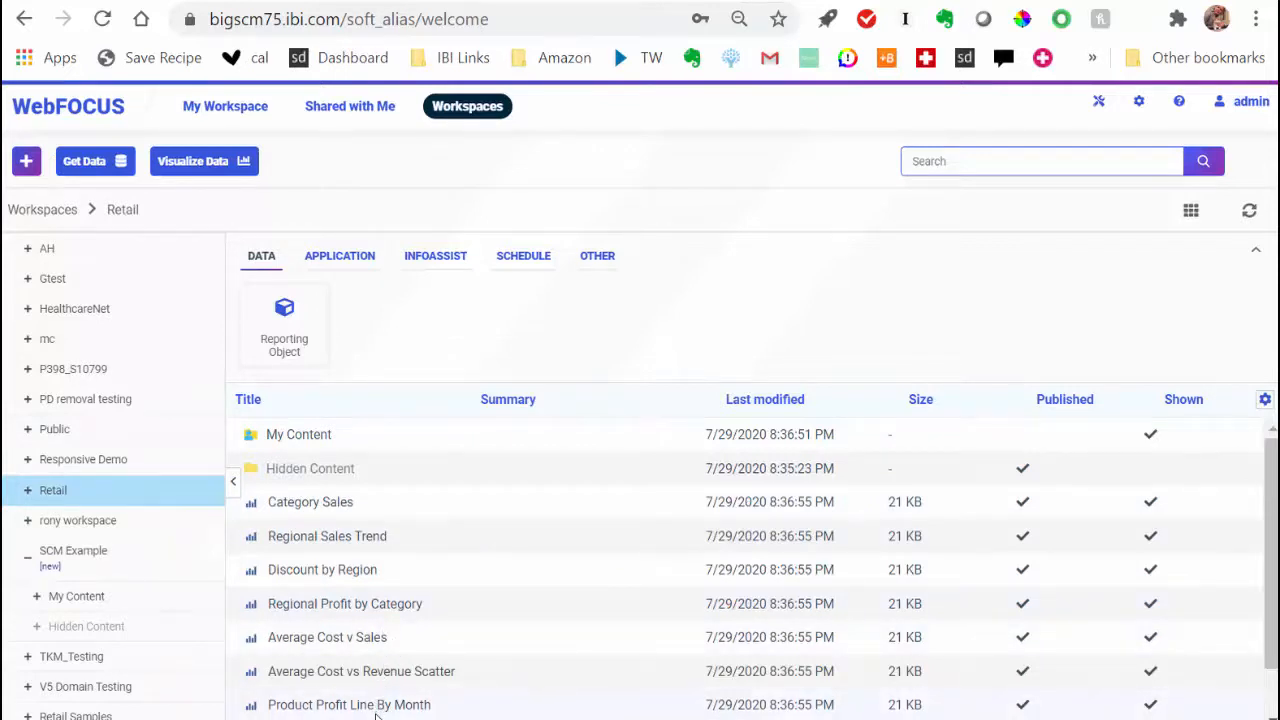
{"action": "mouse_move", "coordinate": [1047, 663]}
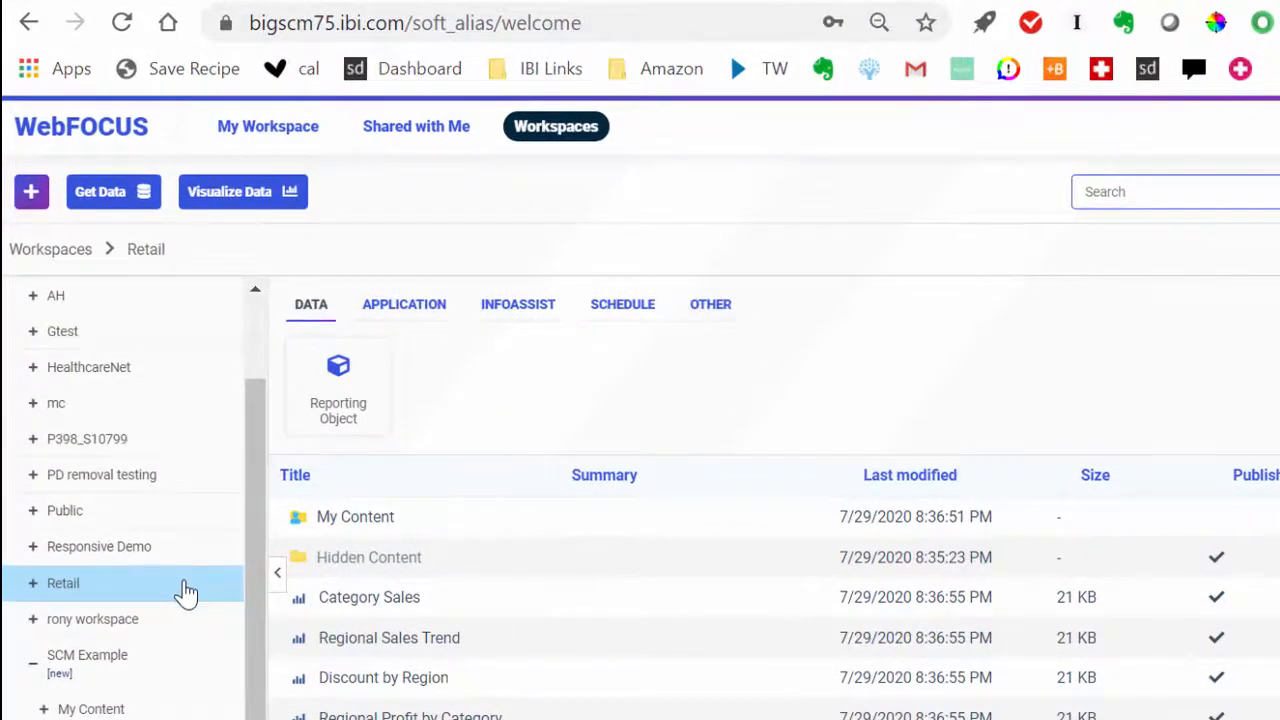
{"action": "right_click", "coordinate": [63, 583]}
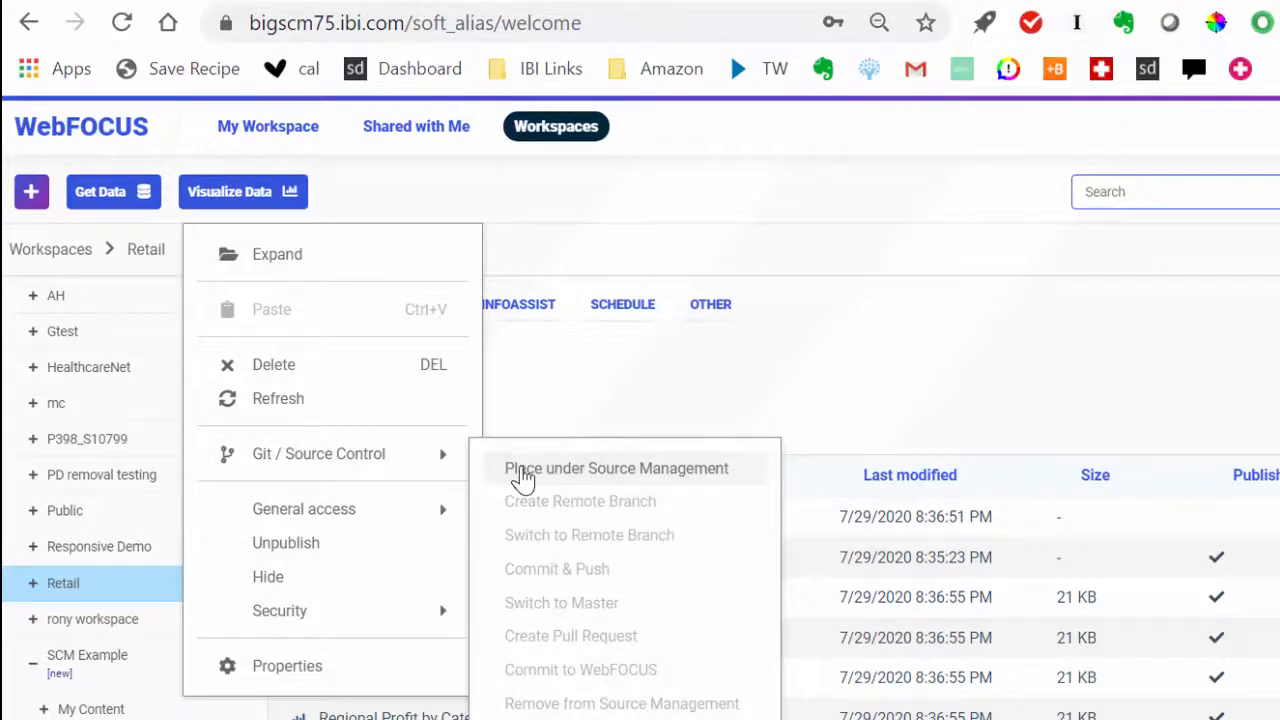
{"action": "left_click", "coordinate": [616, 468]}
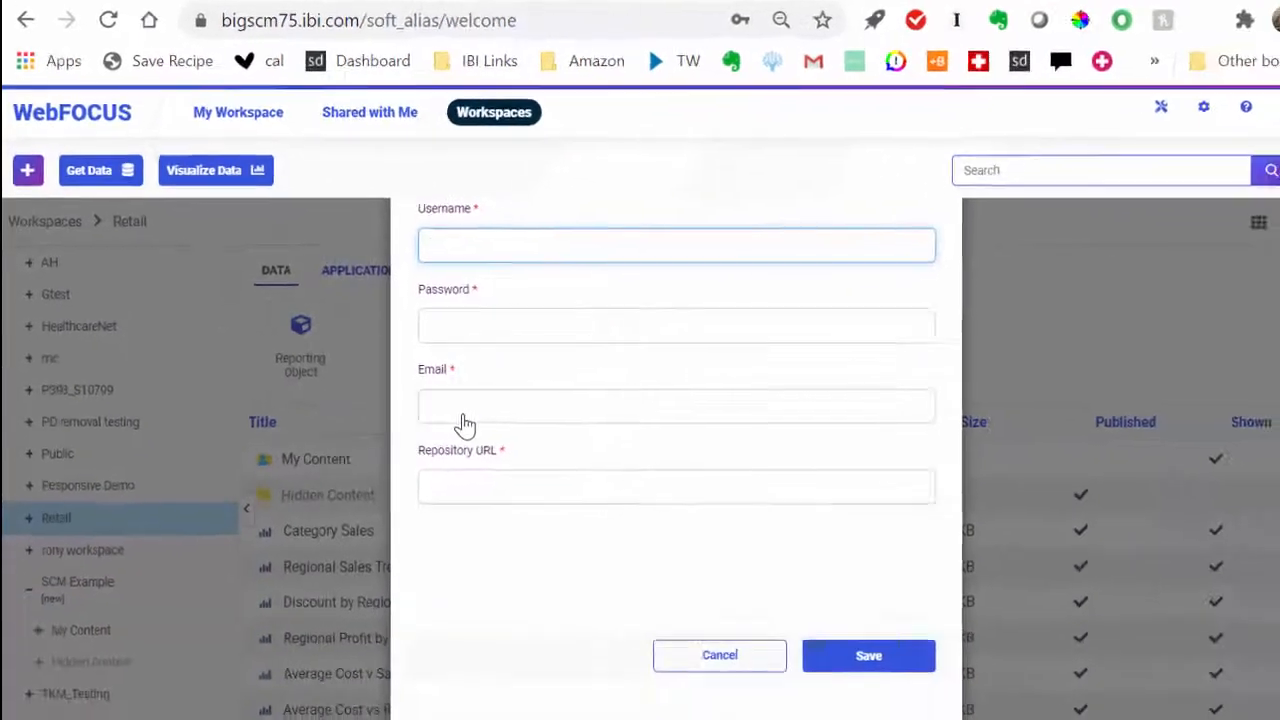
{"action": "type", "text": "nrepolovsky"}
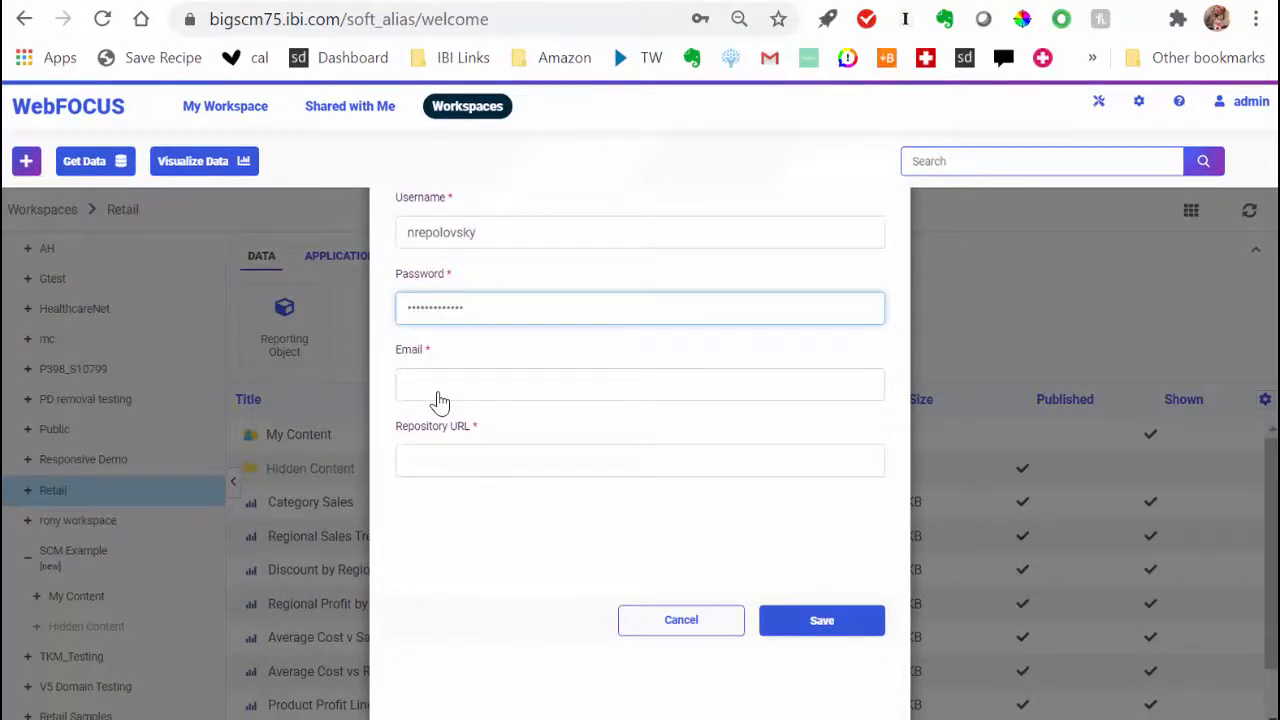
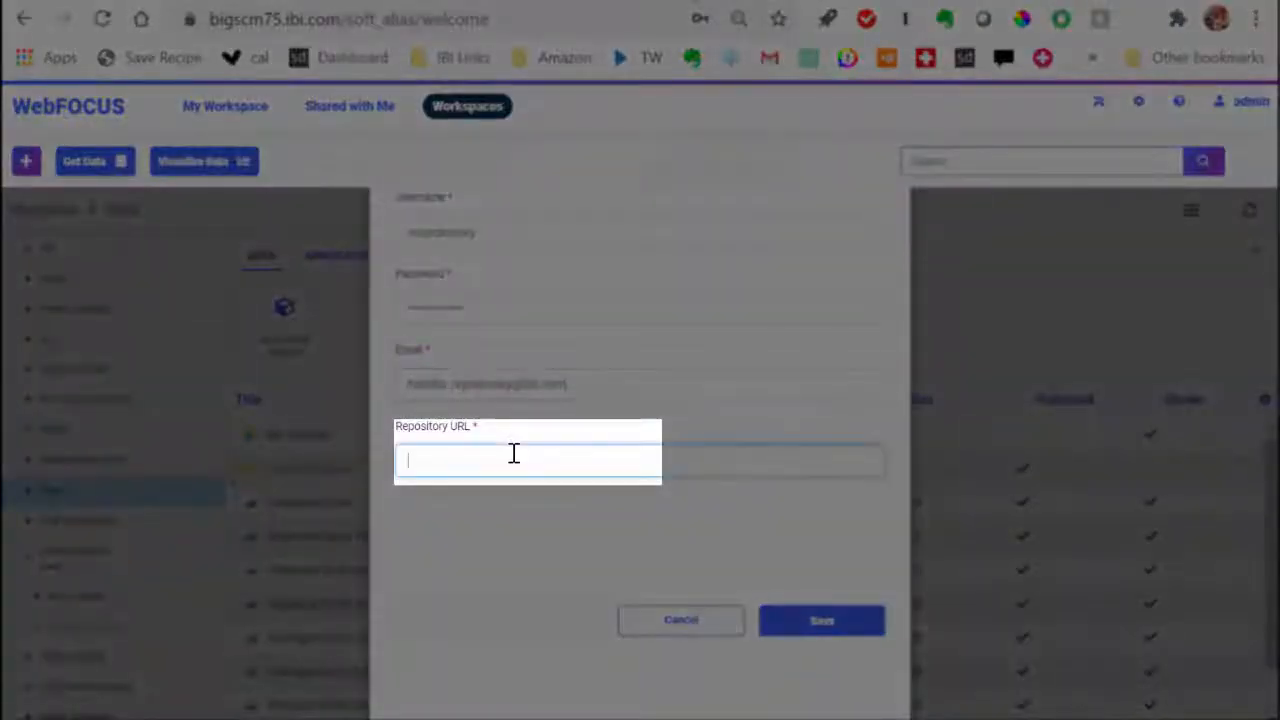
{"action": "type", "text": "https://github.com/nrepolovsky/retail"}
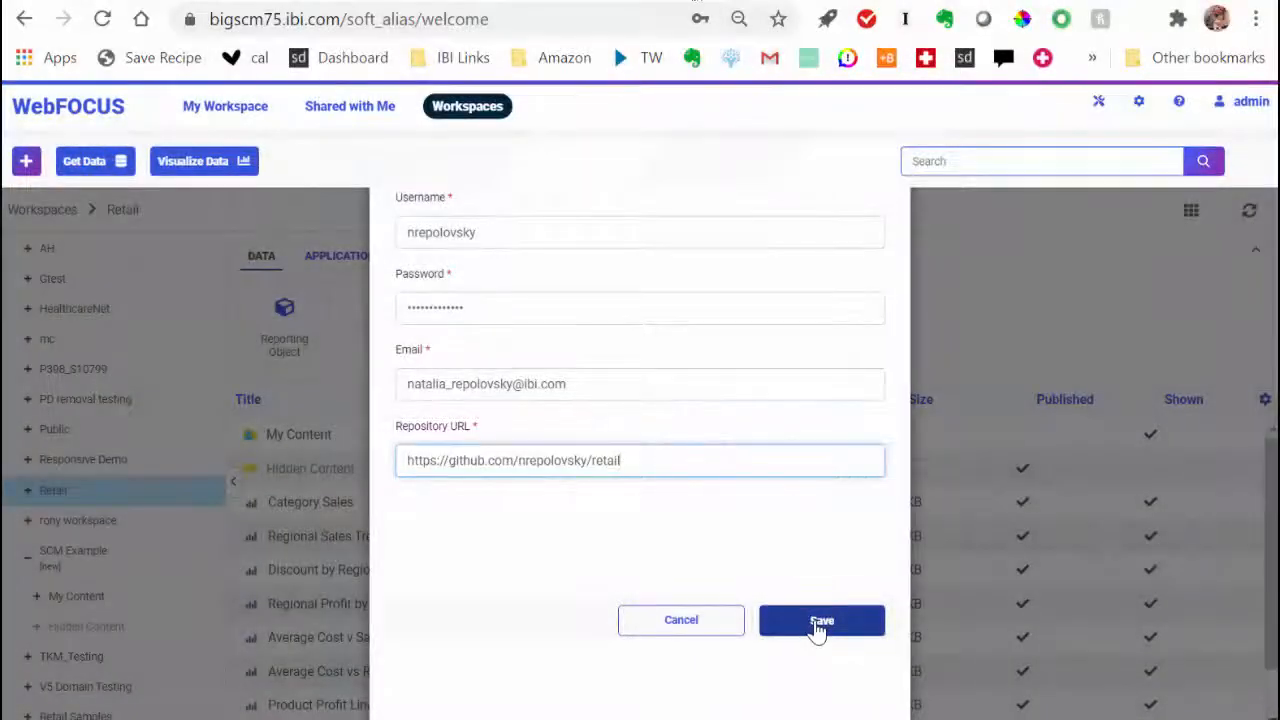
{"action": "left_click", "coordinate": [821, 620]}
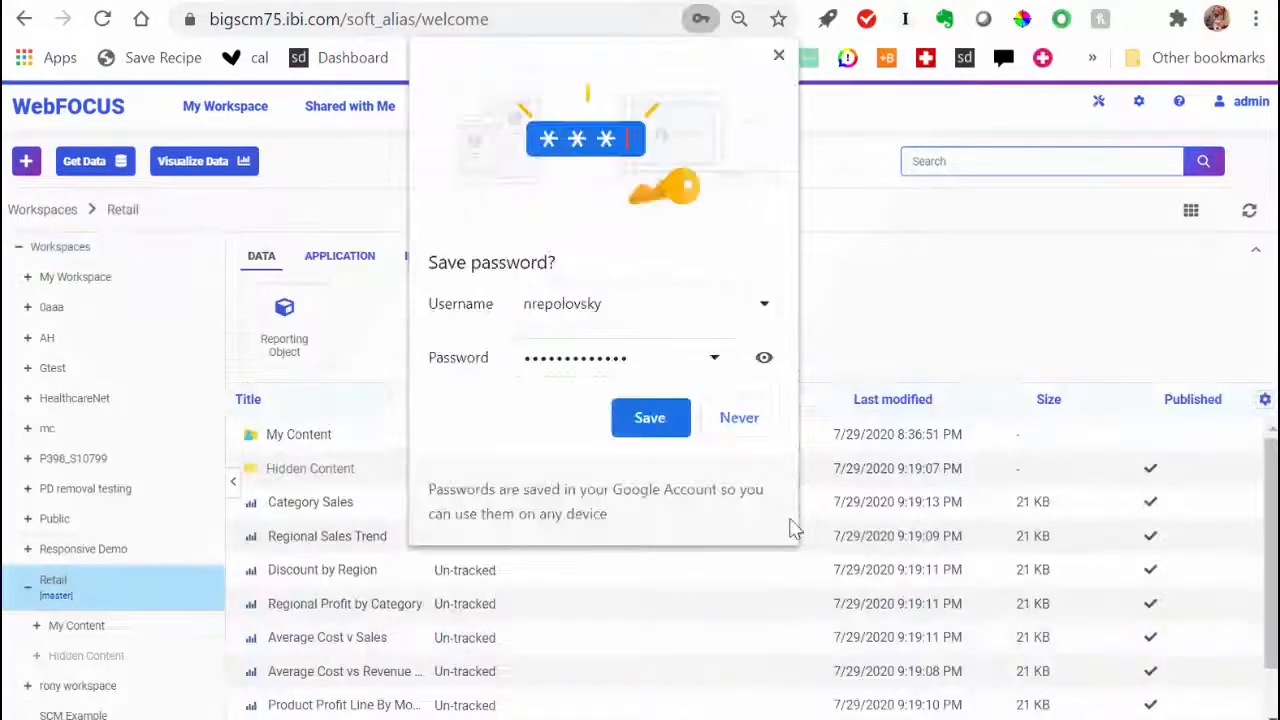
Step: Dismiss the browser's save-password prompt to review the Un-tracked Retail items
{"action": "left_click", "coordinate": [739, 417]}
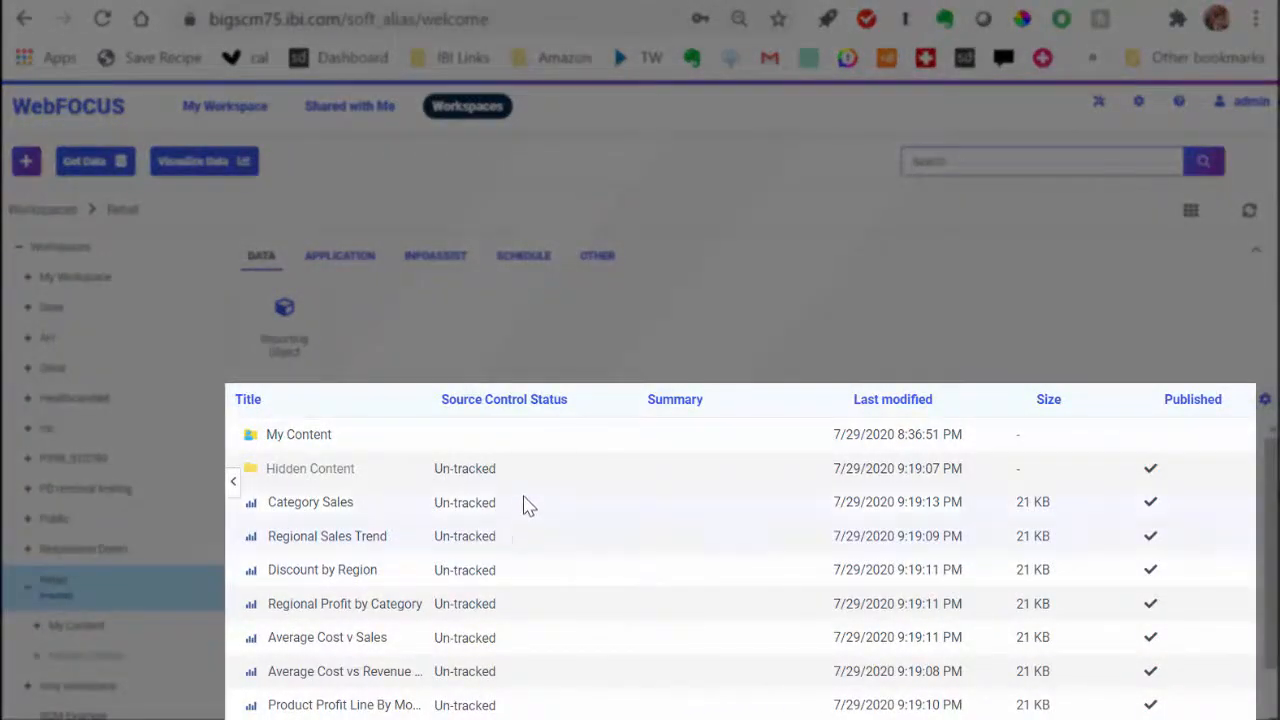
{"action": "mouse_move", "coordinate": [483, 643]}
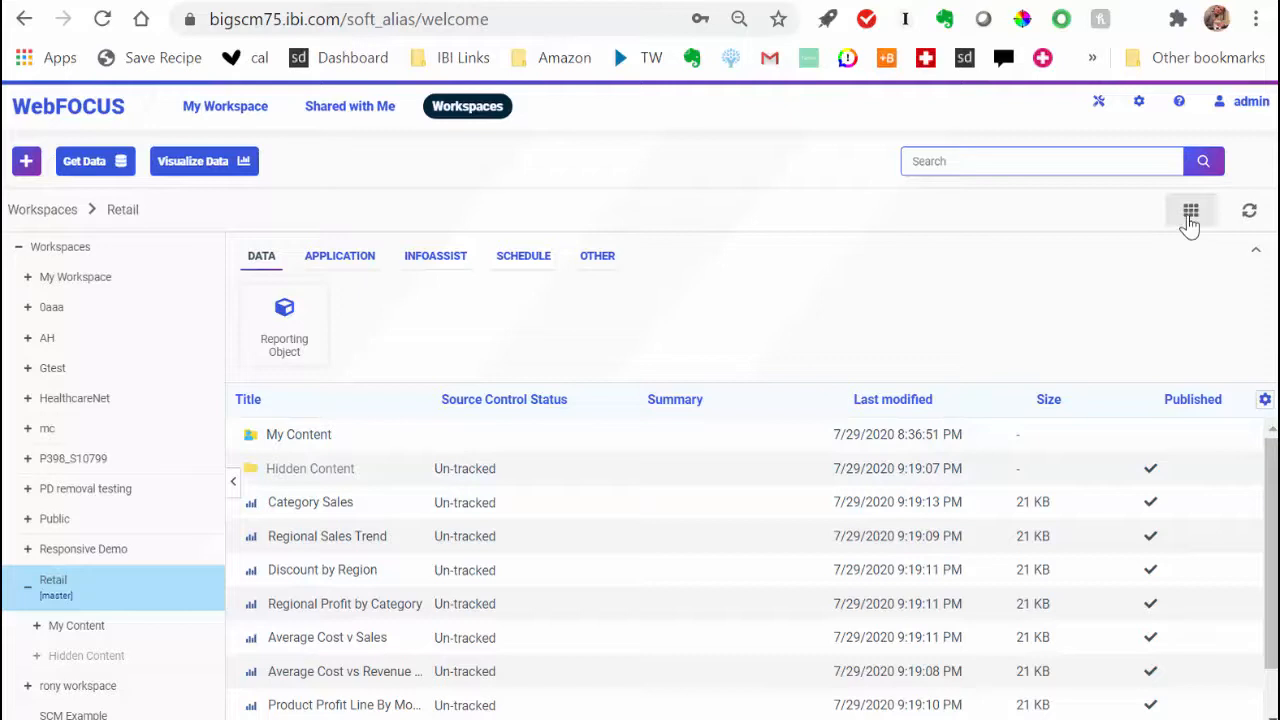
{"action": "left_click", "coordinate": [1190, 211]}
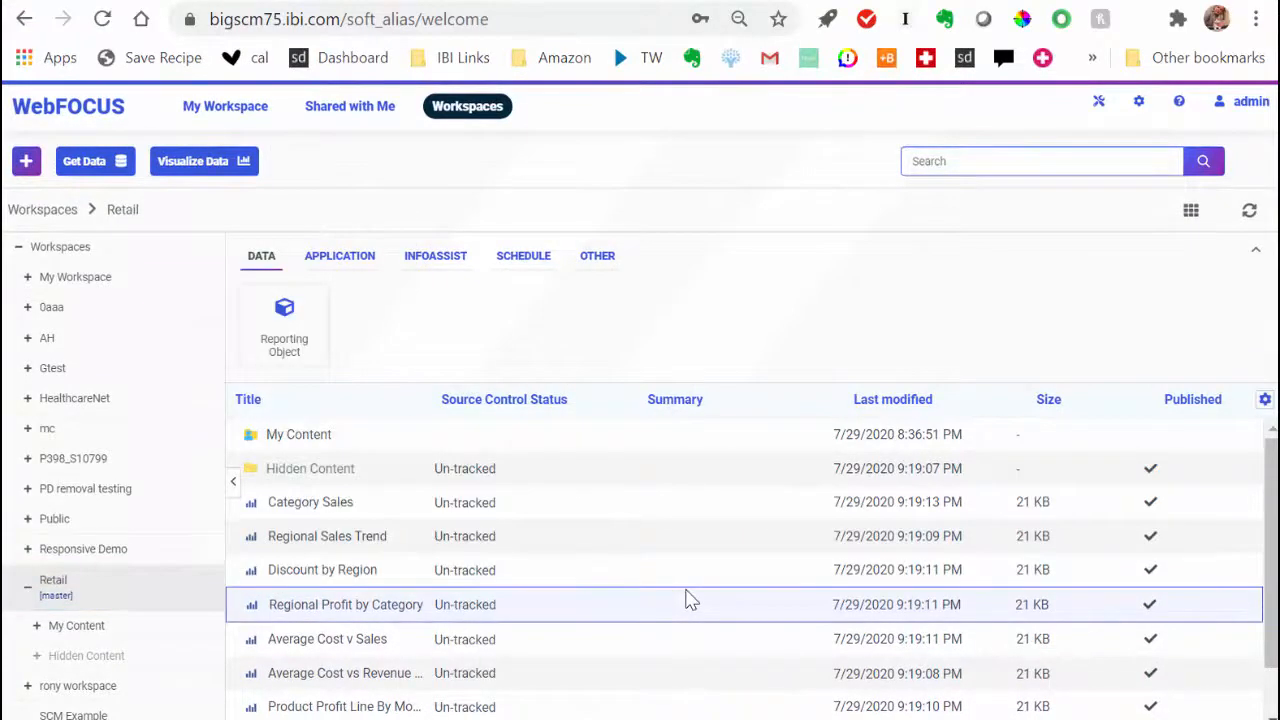
{"action": "mouse_move", "coordinate": [735, 625]}
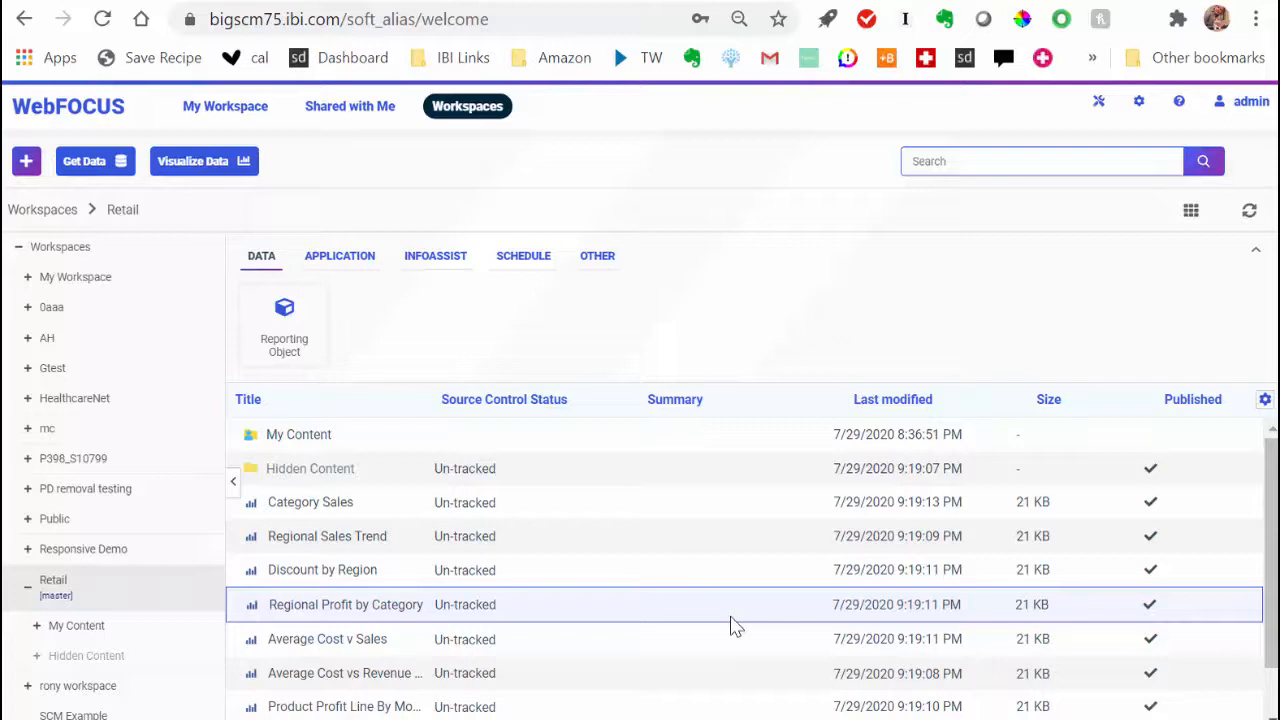
{"action": "mouse_move", "coordinate": [500, 608]}
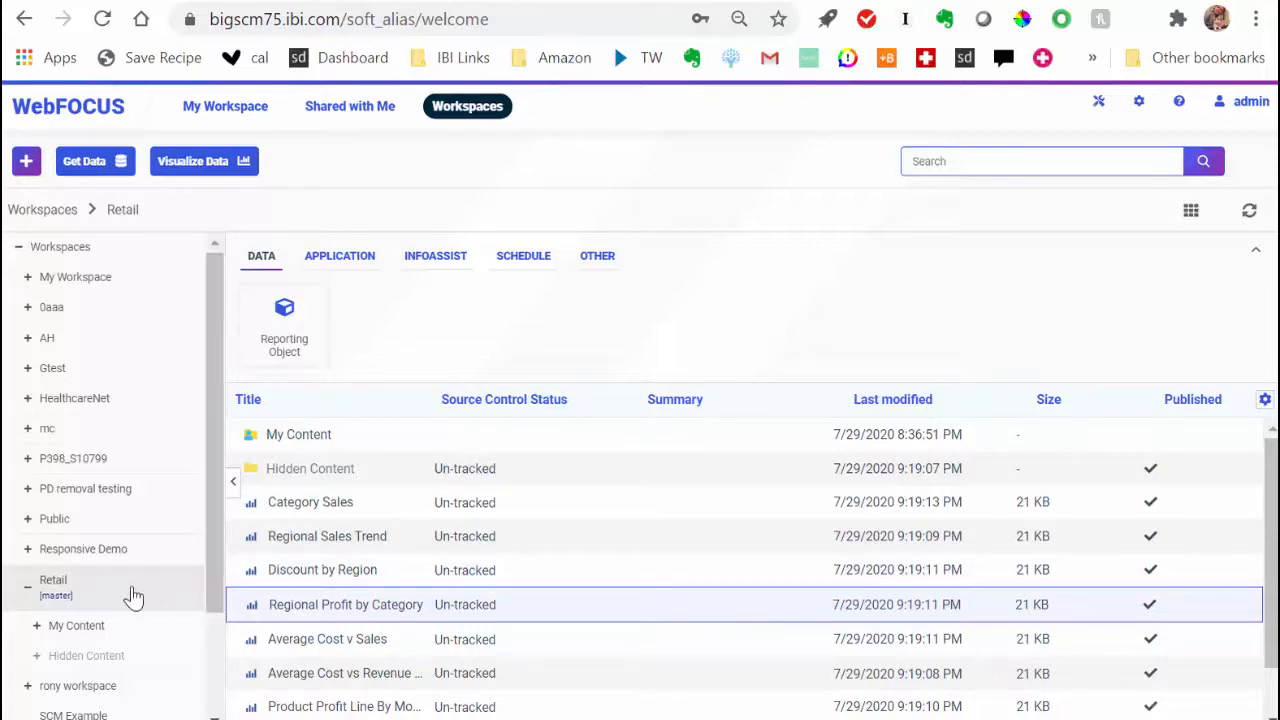
Step: Choose Create Remote Branch from the Retail workspace's Git / Source Control actions
{"action": "right_click", "coordinate": [52, 580]}
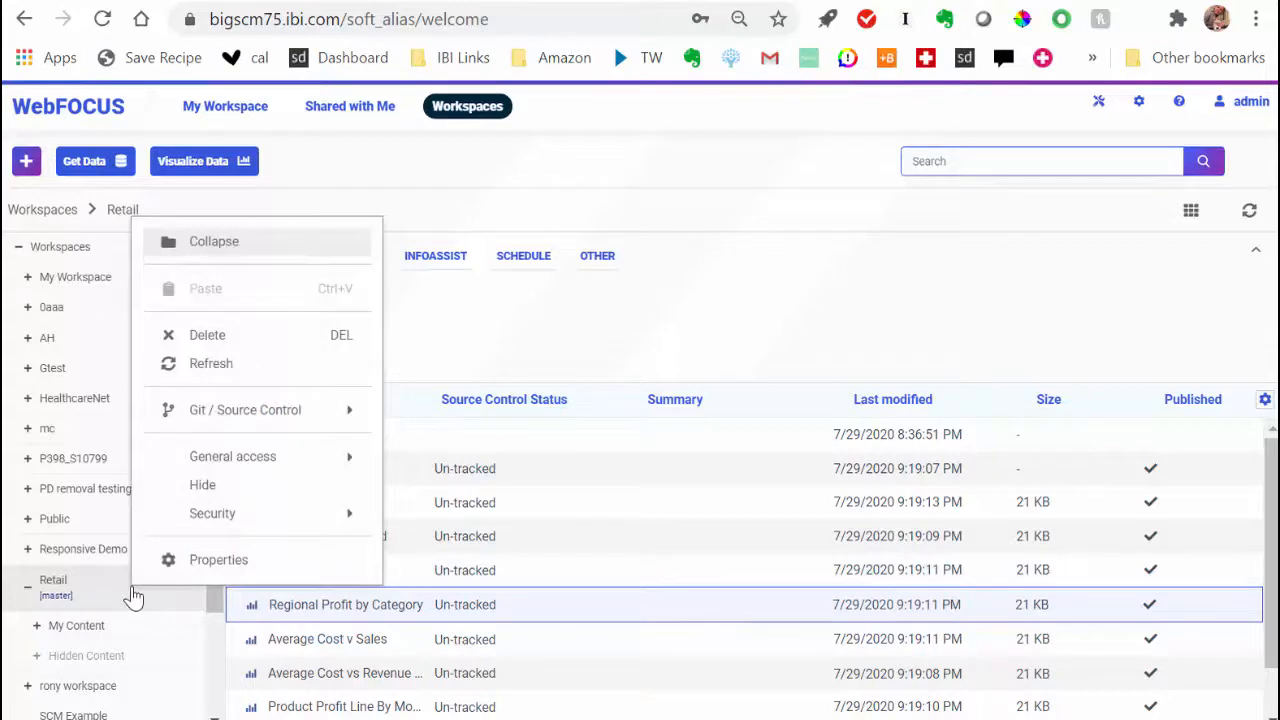
{"action": "left_click", "coordinate": [245, 409]}
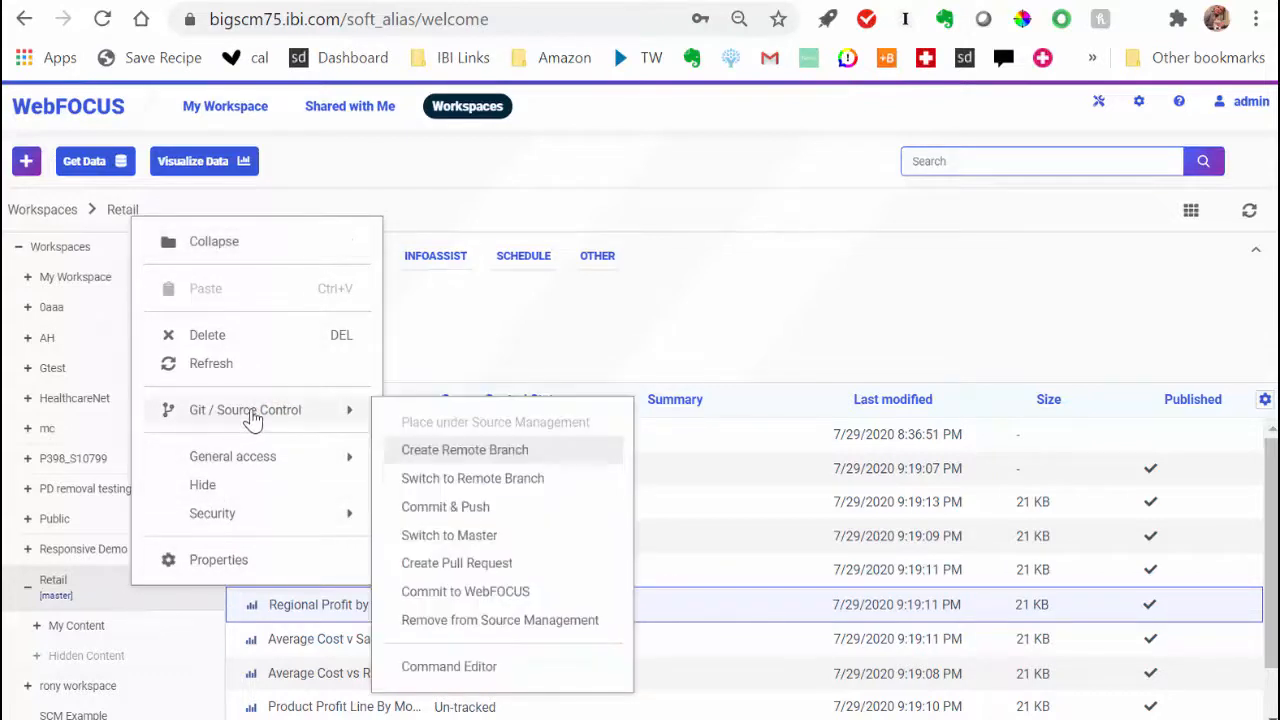
{"action": "mouse_move", "coordinate": [455, 460]}
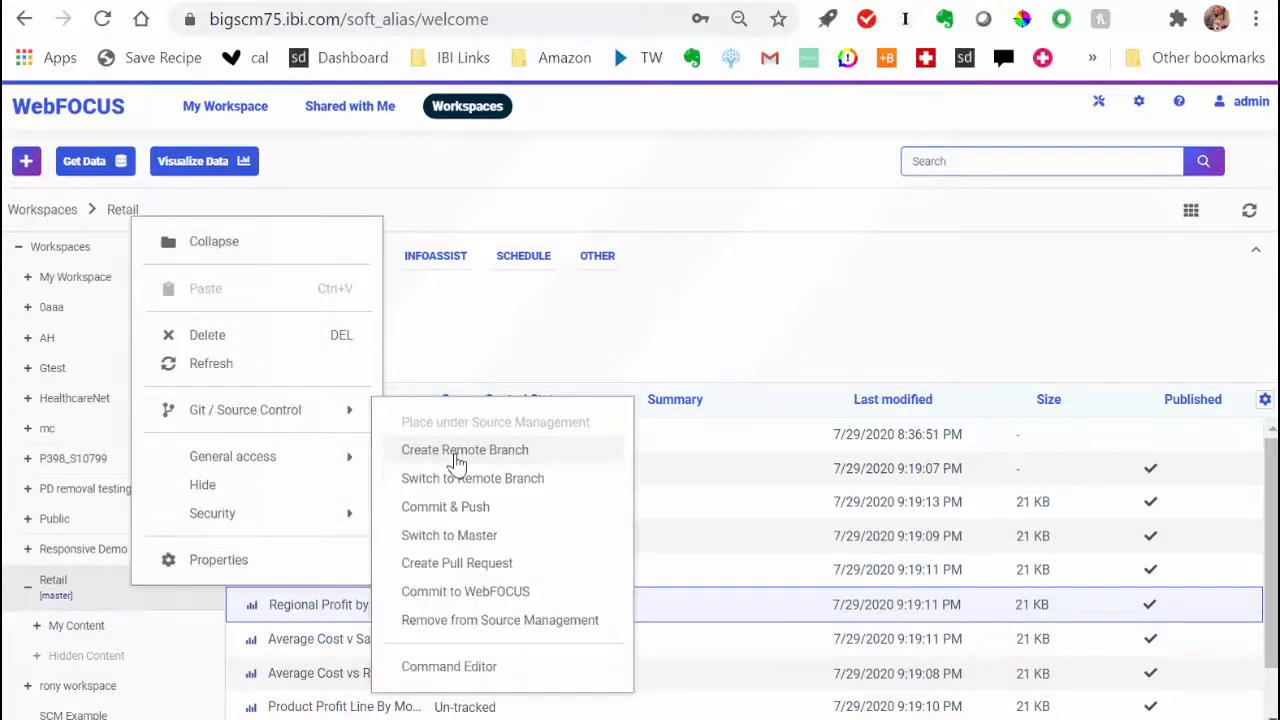
{"action": "left_click", "coordinate": [464, 449]}
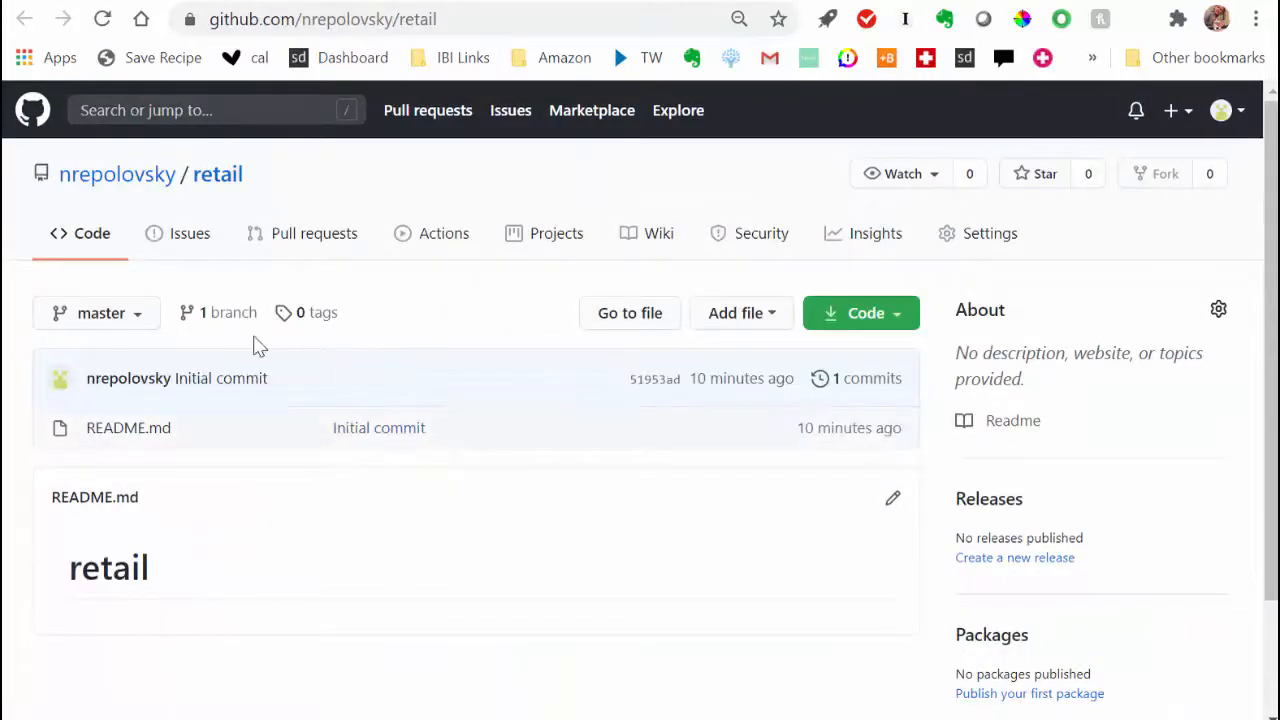
Step: Create a branch named 'new' from master in the retail repository
{"action": "left_click", "coordinate": [97, 312]}
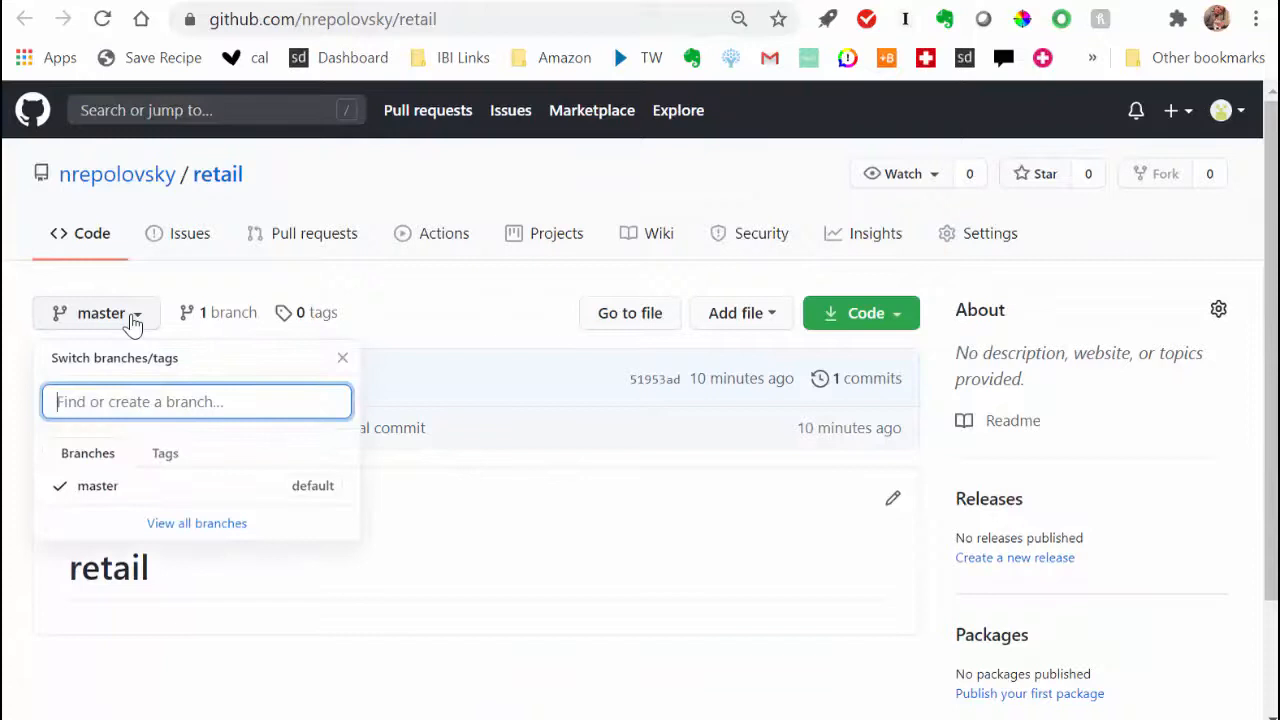
{"action": "type", "text": "new"}
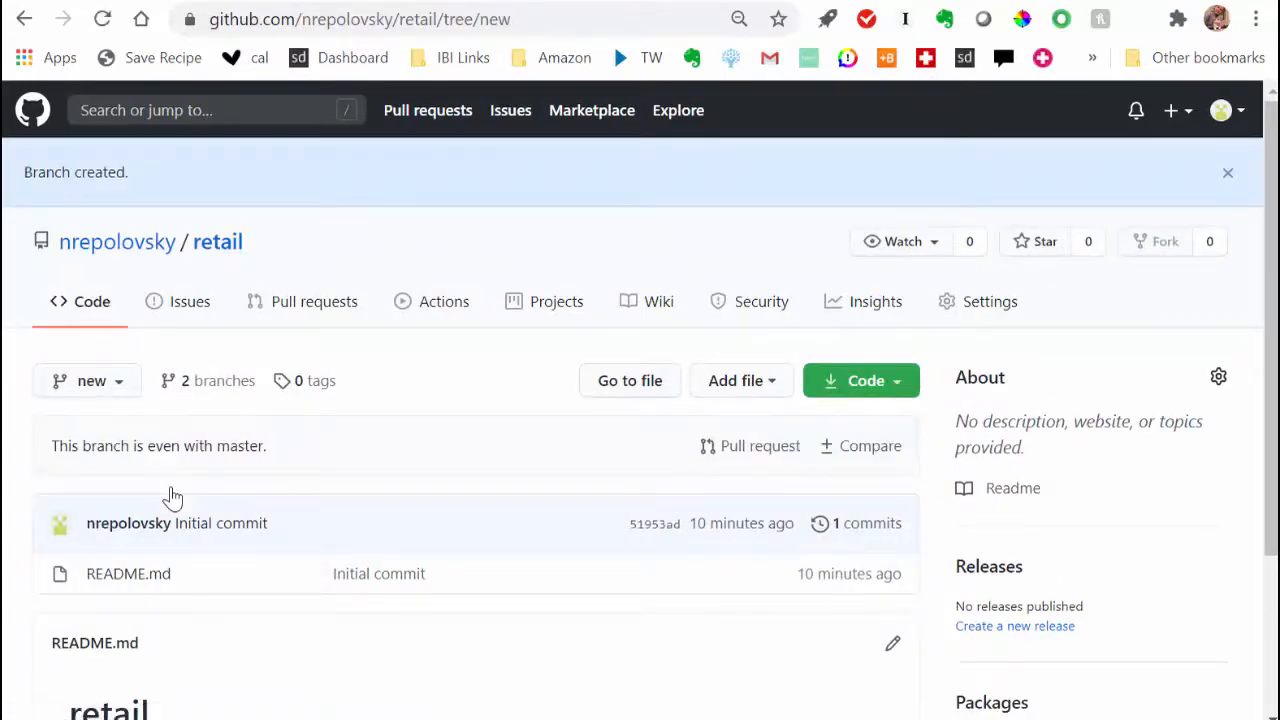
{"action": "mouse_move", "coordinate": [1053, 504]}
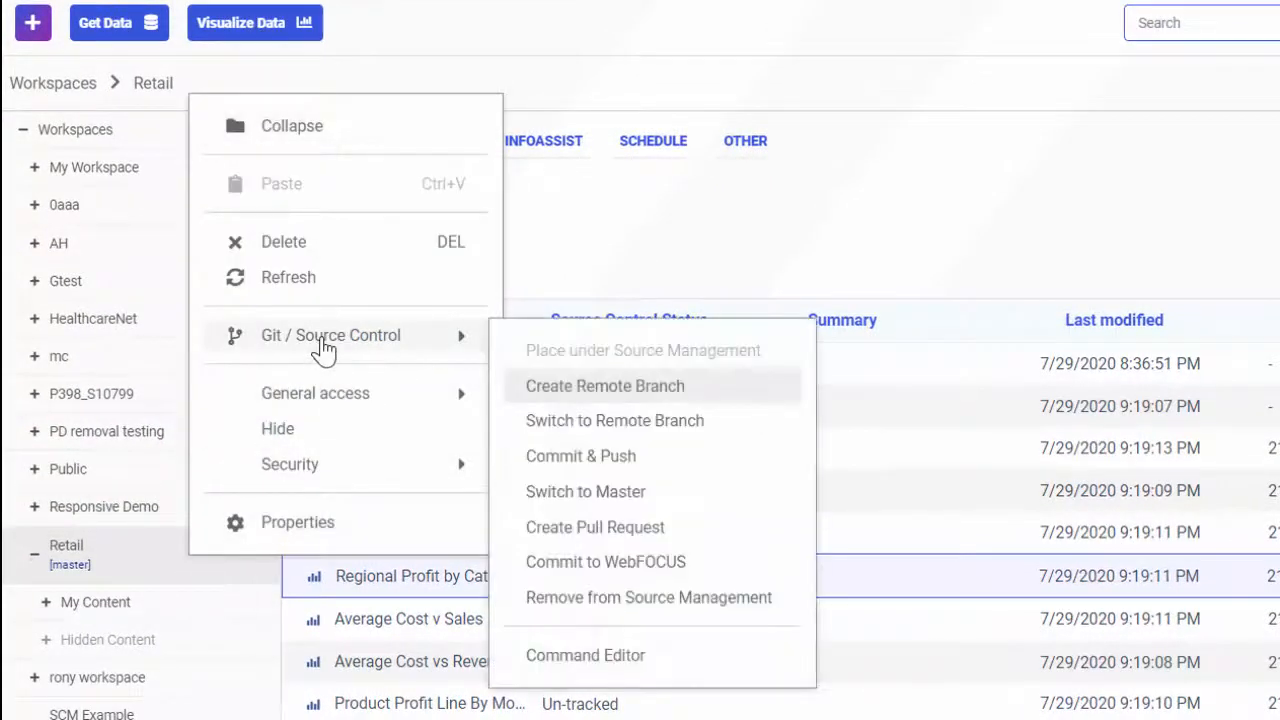
{"action": "mouse_move", "coordinate": [614, 420]}
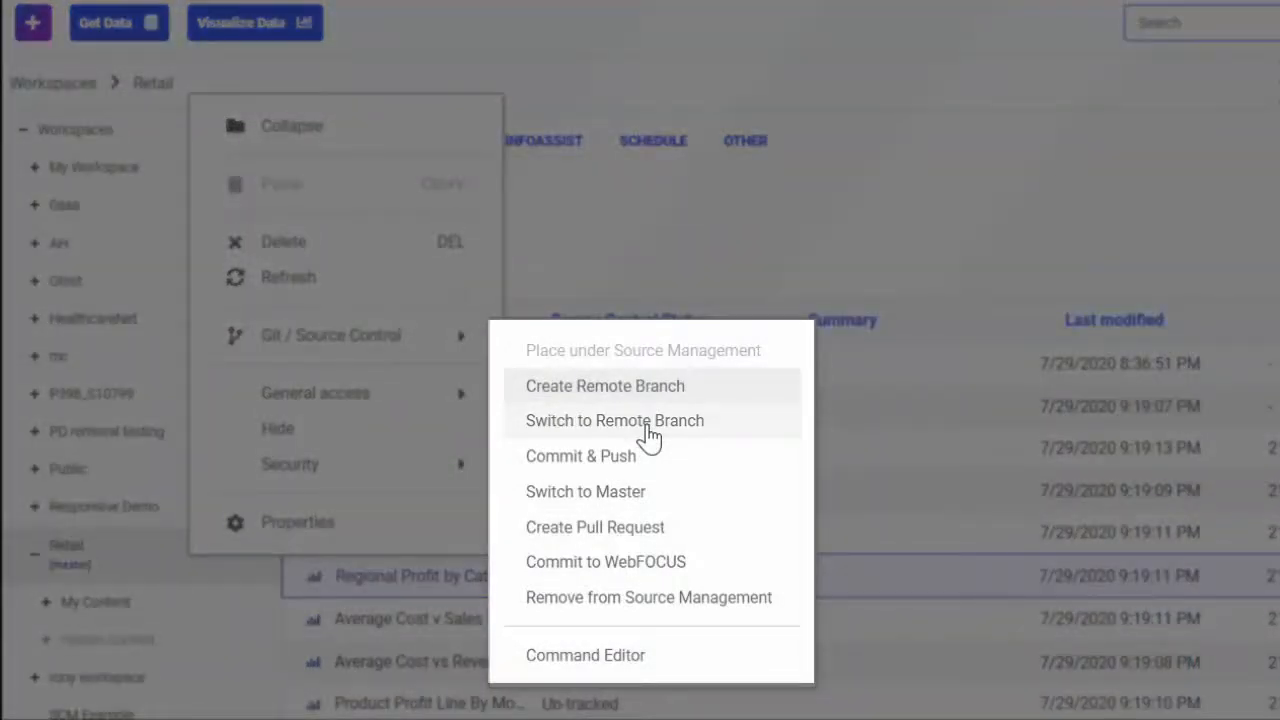
Step: Switch the Retail workspace to the origin/new remote branch and reopen its contents
{"action": "left_click", "coordinate": [614, 420]}
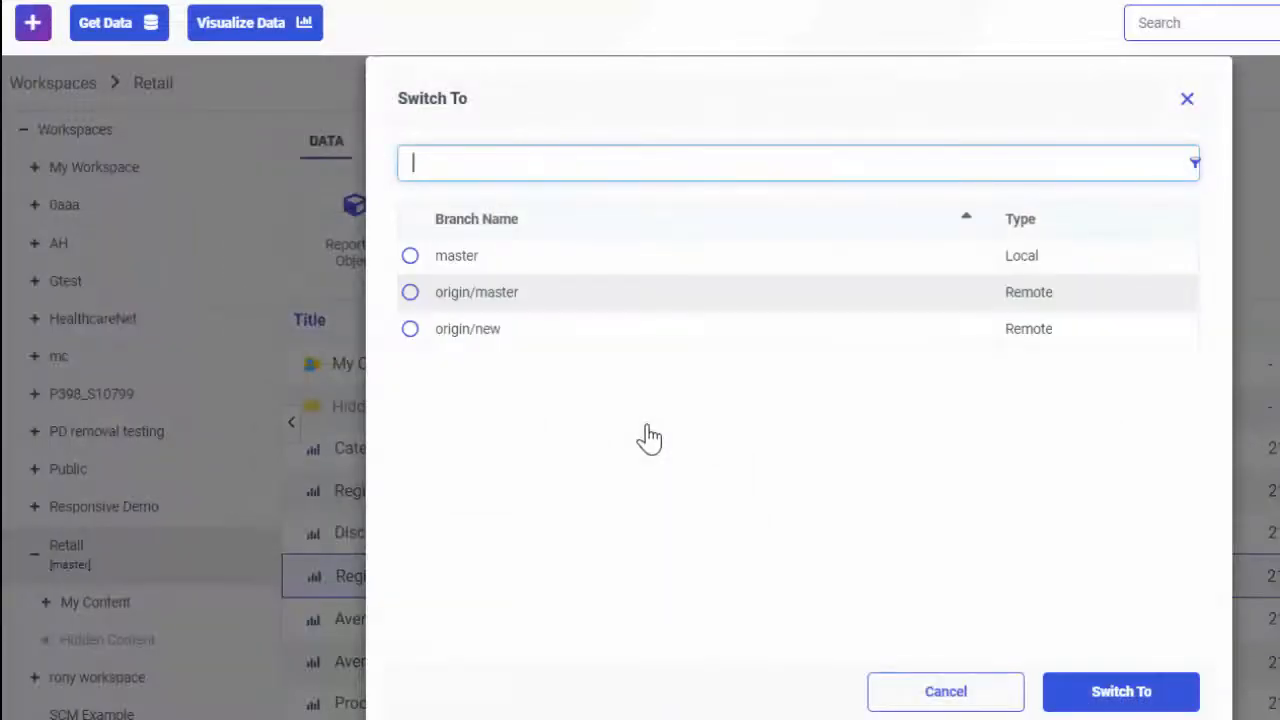
{"action": "mouse_move", "coordinate": [430, 360]}
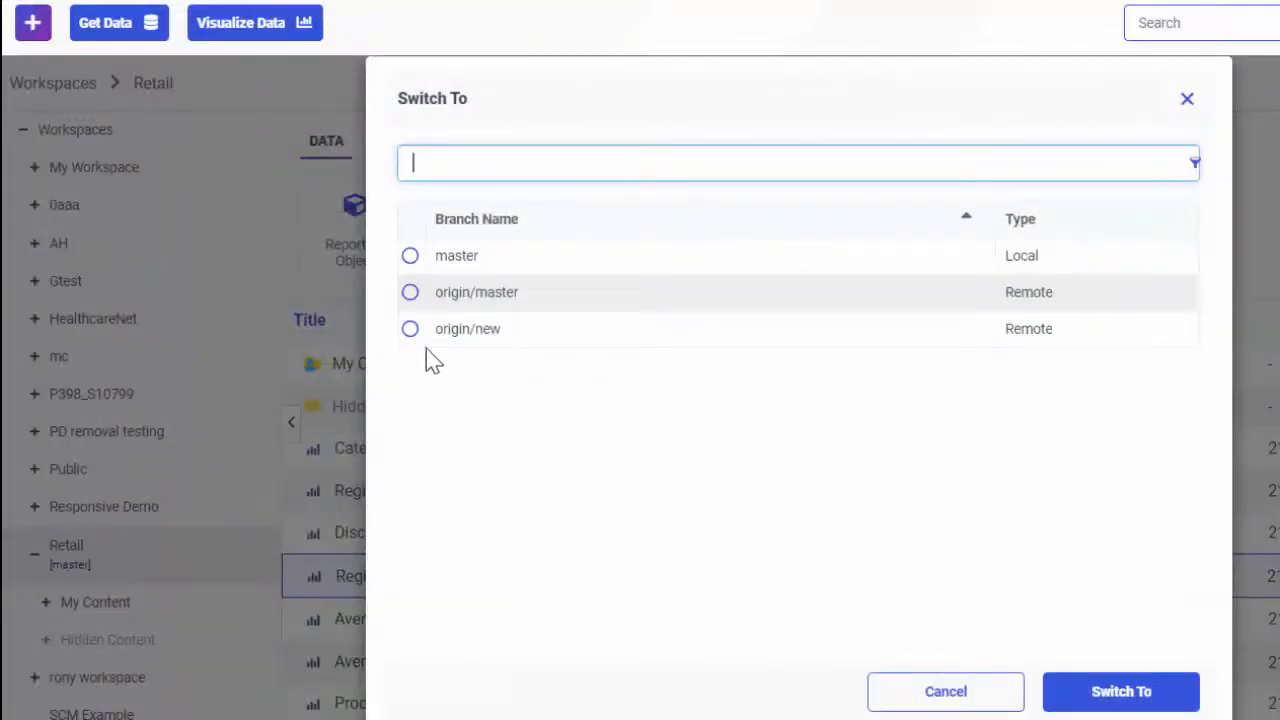
{"action": "left_click", "coordinate": [410, 328]}
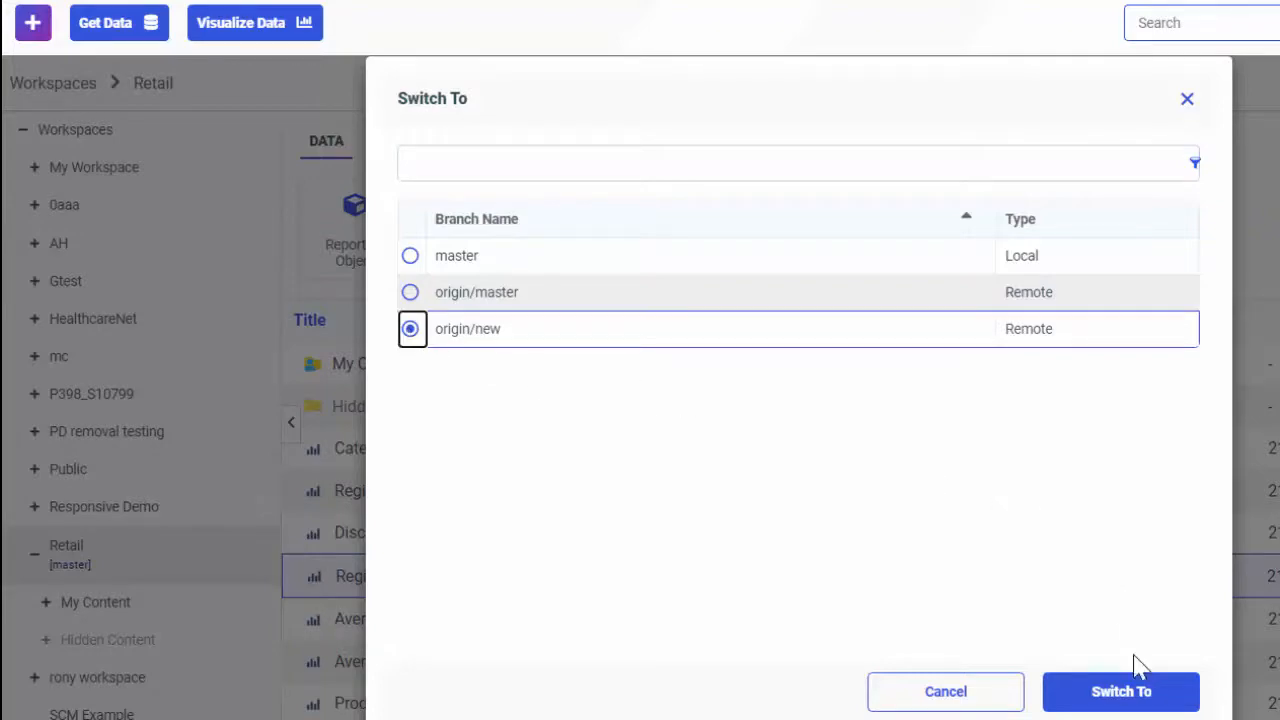
{"action": "left_click", "coordinate": [1120, 691]}
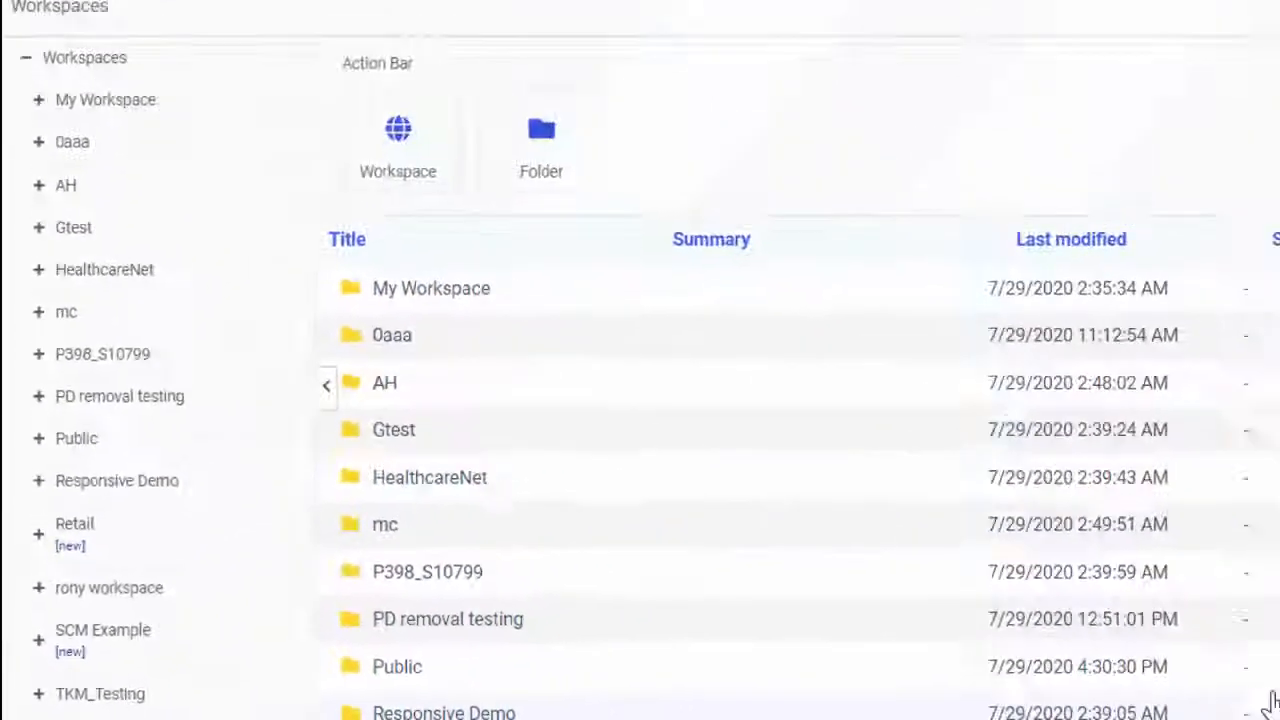
{"action": "left_click", "coordinate": [74, 523]}
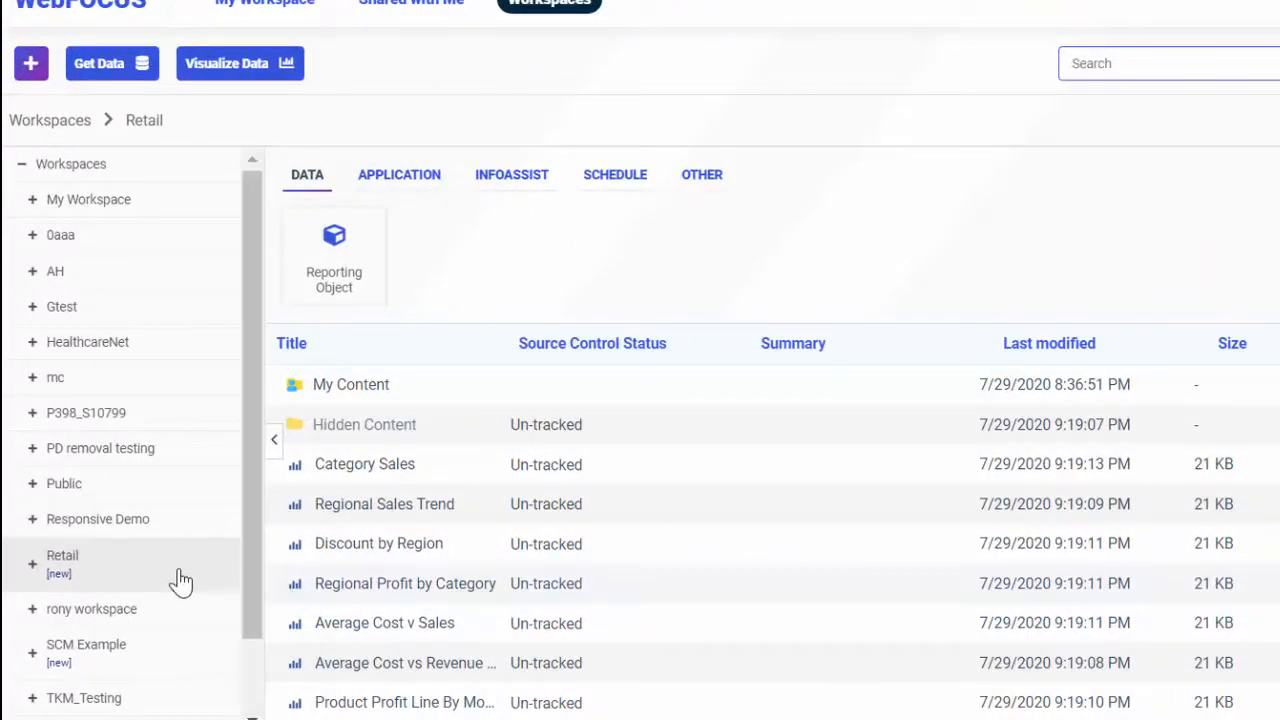
Step: Stage all Retail files, commit them as 'First commit.' and push to the new branch
{"action": "right_click", "coordinate": [62, 555]}
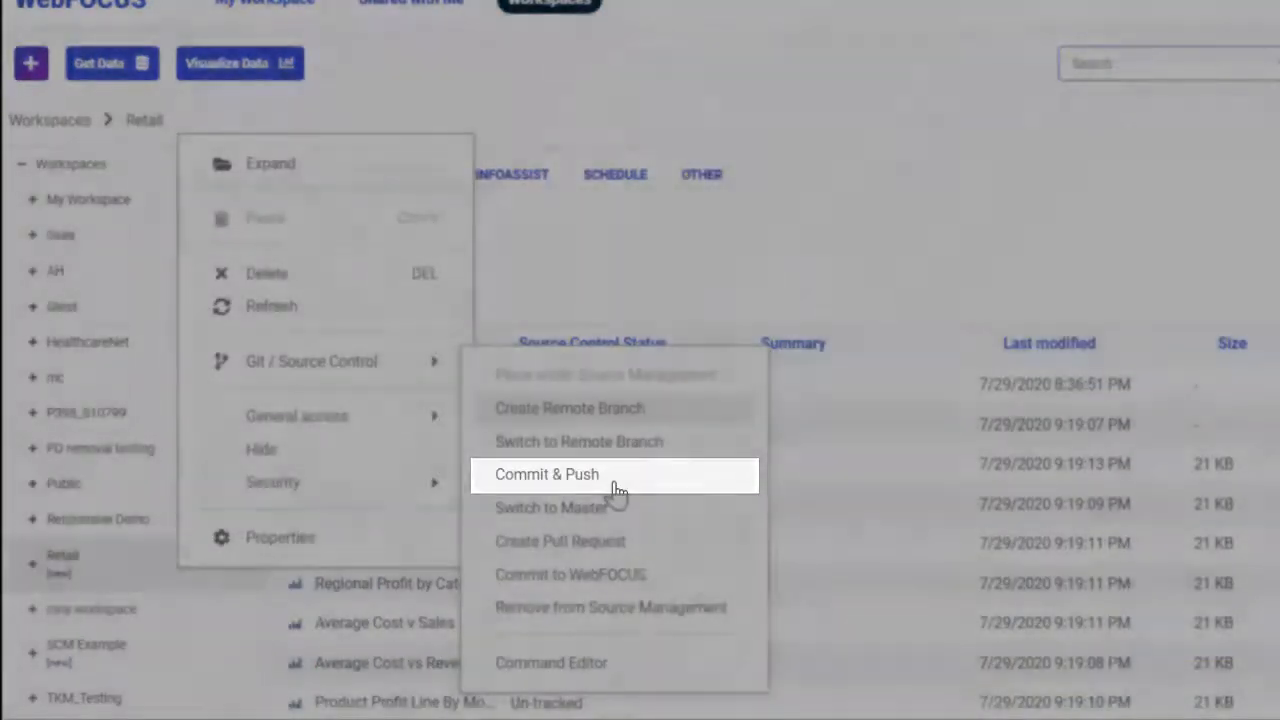
{"action": "left_click", "coordinate": [546, 474]}
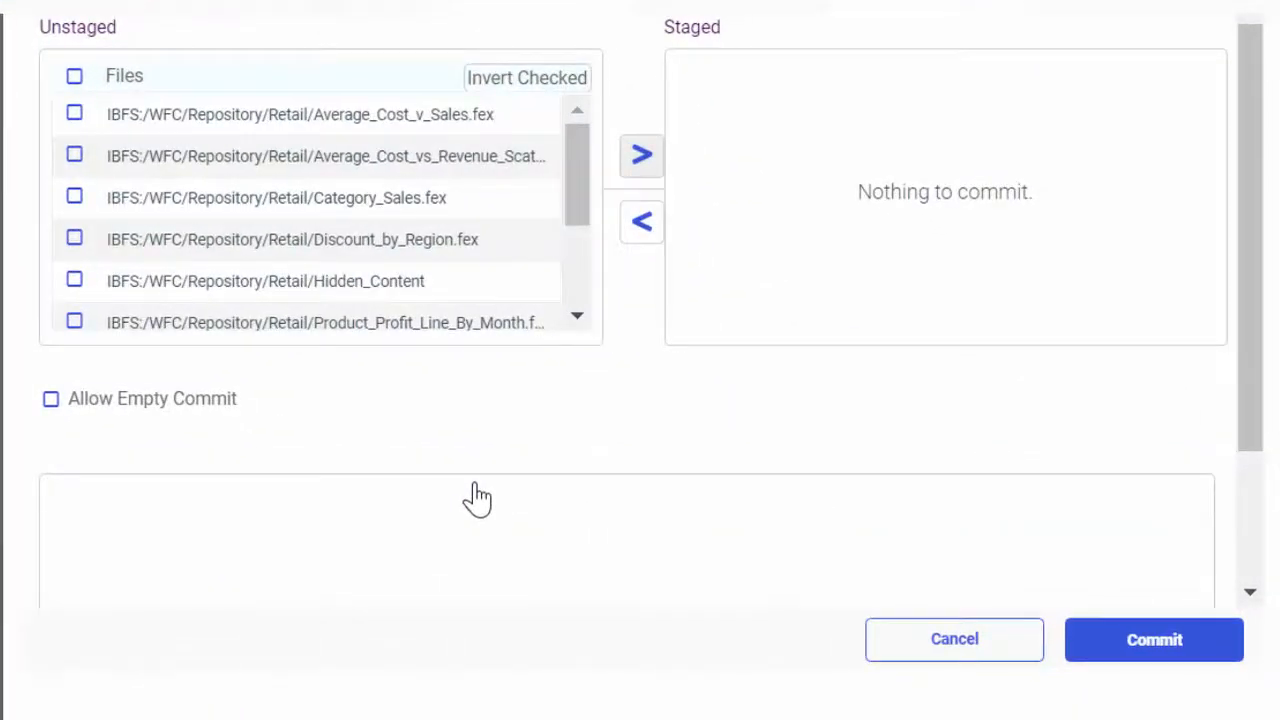
{"action": "mouse_move", "coordinate": [88, 95]}
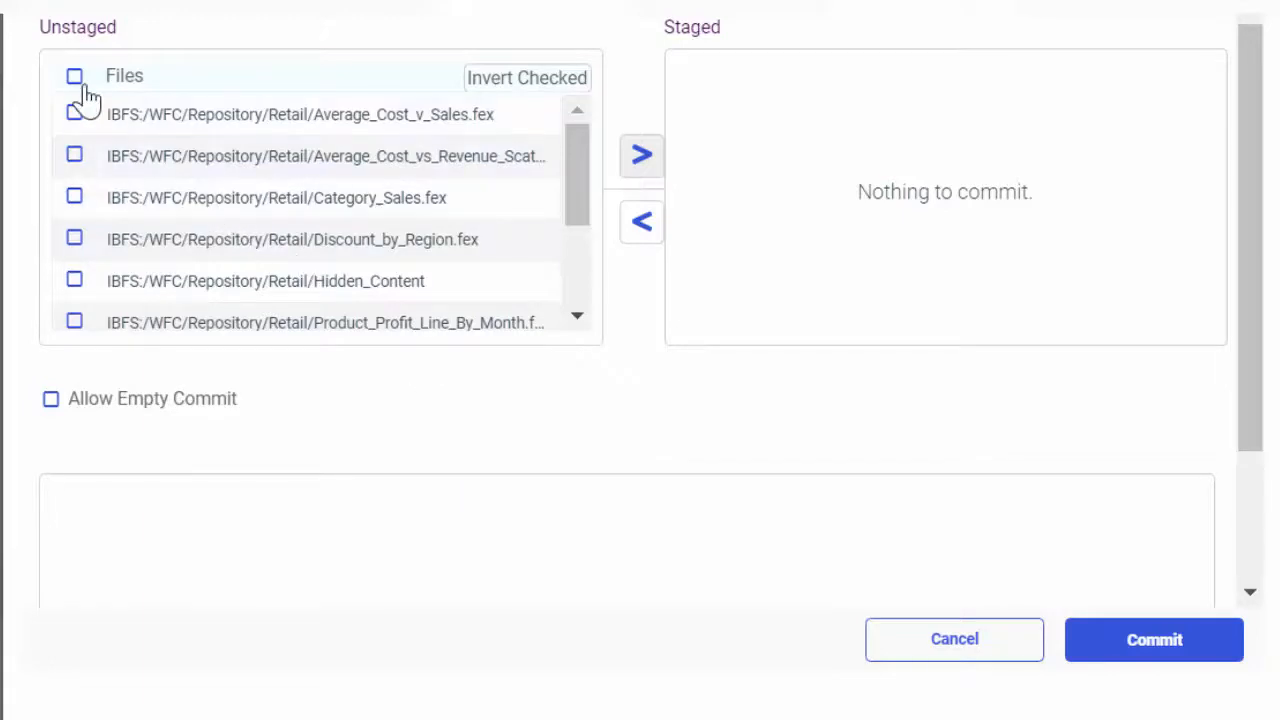
{"action": "left_click", "coordinate": [74, 76]}
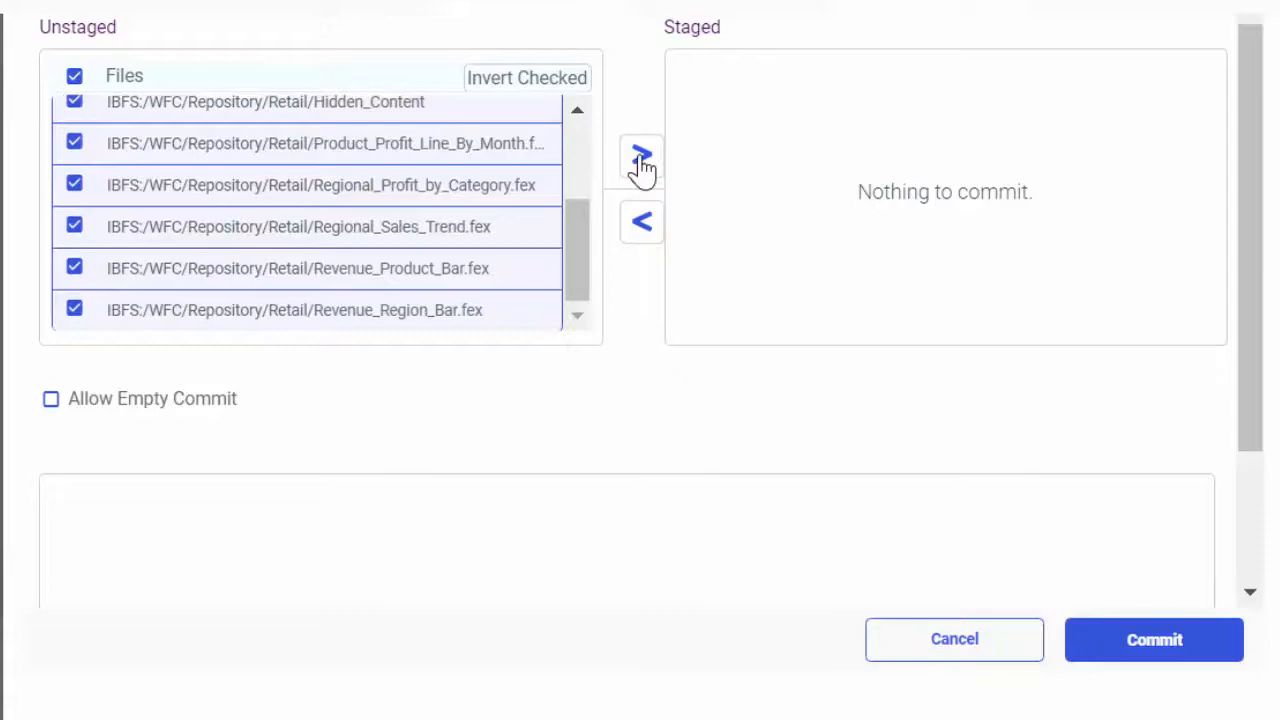
{"action": "left_click", "coordinate": [641, 160]}
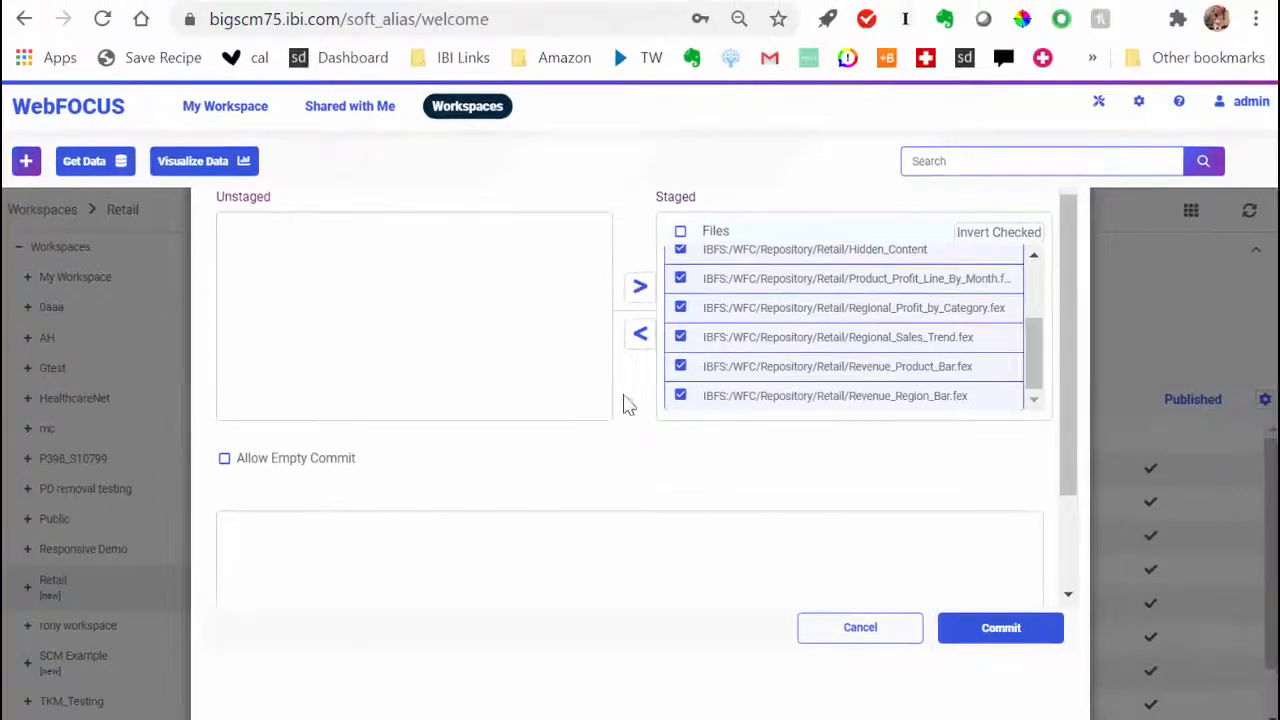
{"action": "type", "text": "First commit."}
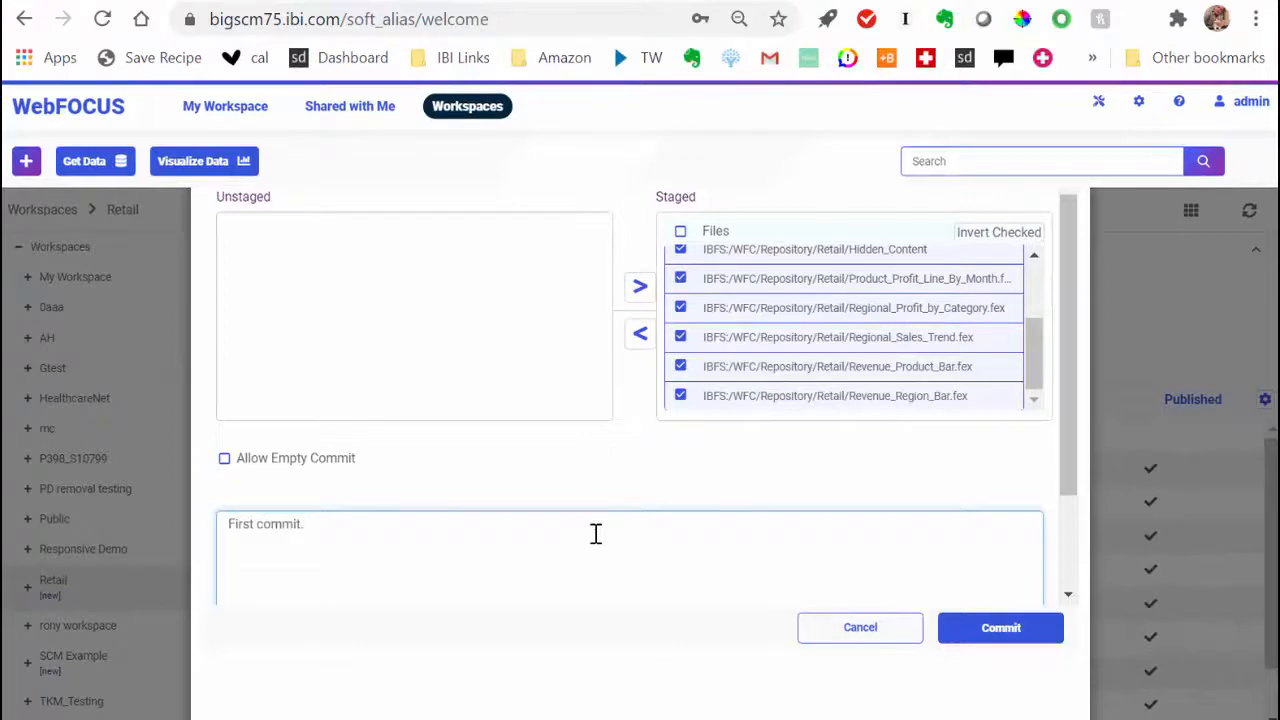
{"action": "left_click", "coordinate": [1000, 627]}
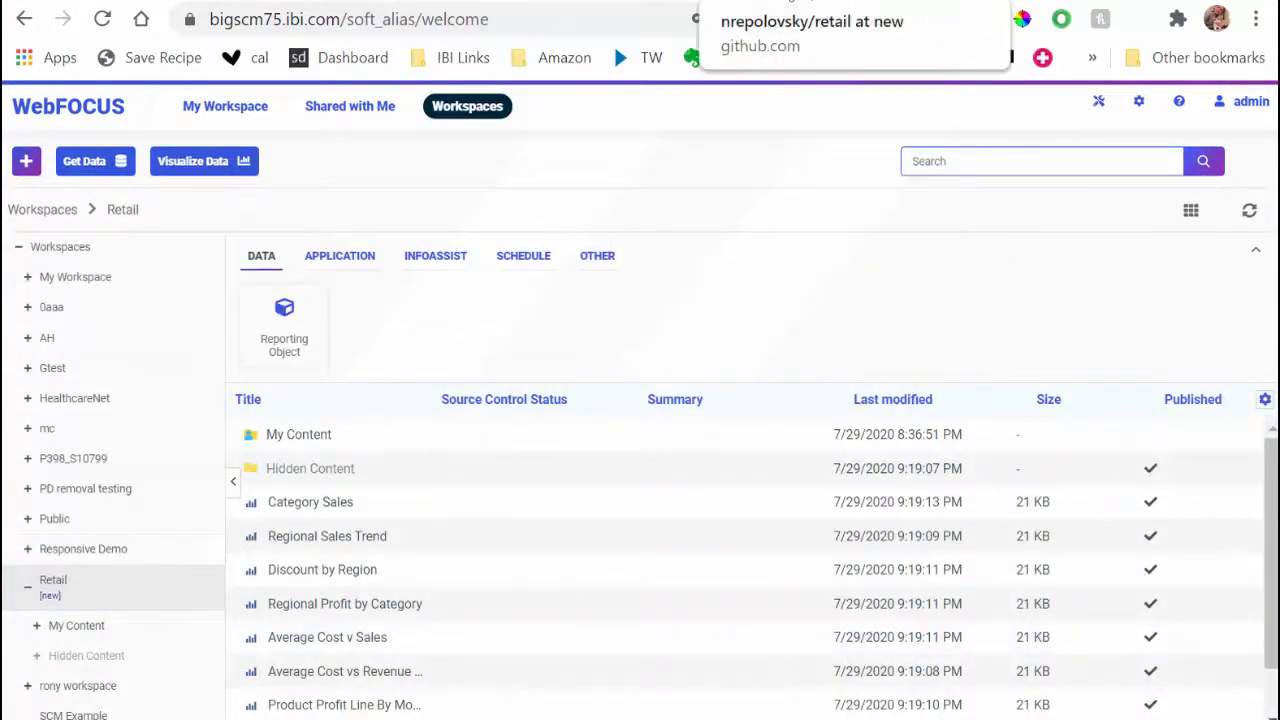
{"action": "left_click", "coordinate": [812, 33]}
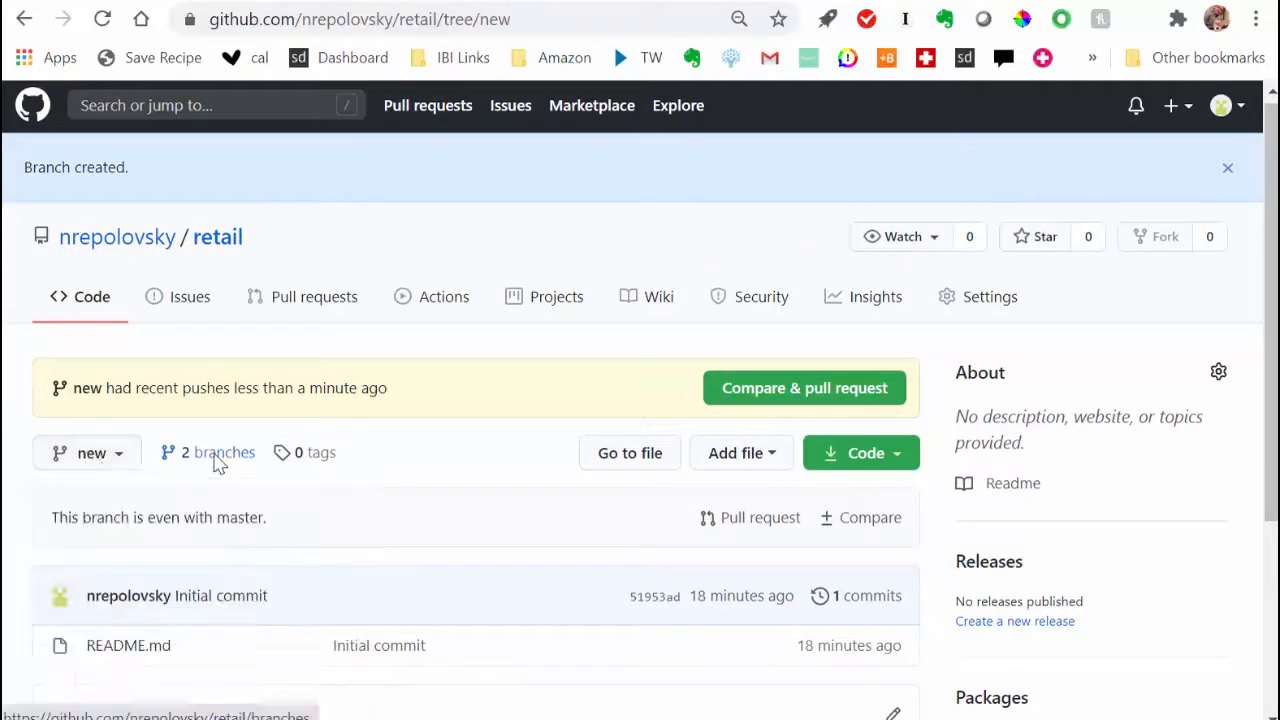
Step: Browse the repository's branches and the new branch's files, then return to WebFOCUS
{"action": "left_click", "coordinate": [215, 452]}
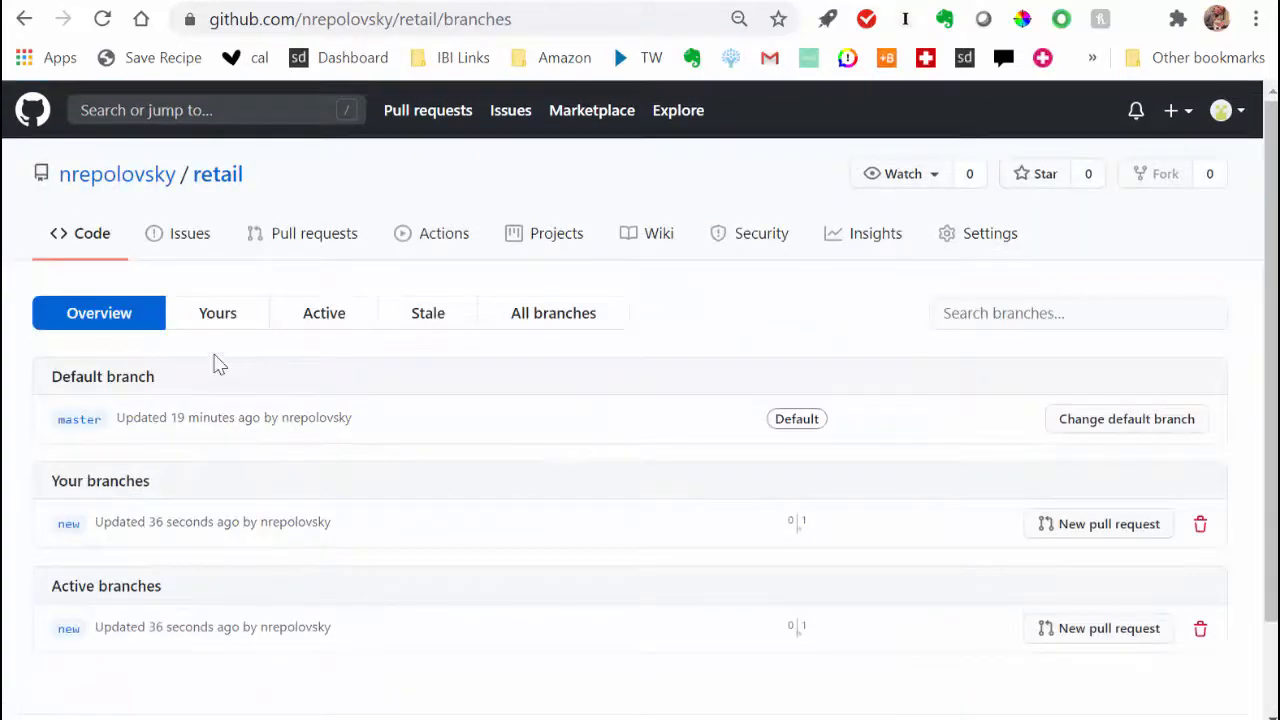
{"action": "left_click", "coordinate": [68, 521]}
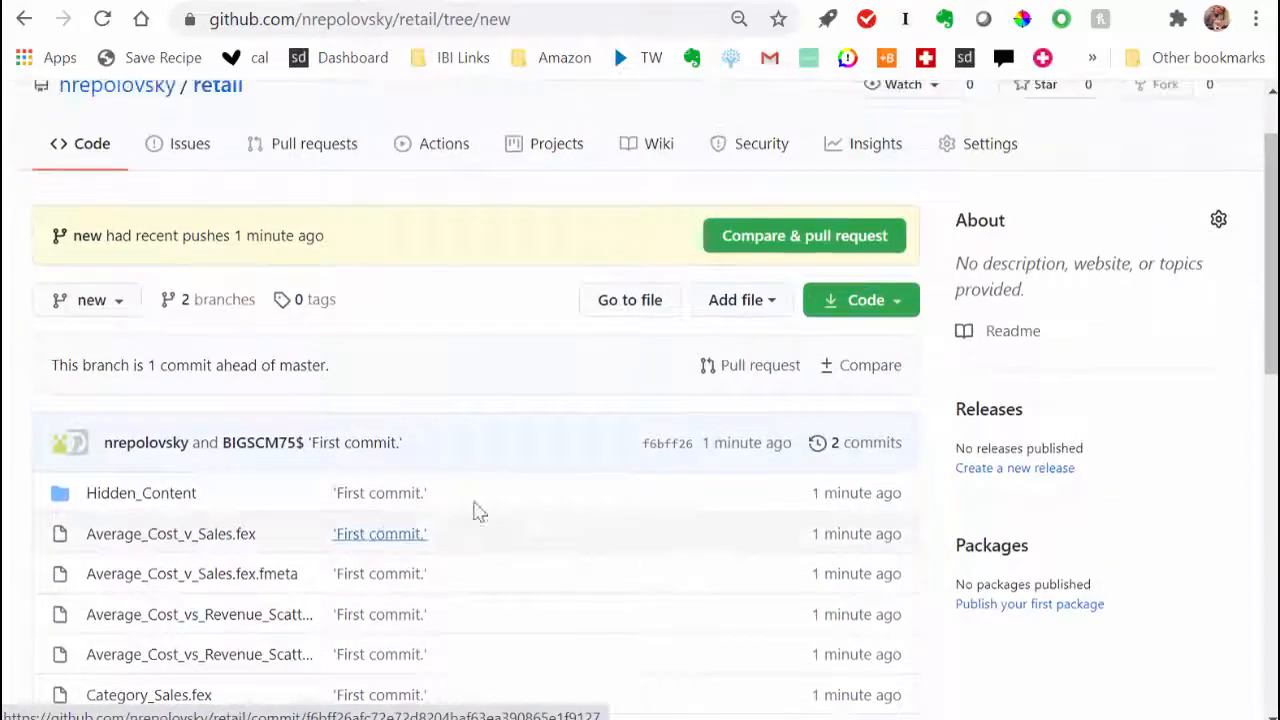
{"action": "mouse_move", "coordinate": [720, 465]}
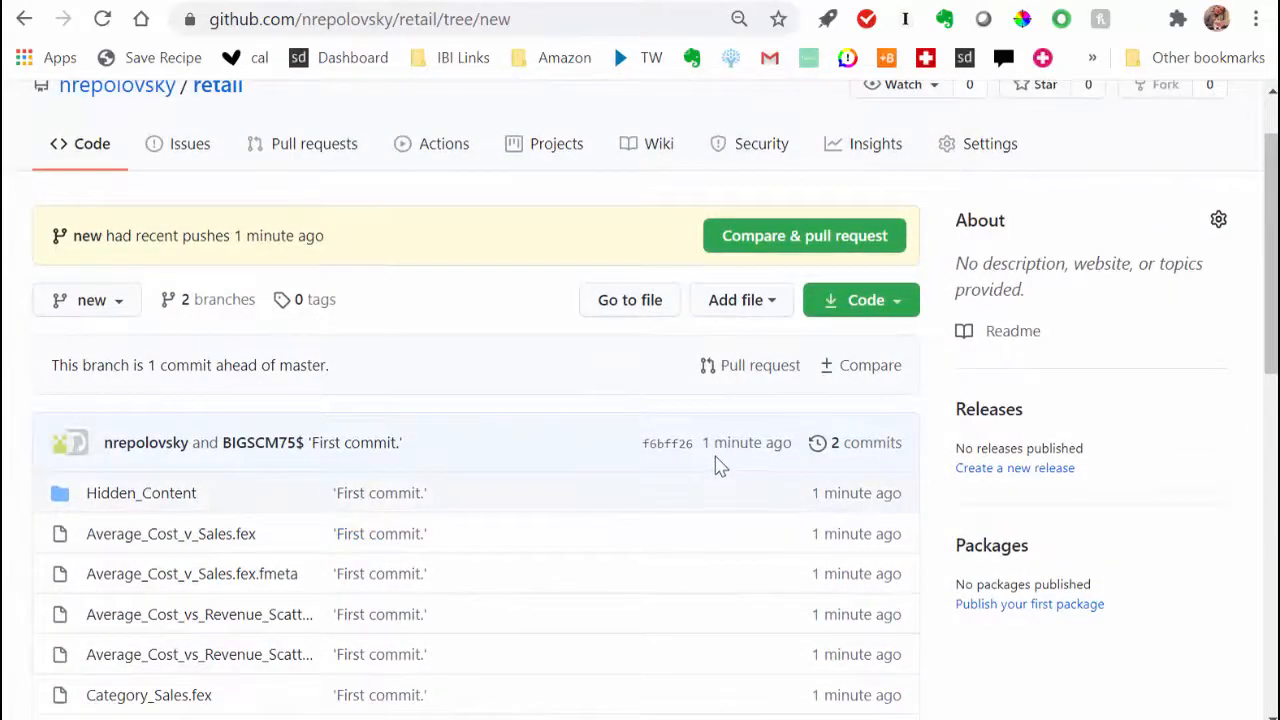
{"action": "left_click", "coordinate": [360, 19]}
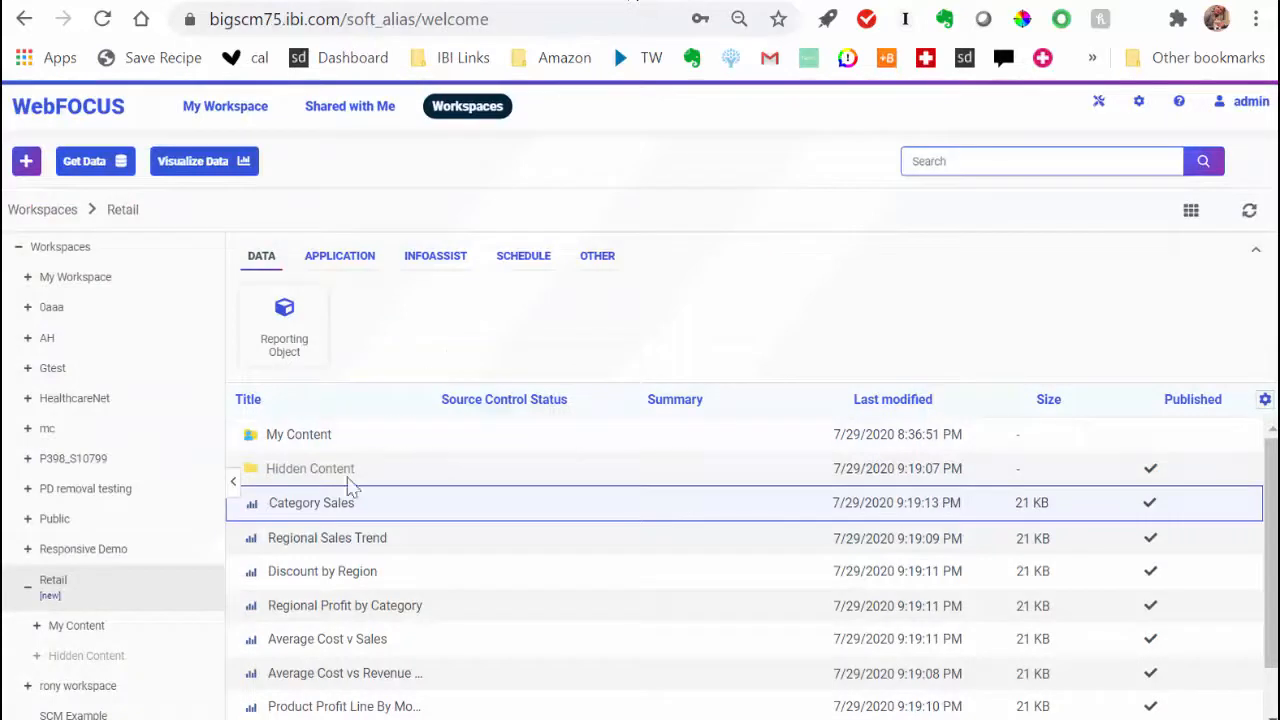
Step: Replace Category Sales' product filter with Store,Country equal to United States
{"action": "double_click", "coordinate": [311, 502]}
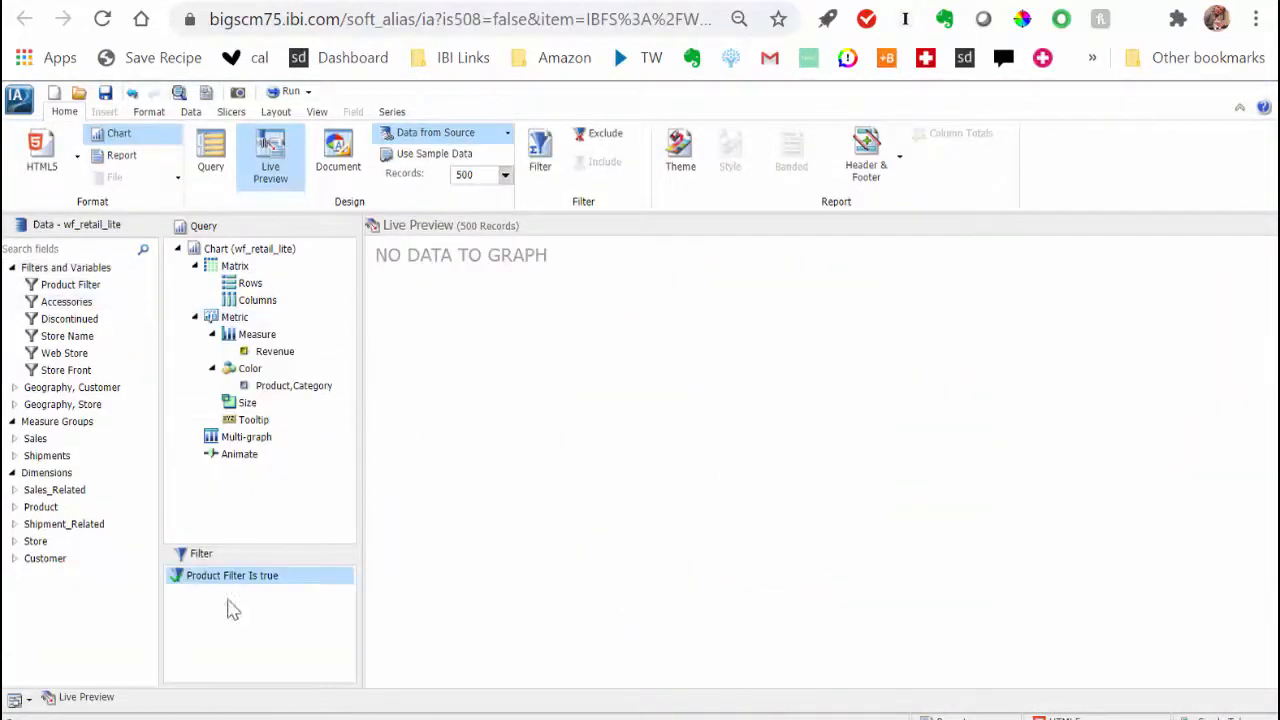
{"action": "double_click", "coordinate": [232, 575]}
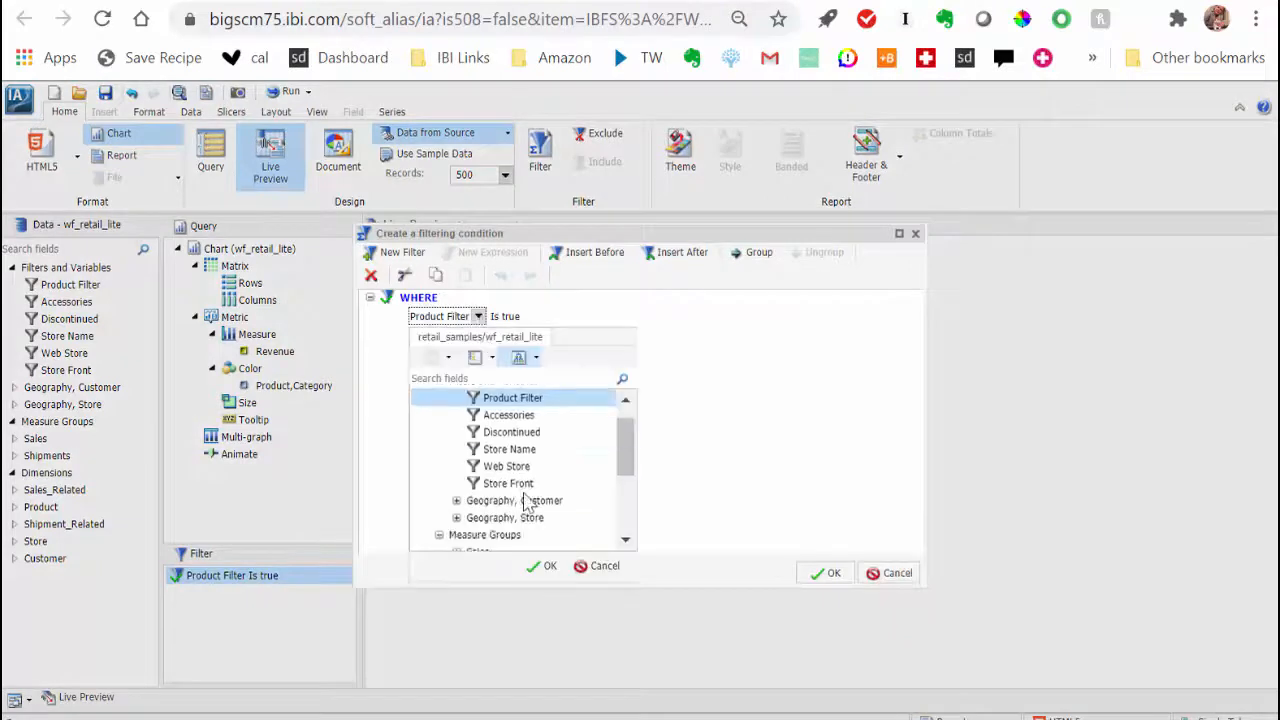
{"action": "scroll", "scroll_direction": "down", "scroll_amount": 3}
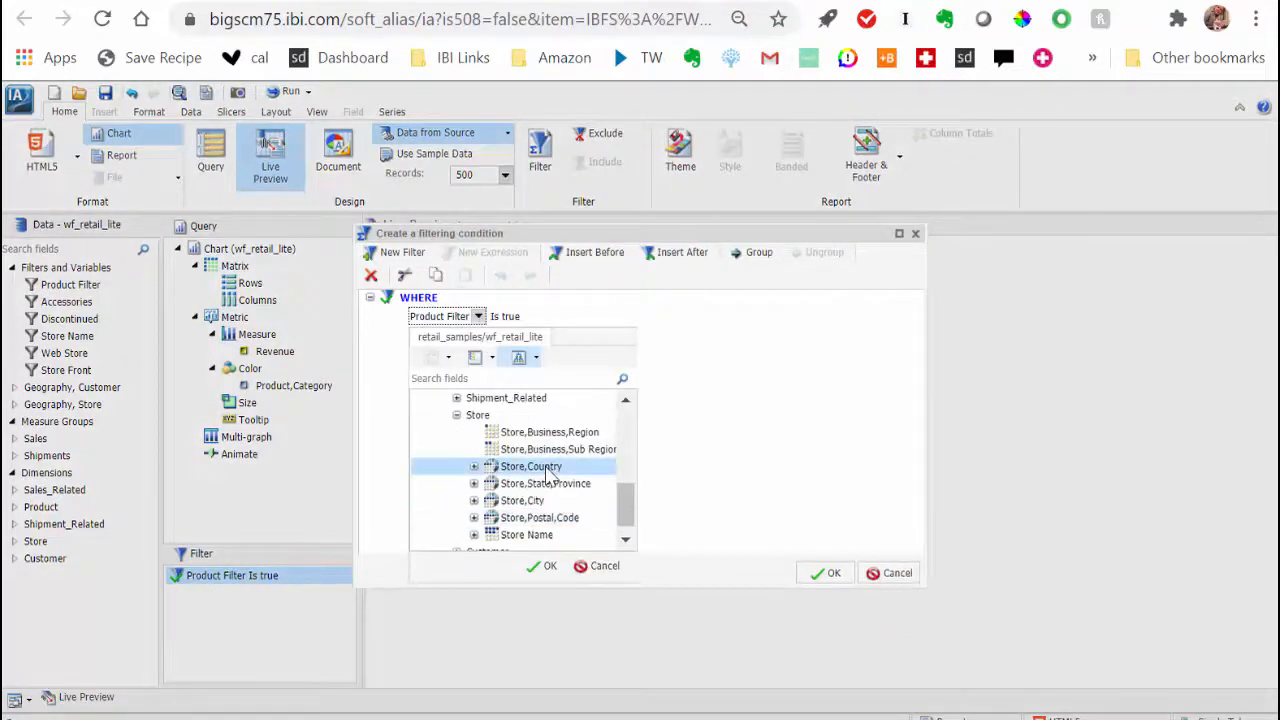
{"action": "double_click", "coordinate": [531, 466]}
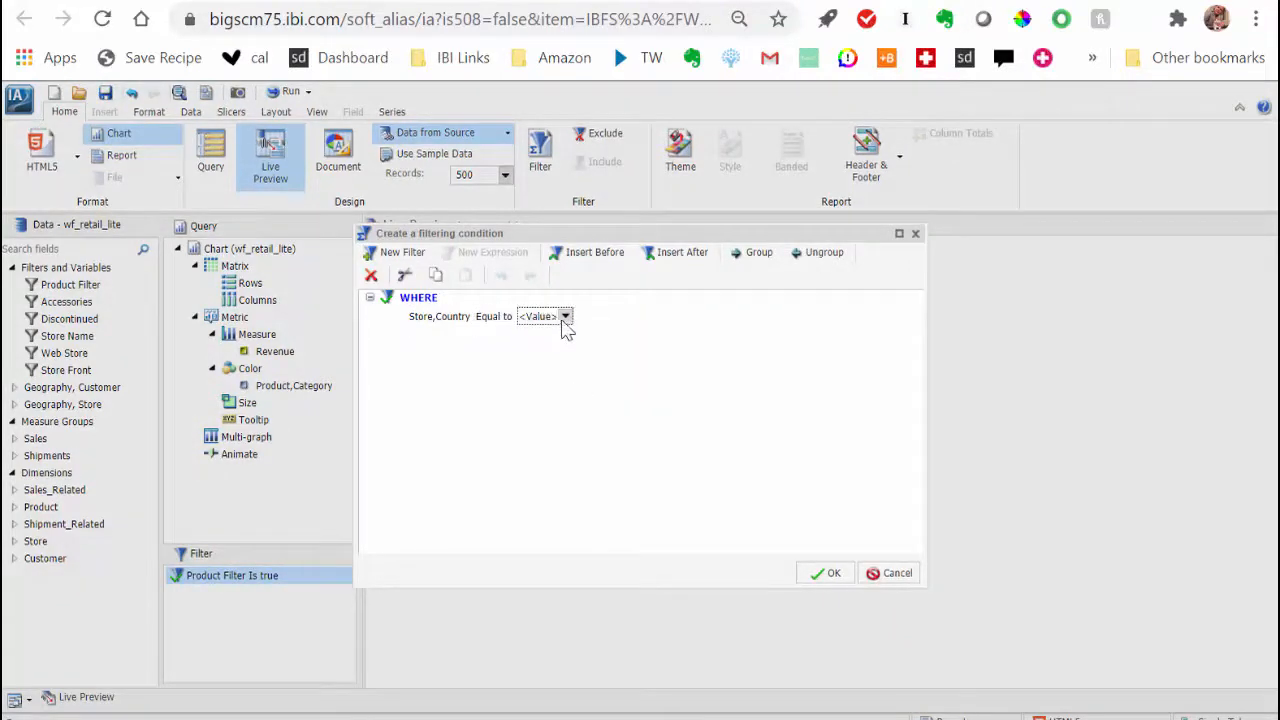
{"action": "left_click", "coordinate": [564, 316]}
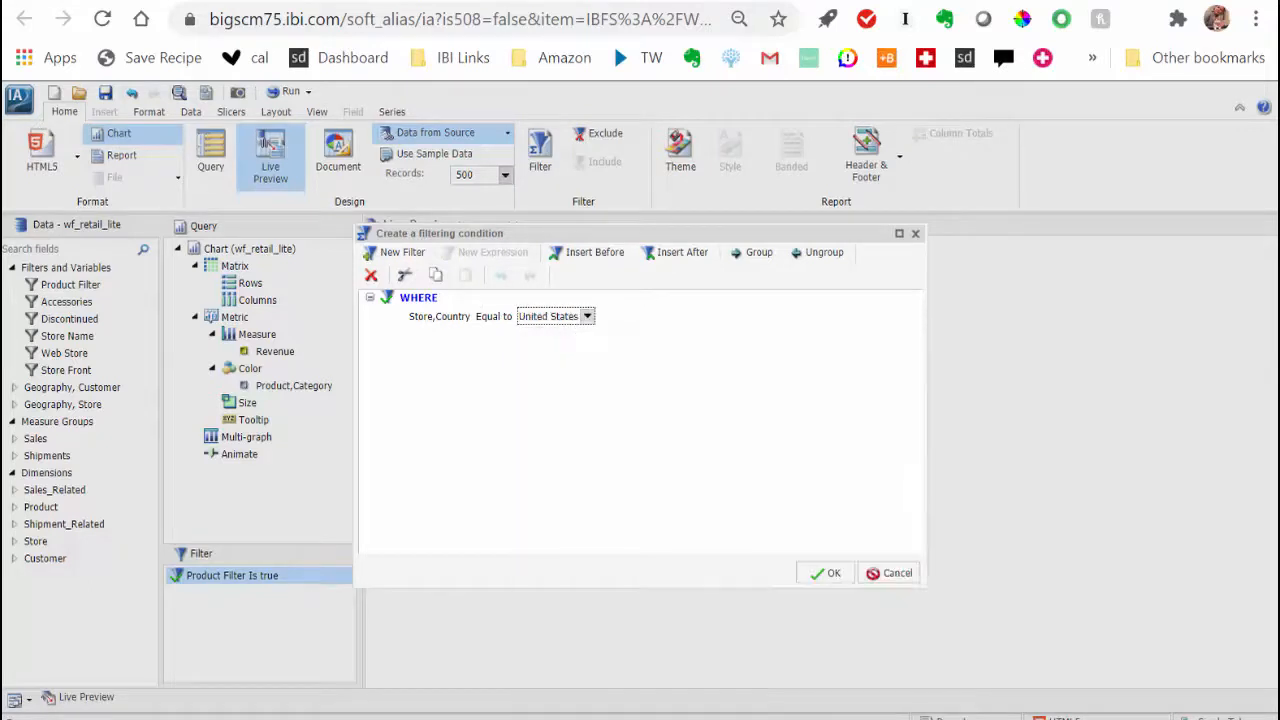
{"action": "left_click", "coordinate": [826, 573]}
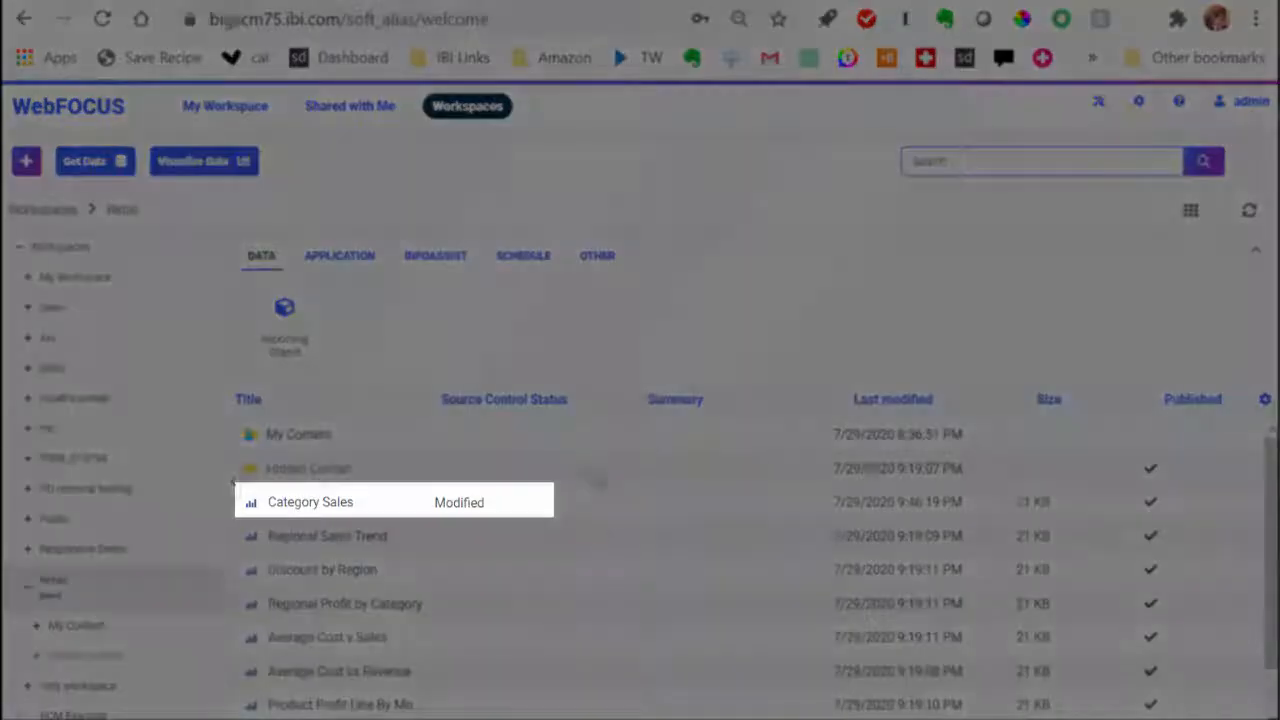
{"action": "mouse_move", "coordinate": [500, 527]}
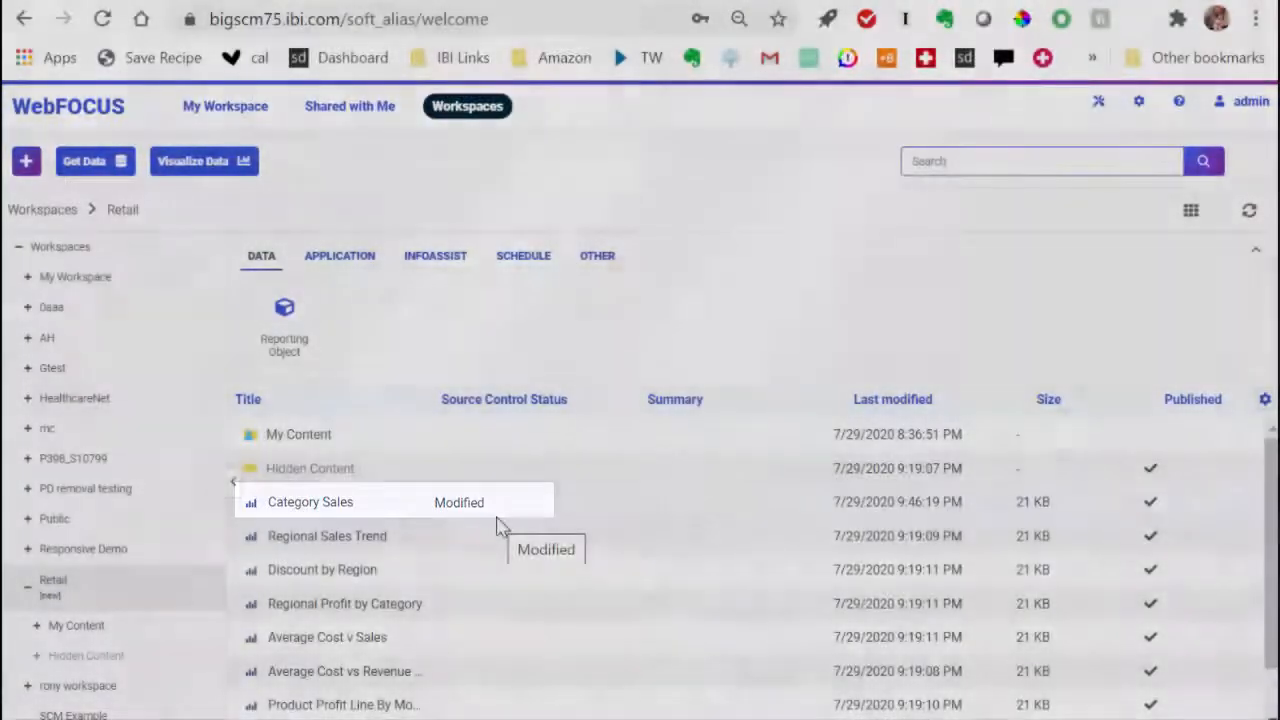
{"action": "mouse_move", "coordinate": [255, 538]}
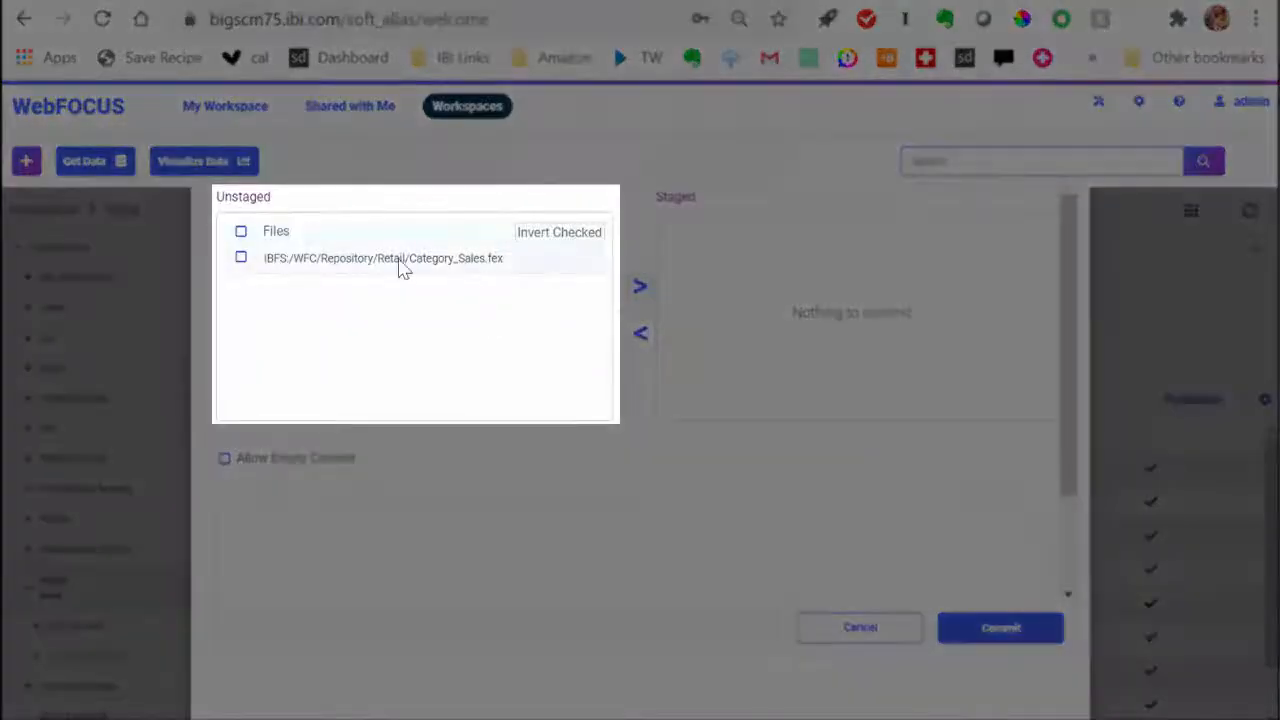
Step: Stage Category_Sales.fex and commit it with the message 'Second commit'
{"action": "left_click", "coordinate": [240, 258]}
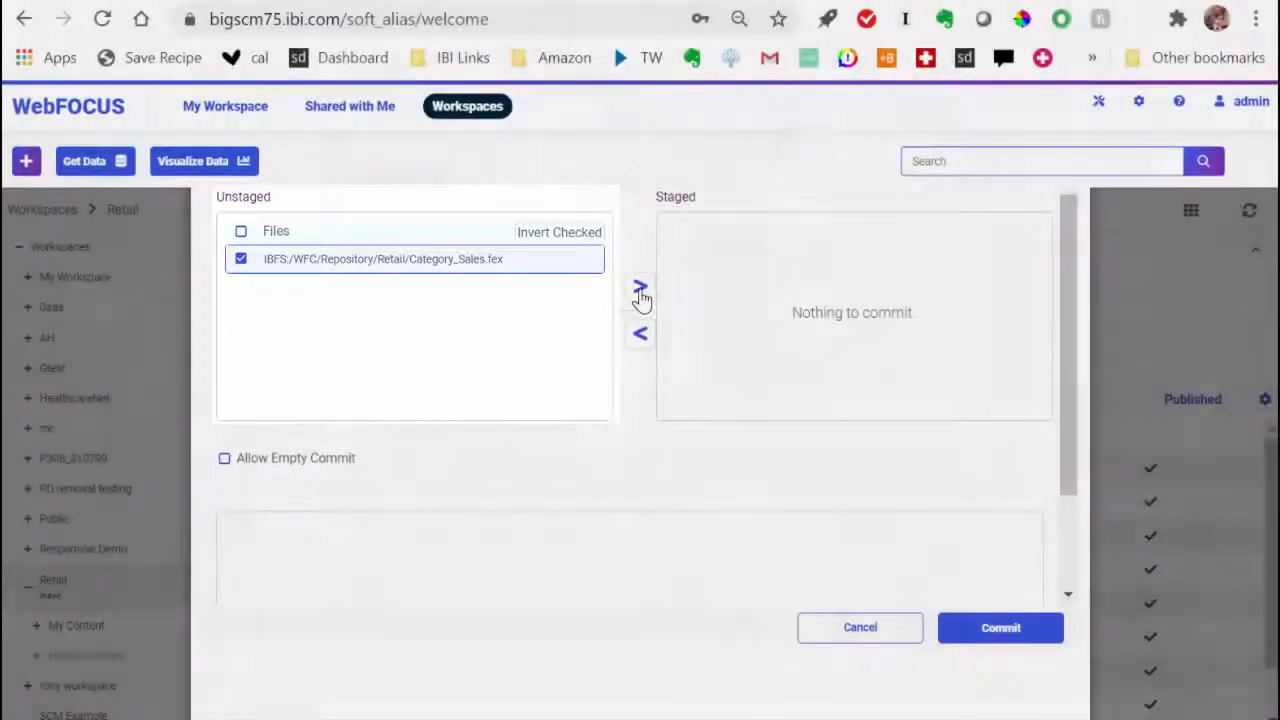
{"action": "left_click", "coordinate": [640, 290]}
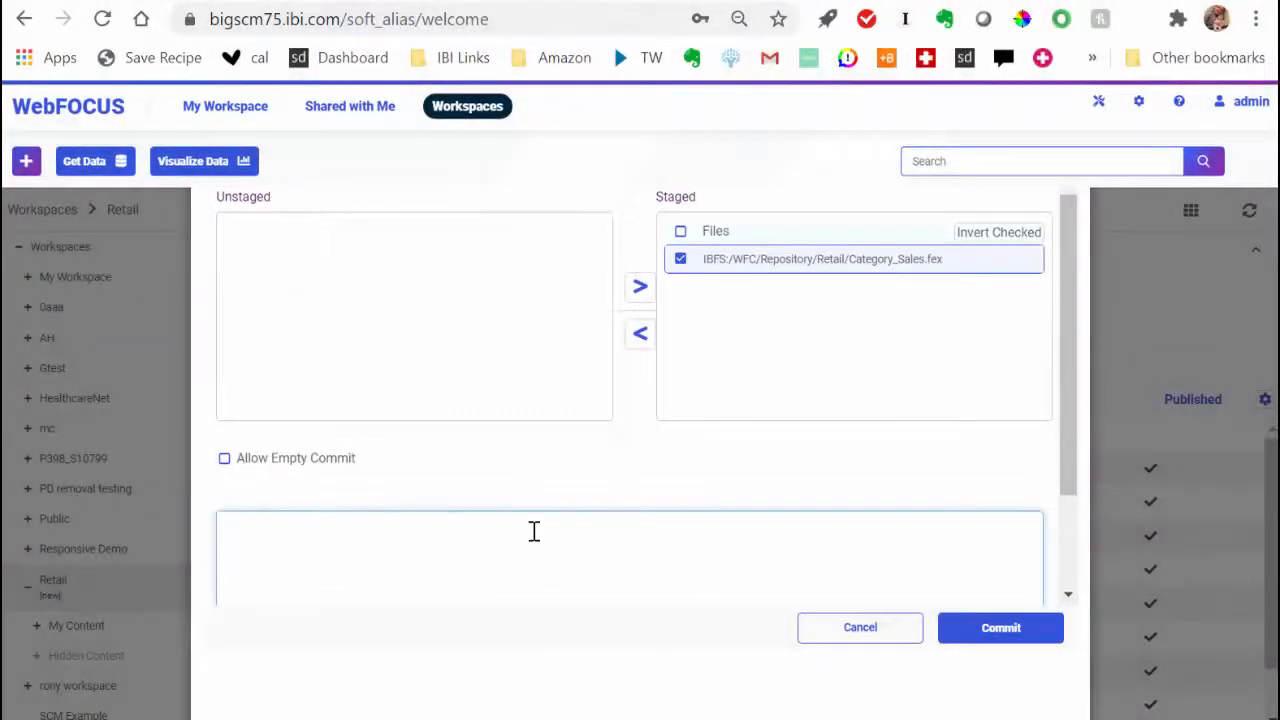
{"action": "type", "text": "Second"}
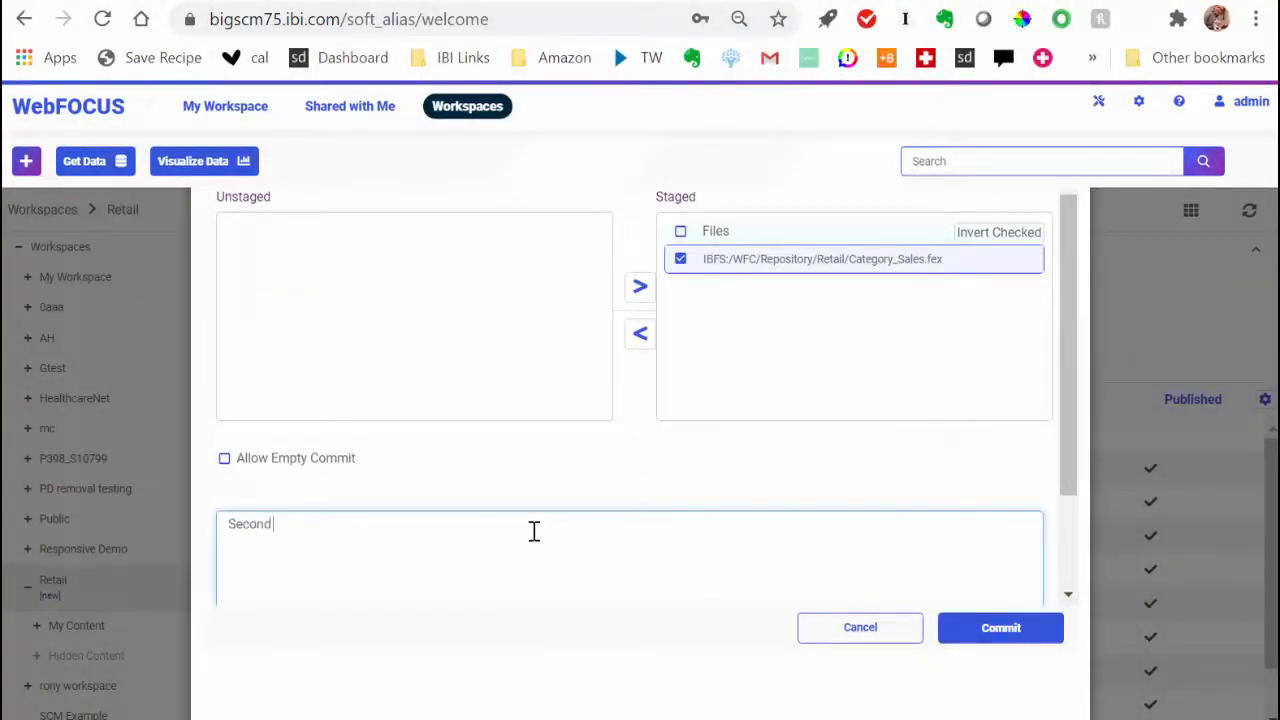
{"action": "type", "text": "commit"}
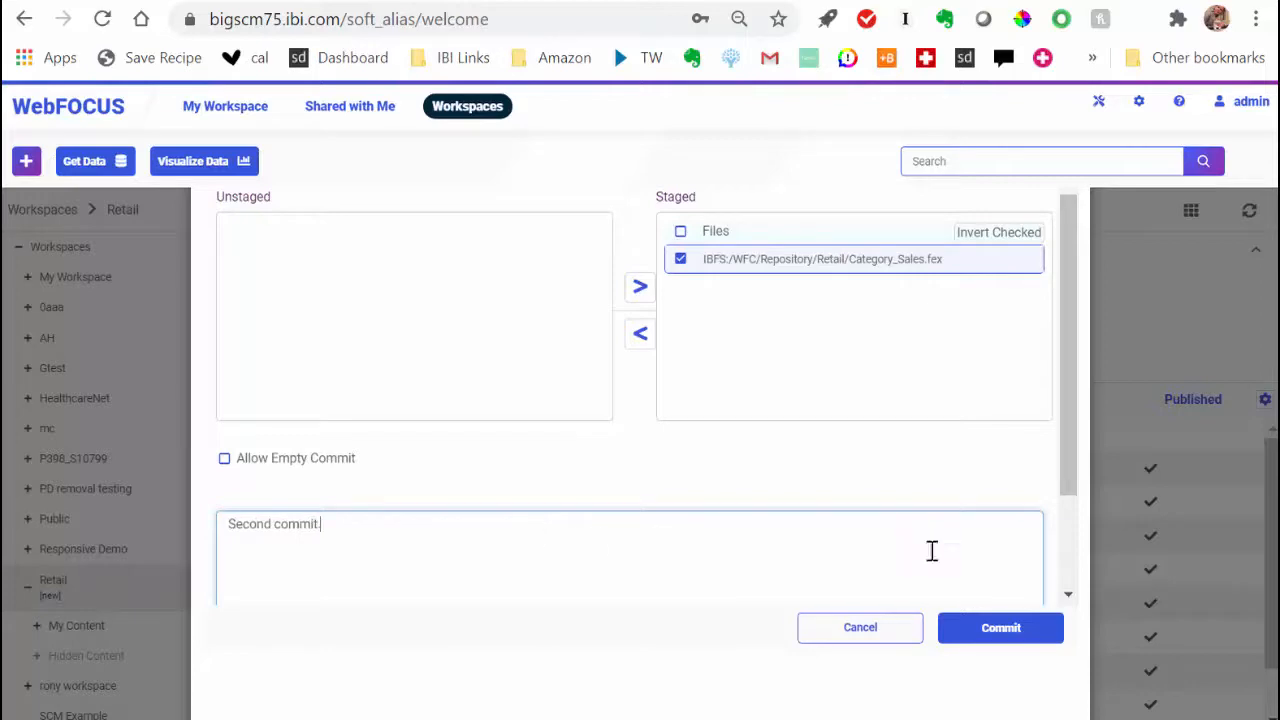
{"action": "left_click", "coordinate": [1000, 627]}
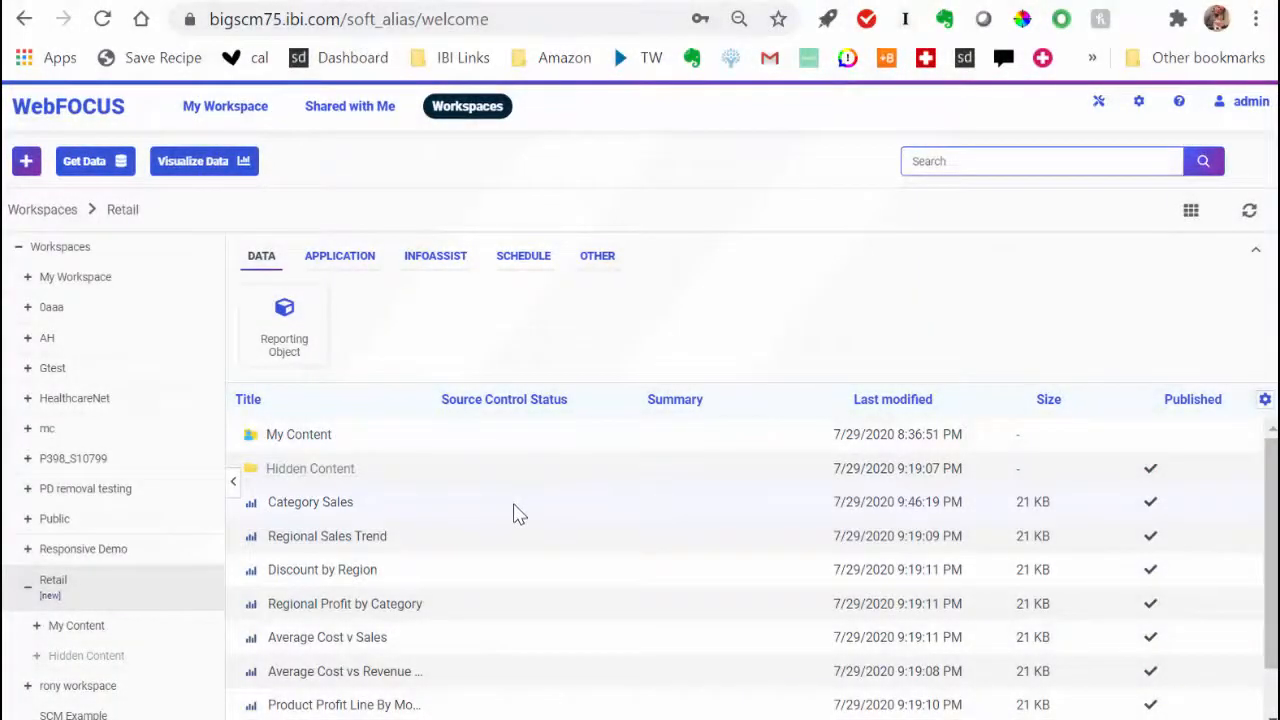
Step: Create a pull request for the Retail workspace from its Git / Source Control menu
{"action": "scroll", "scroll_direction": "down", "scroll_amount": 3}
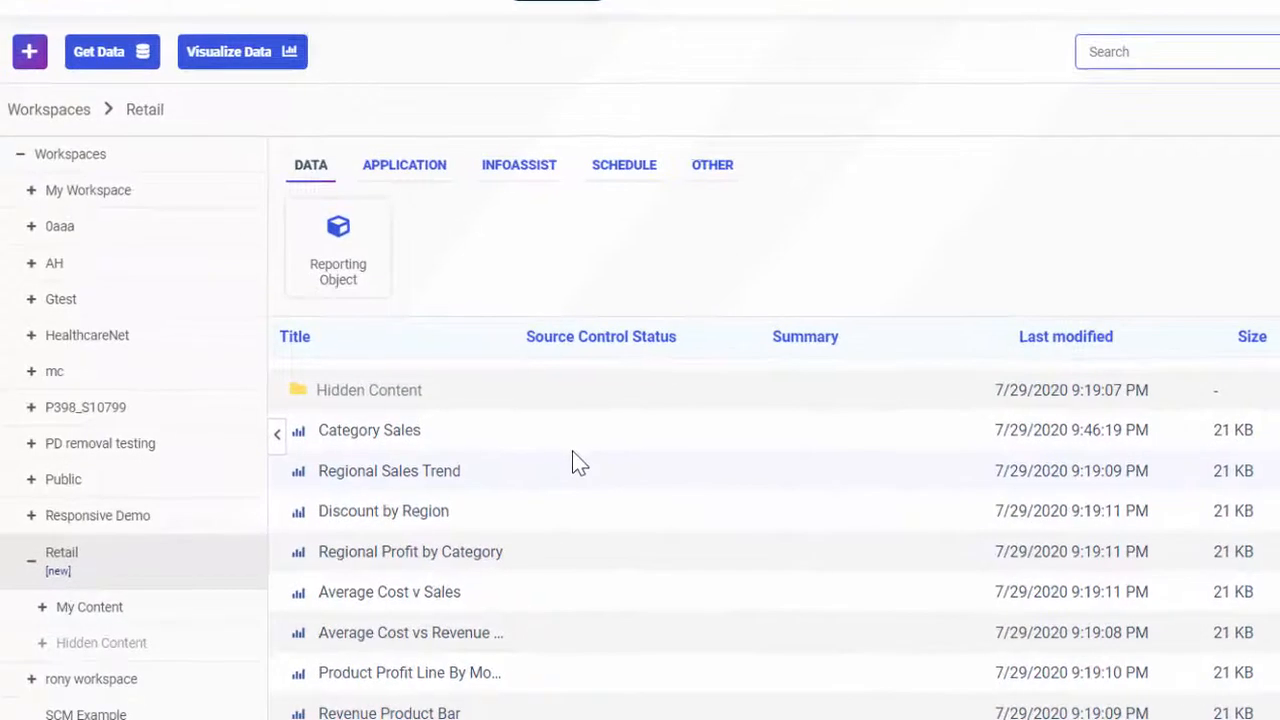
{"action": "mouse_move", "coordinate": [150, 568]}
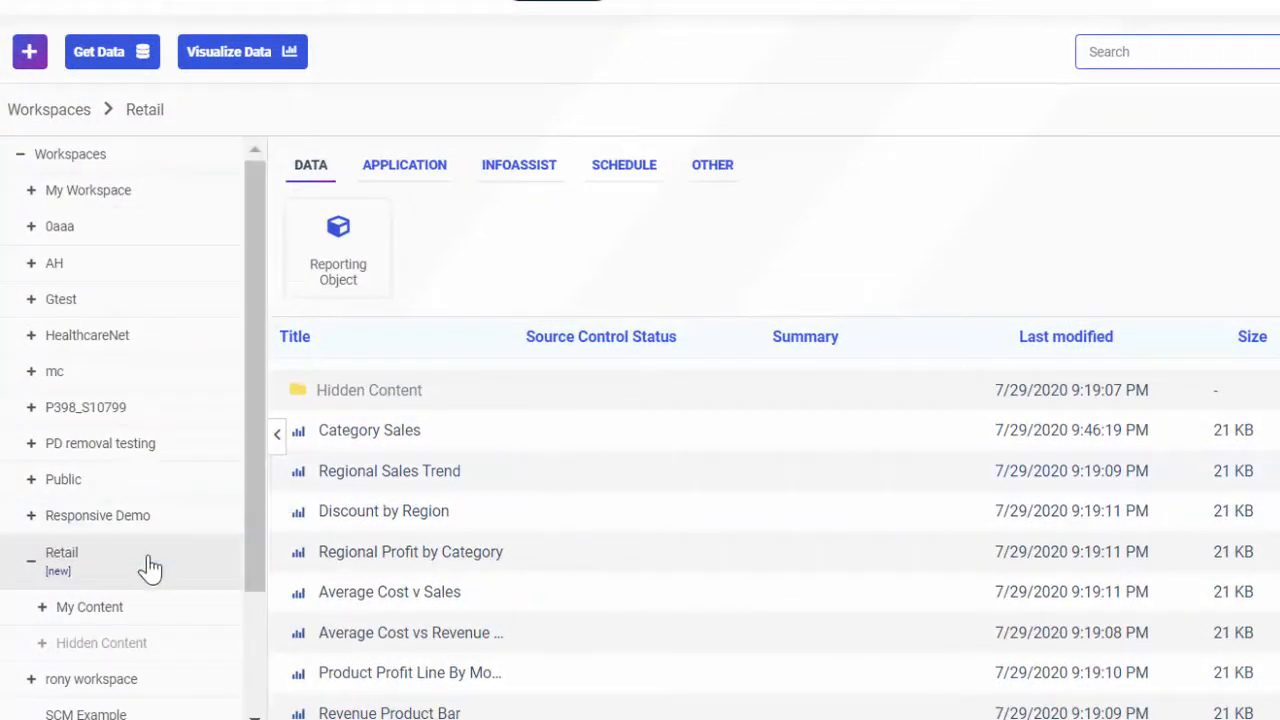
{"action": "right_click", "coordinate": [61, 552]}
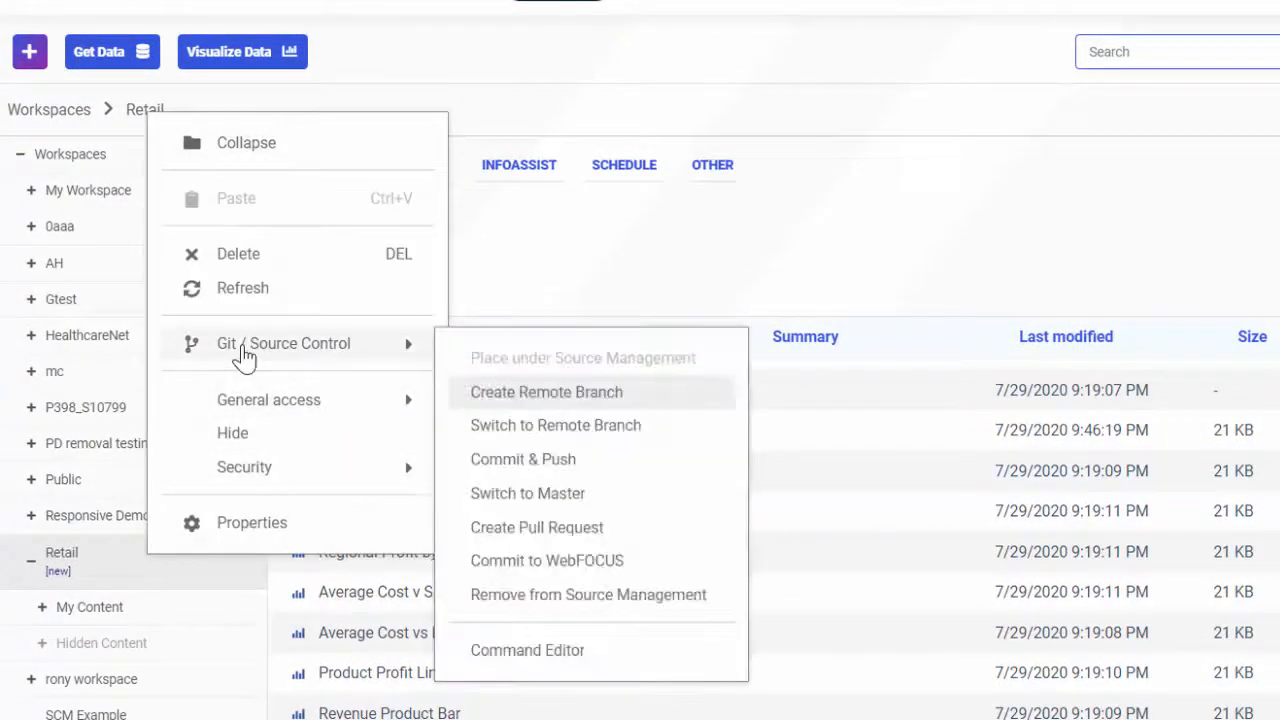
{"action": "mouse_move", "coordinate": [630, 537]}
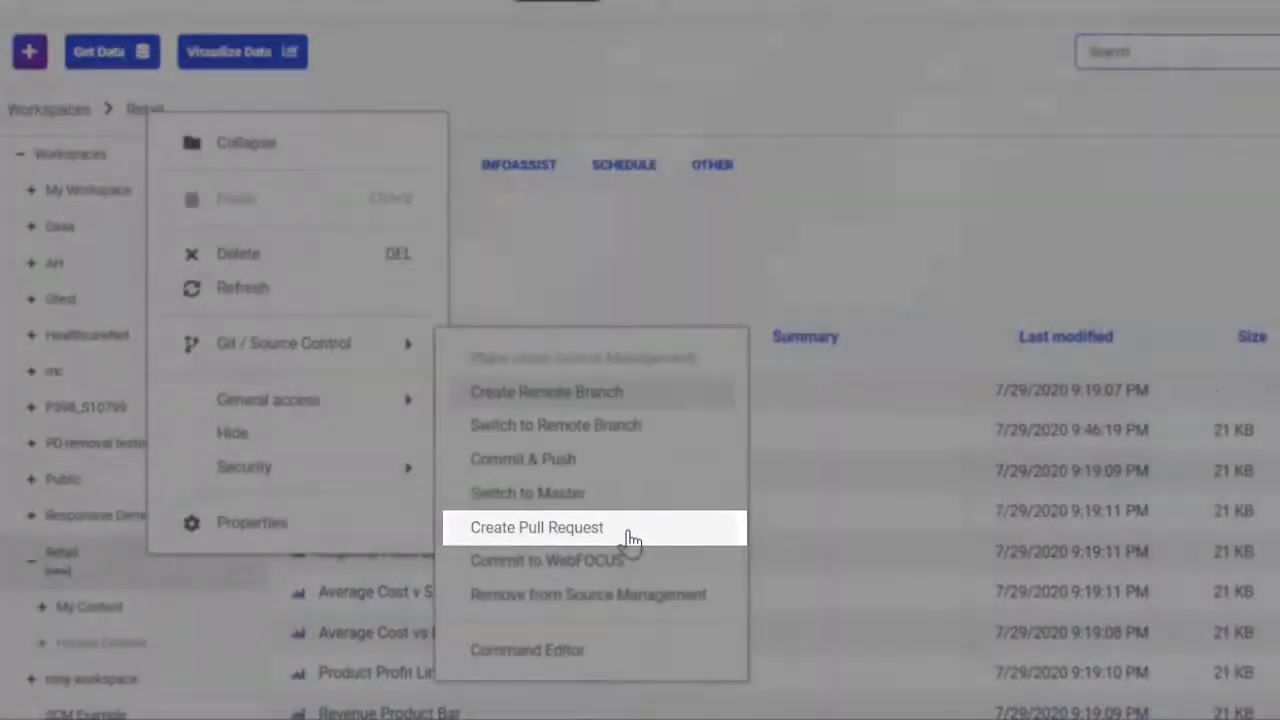
{"action": "left_click", "coordinate": [536, 527]}
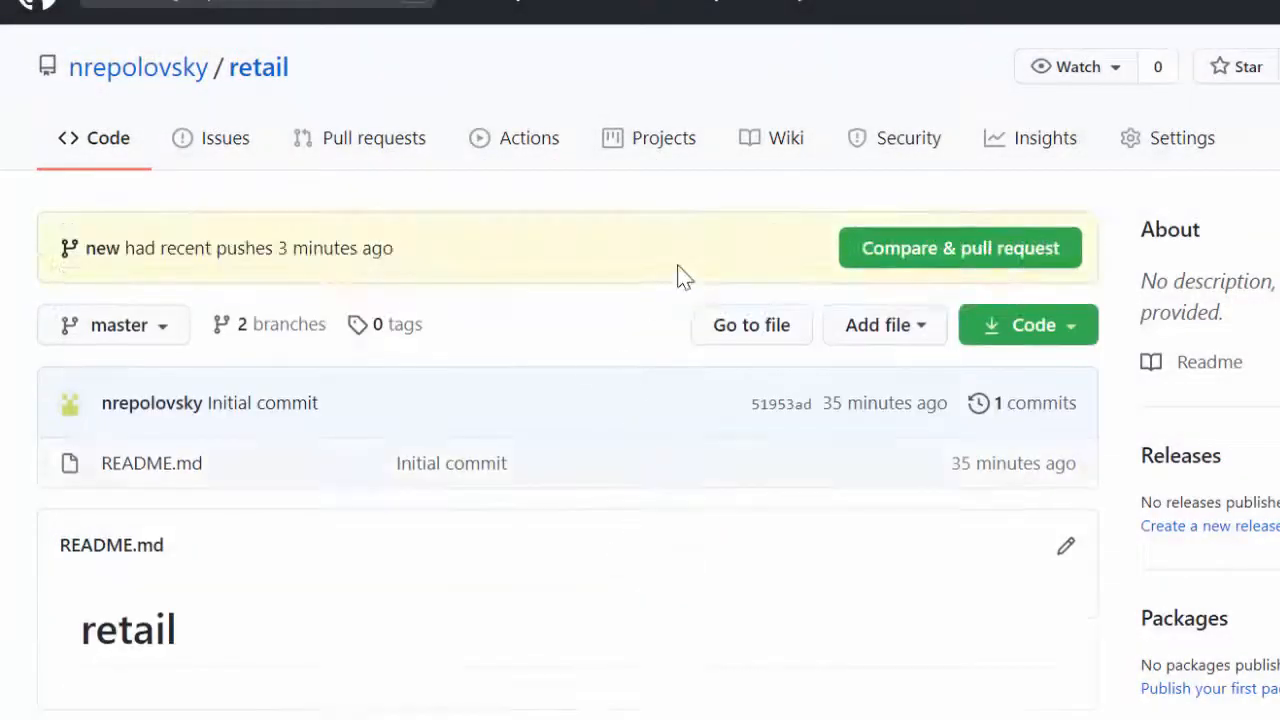
Step: Compare the new branch and create the pull request named New
{"action": "left_click", "coordinate": [959, 247]}
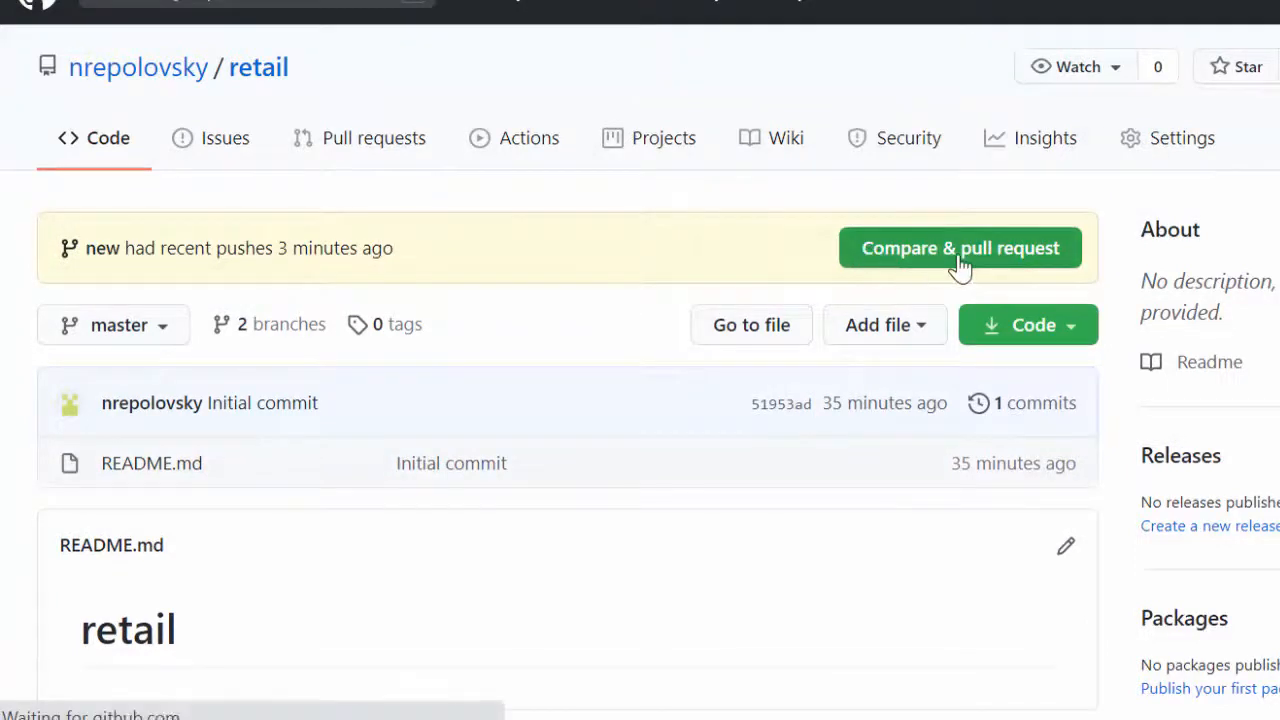
{"action": "left_click", "coordinate": [959, 248]}
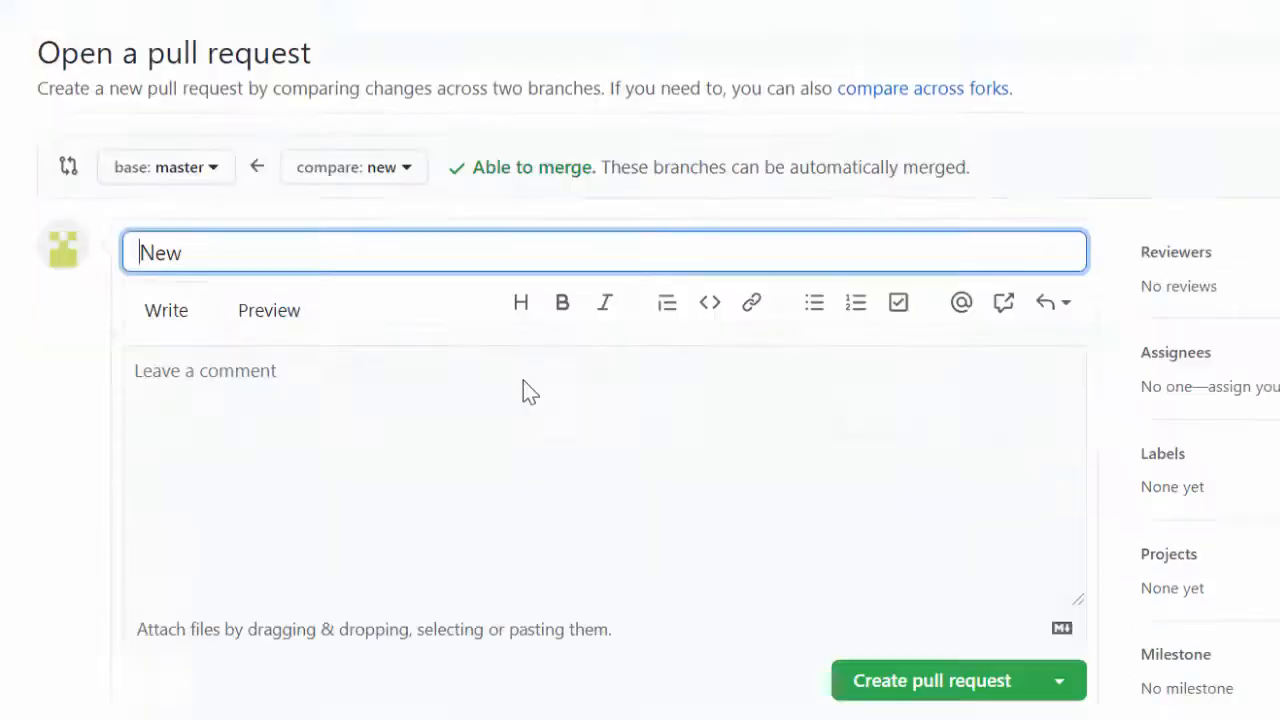
{"action": "left_click", "coordinate": [931, 680]}
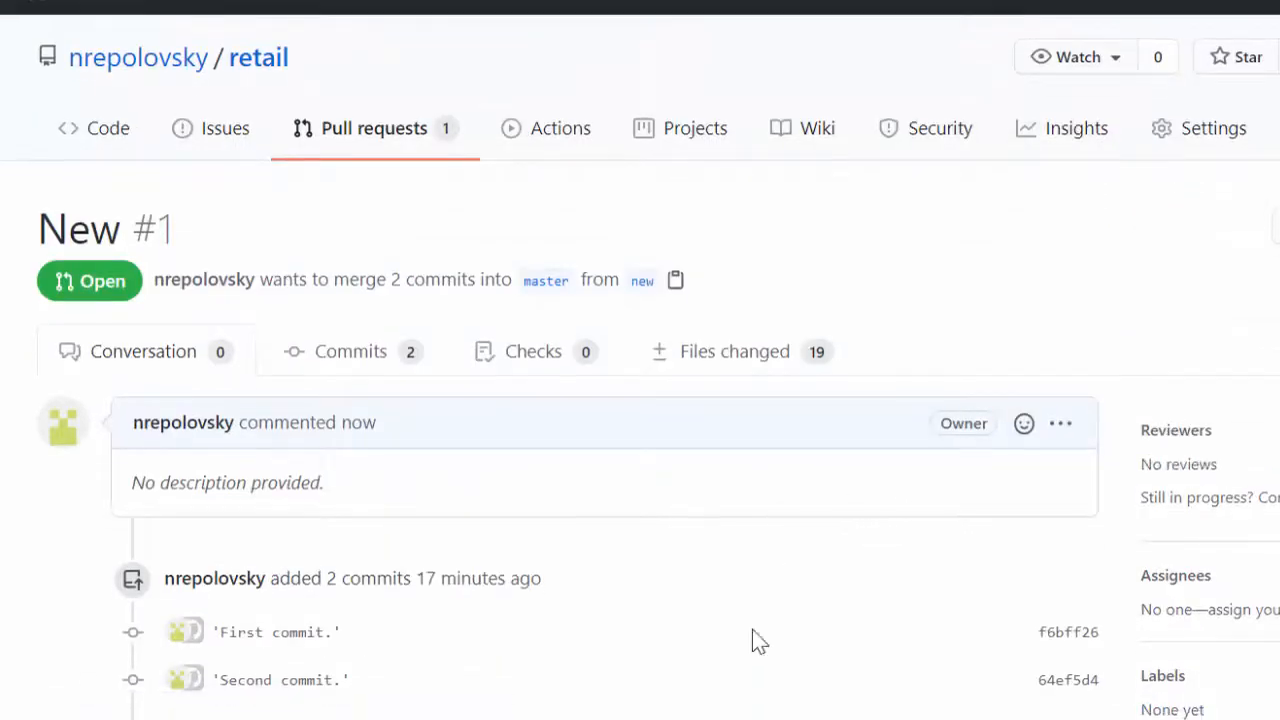
Step: Merge pull request #1 into master and delete the new branch
{"action": "scroll", "scroll_direction": "down", "scroll_amount": 3}
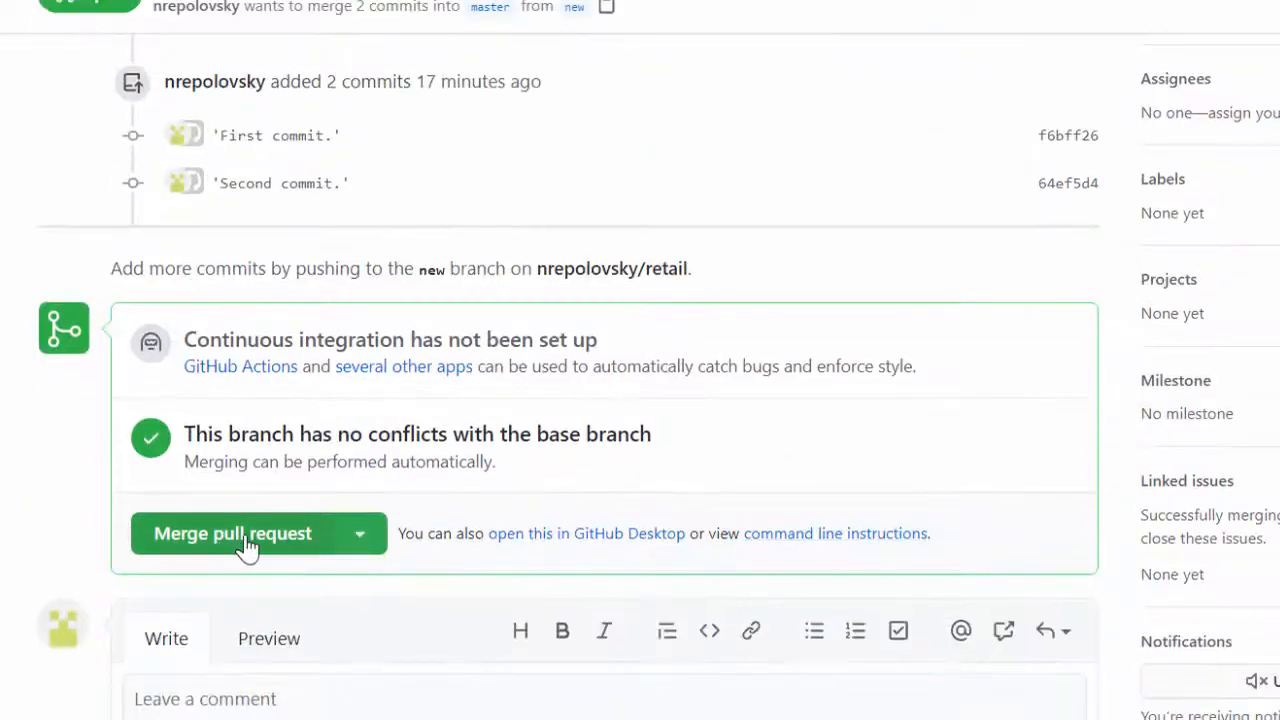
{"action": "left_click", "coordinate": [232, 533]}
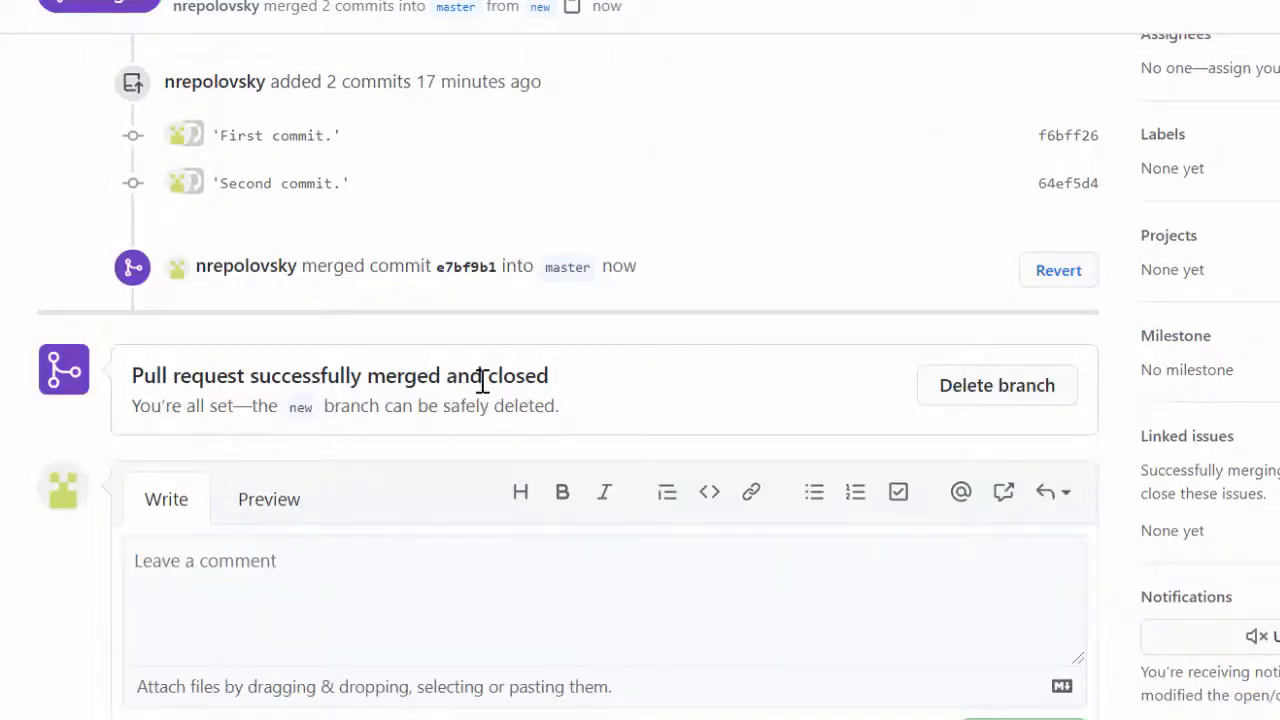
{"action": "mouse_move", "coordinate": [866, 407]}
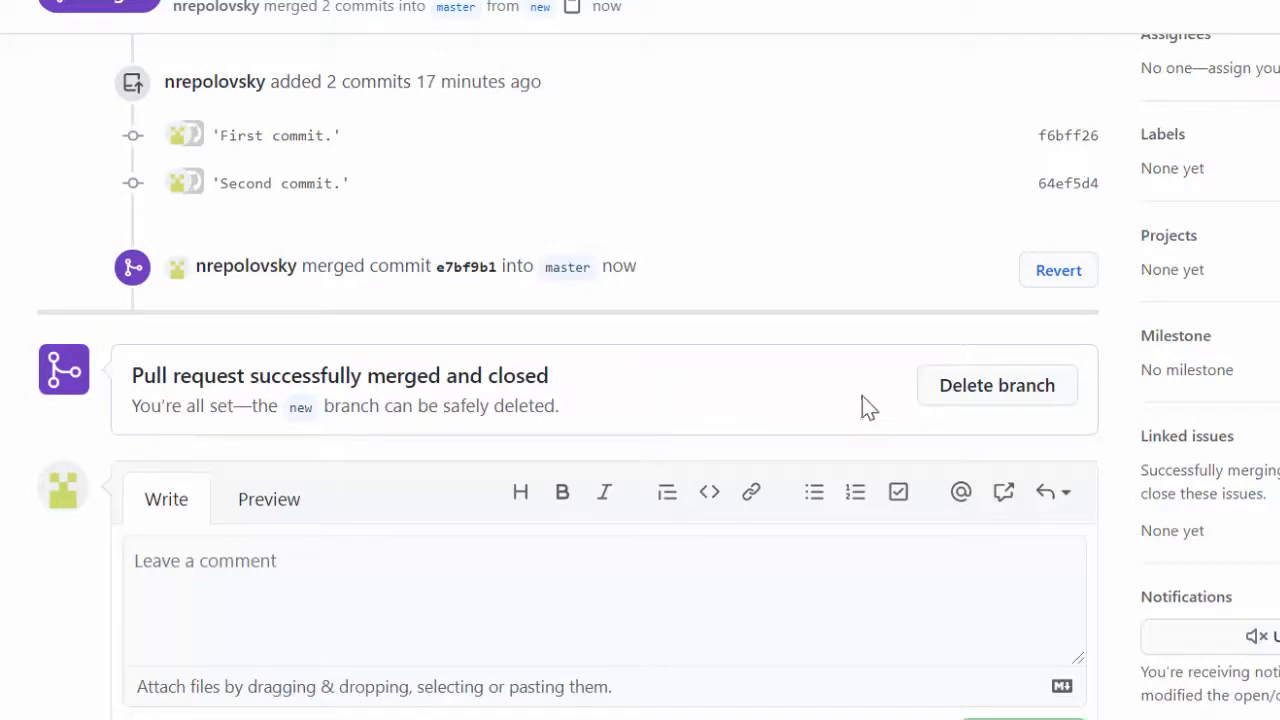
{"action": "mouse_move", "coordinate": [973, 395]}
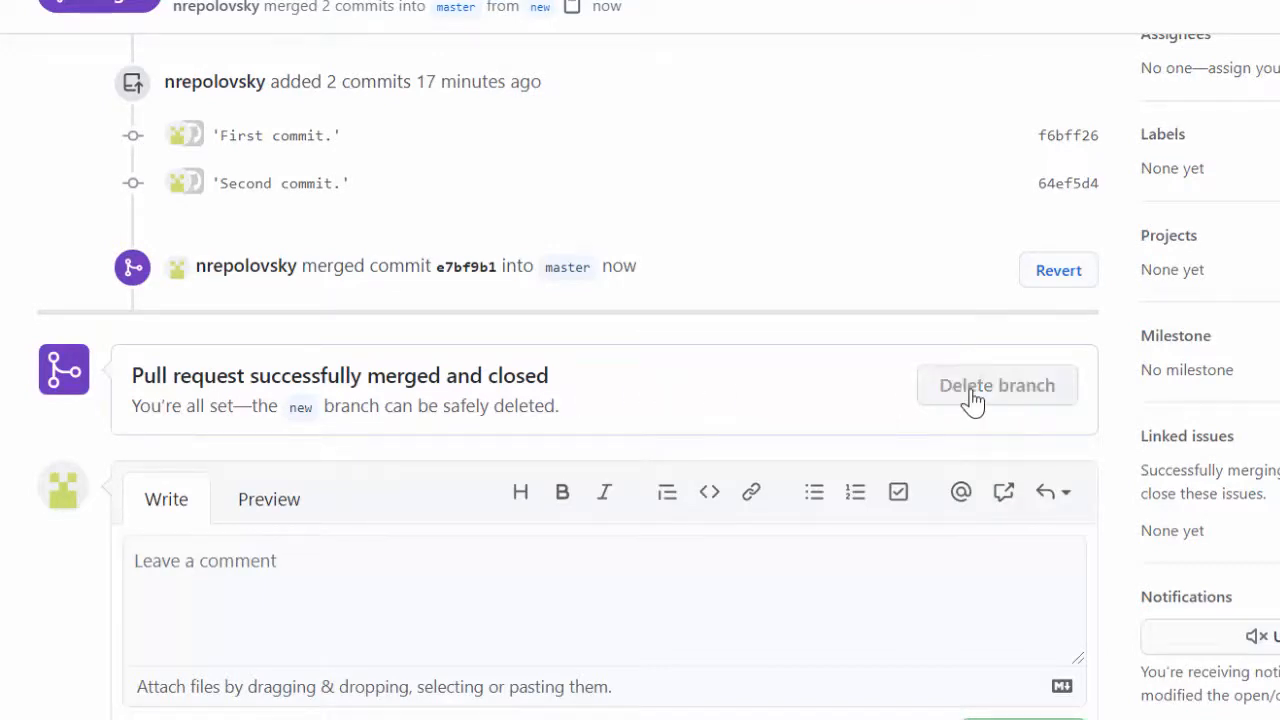
{"action": "left_click", "coordinate": [996, 385]}
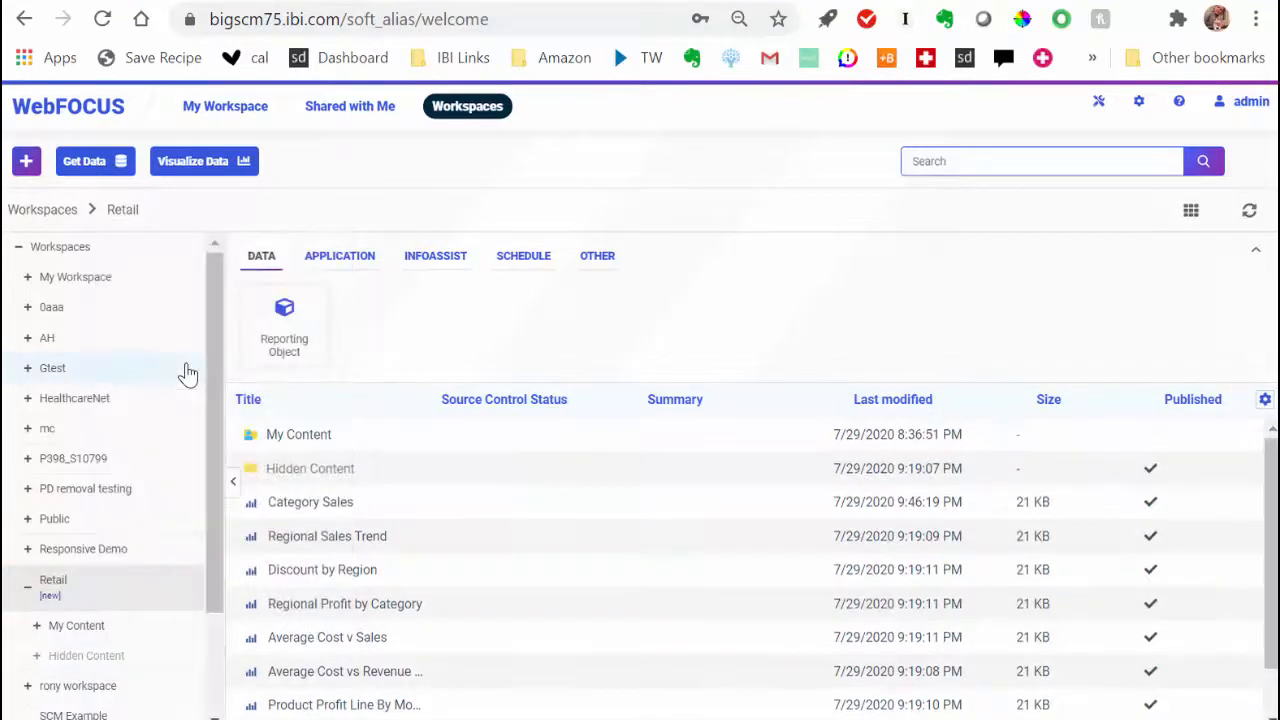
{"action": "mouse_move", "coordinate": [127, 585]}
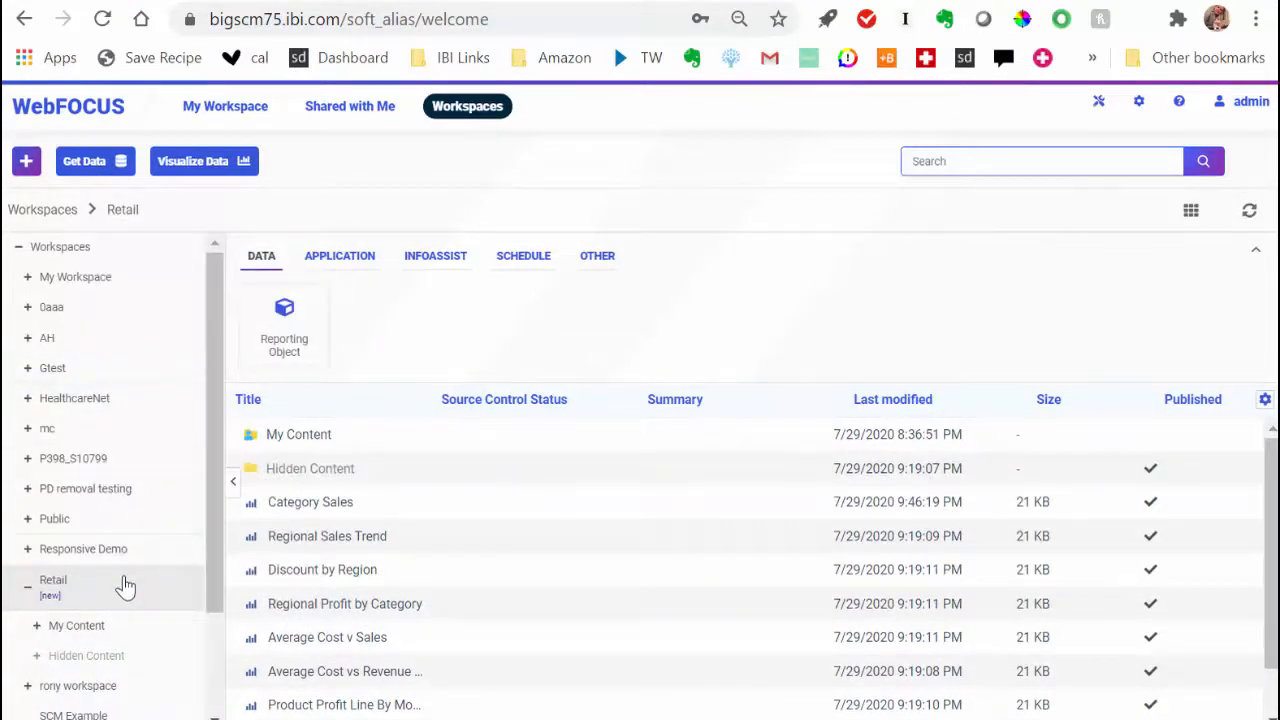
{"action": "mouse_move", "coordinate": [461, 535]}
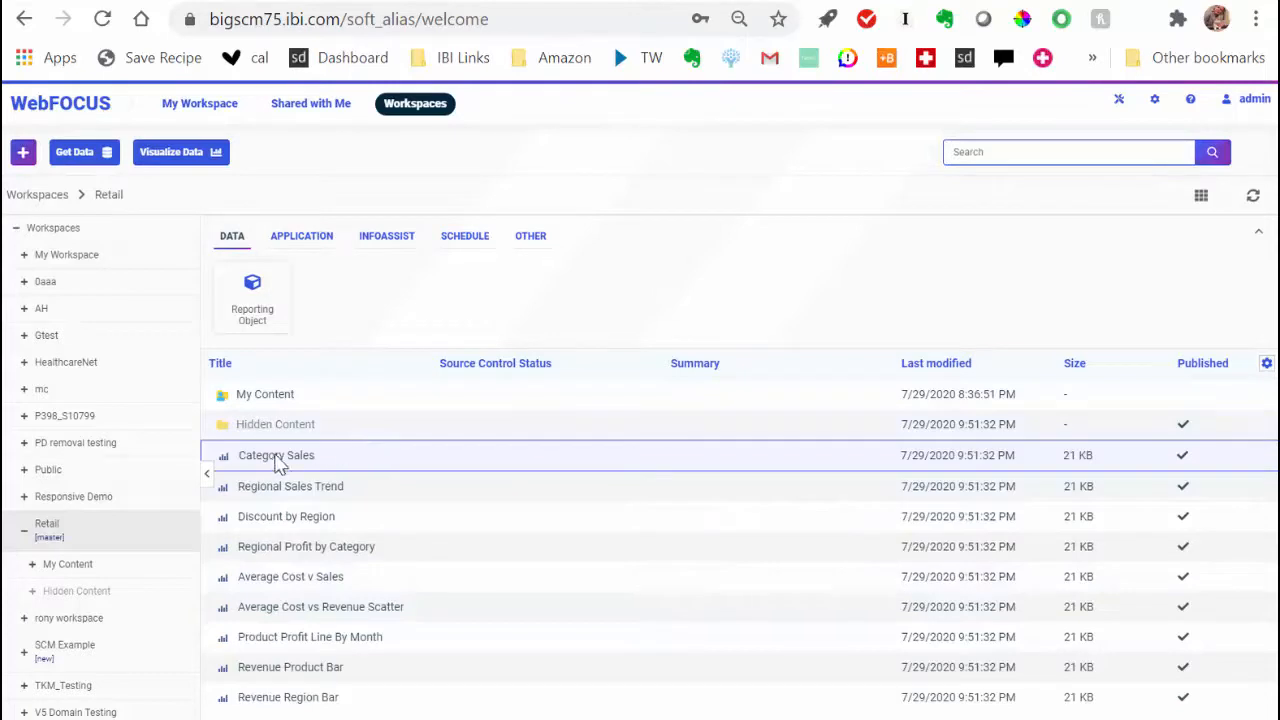
Step: Open Category Sales' Source Control History and check the First and Second commits
{"action": "right_click", "coordinate": [276, 455]}
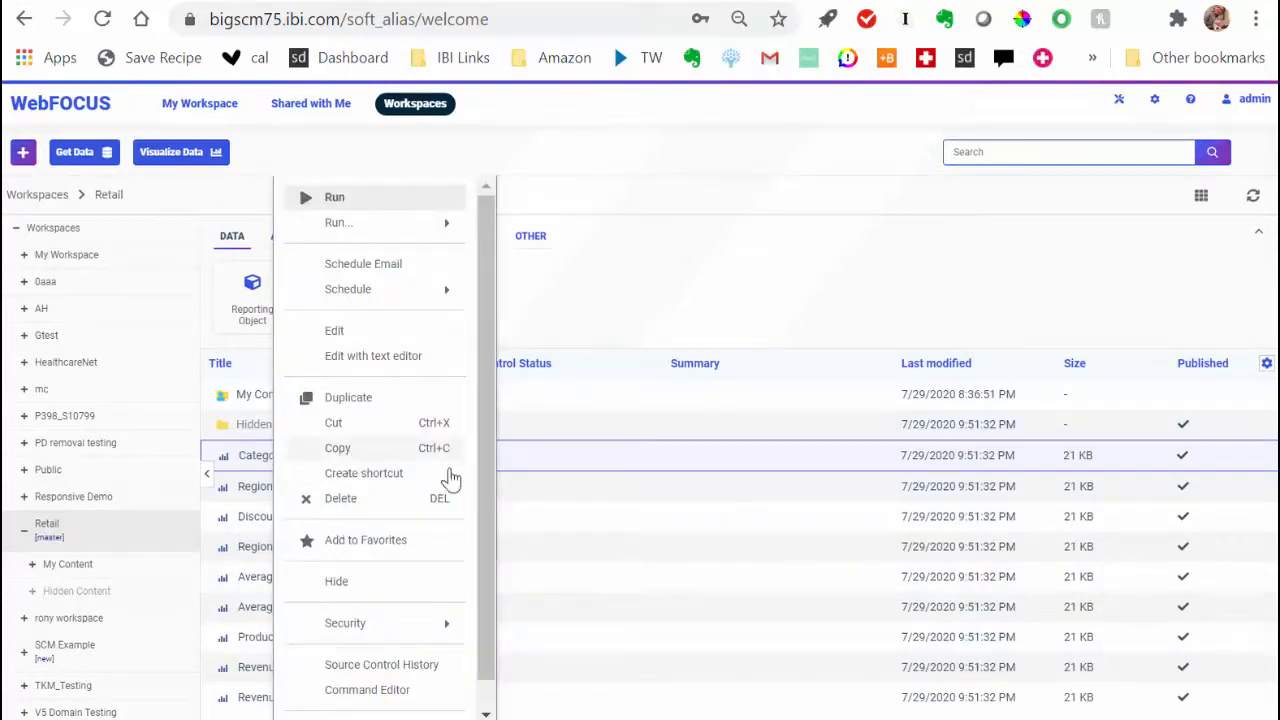
{"action": "mouse_move", "coordinate": [433, 670]}
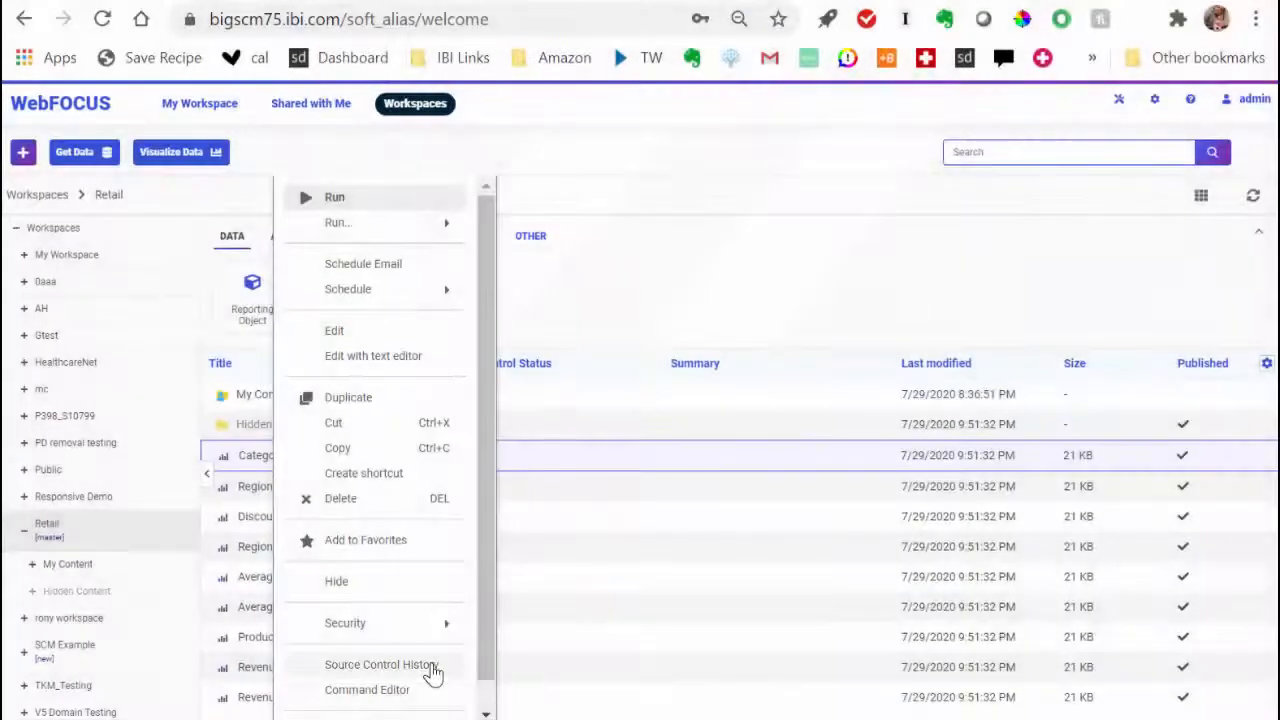
{"action": "left_click", "coordinate": [380, 664]}
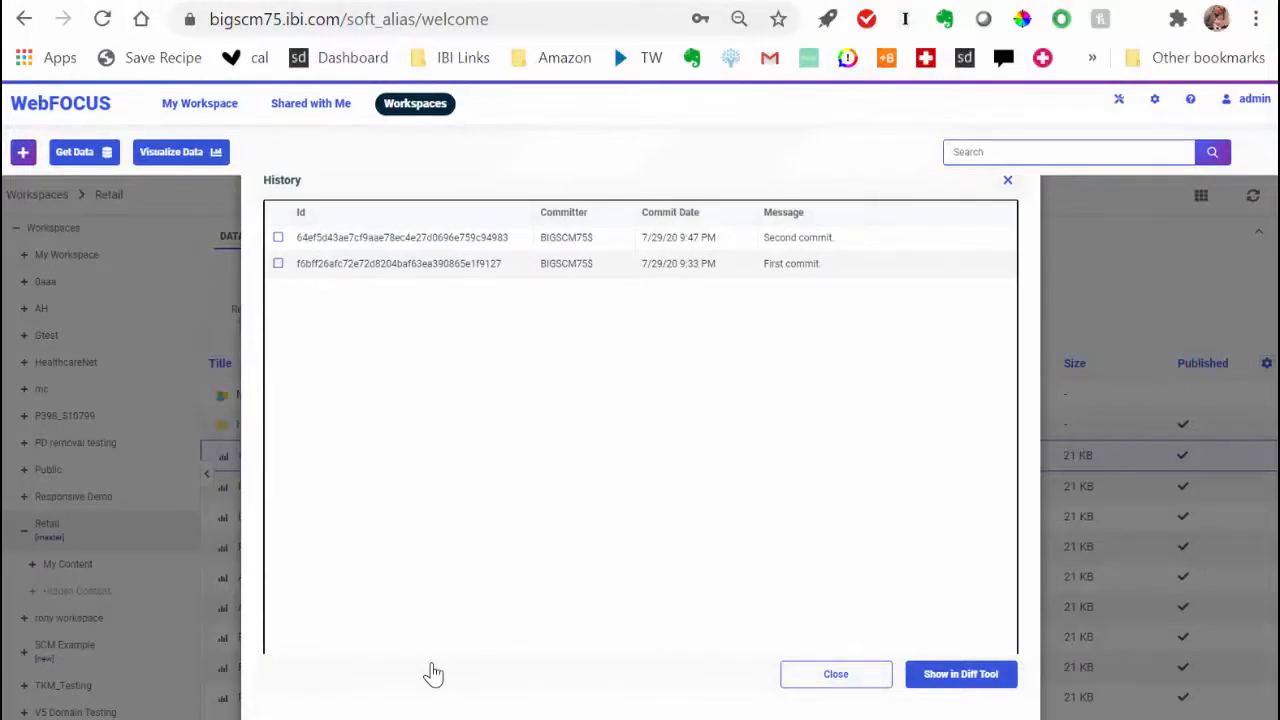
{"action": "mouse_move", "coordinate": [434, 657]}
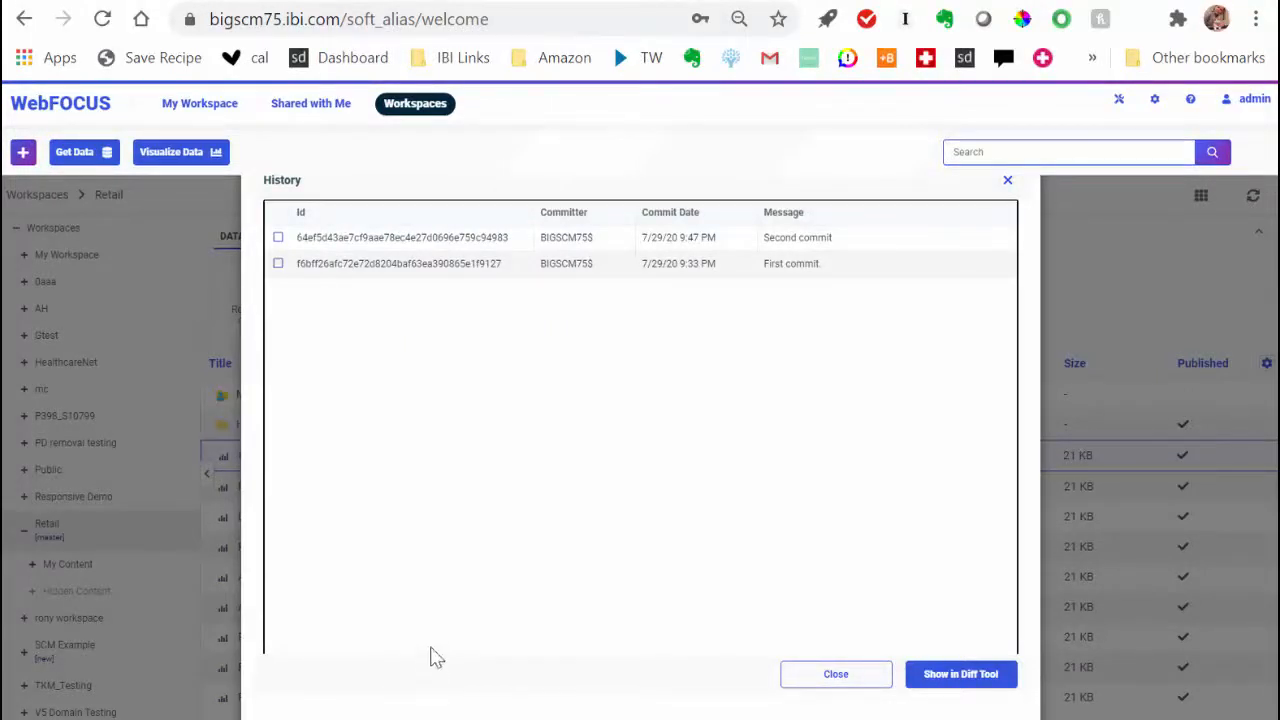
{"action": "mouse_move", "coordinate": [420, 370]}
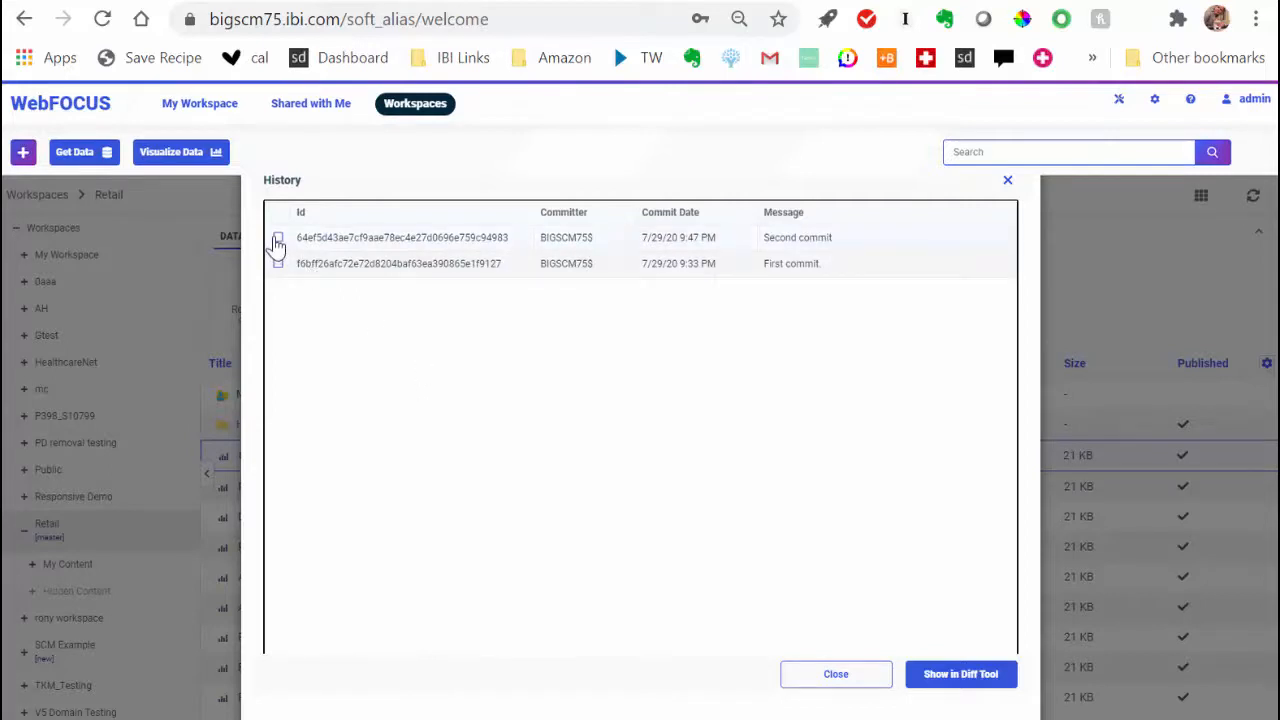
{"action": "left_click", "coordinate": [277, 238]}
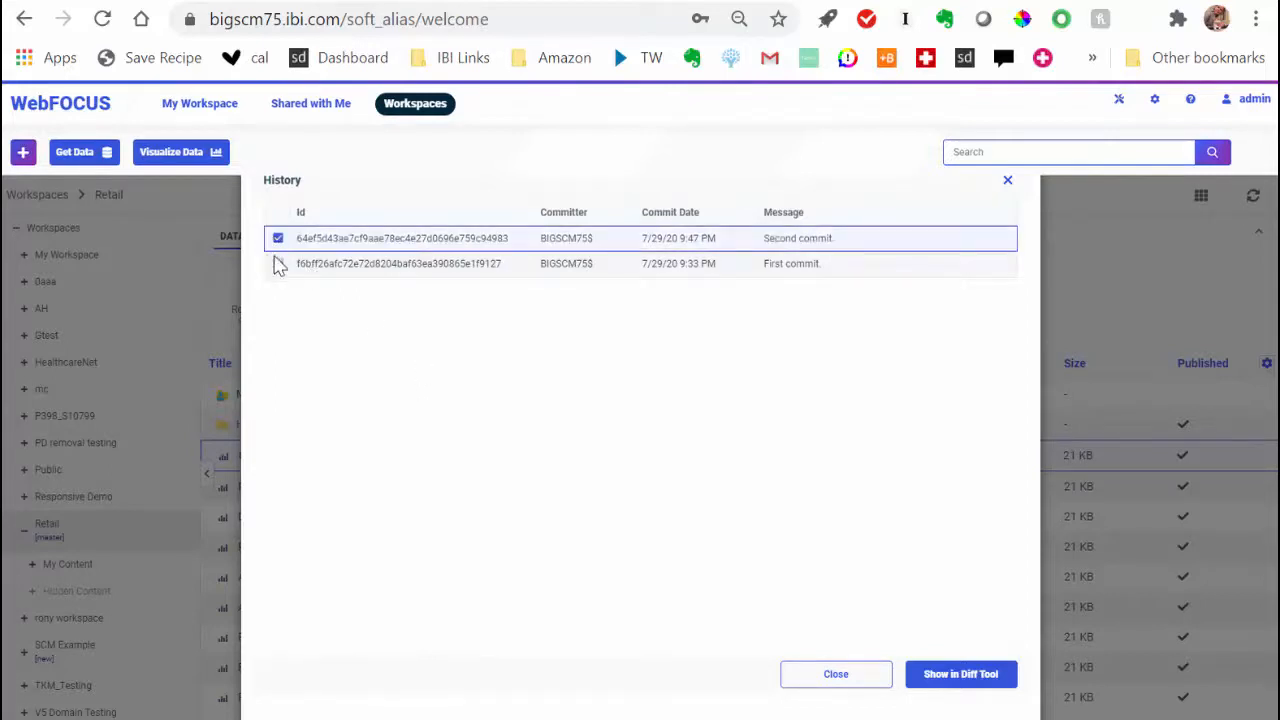
{"action": "left_click", "coordinate": [278, 263]}
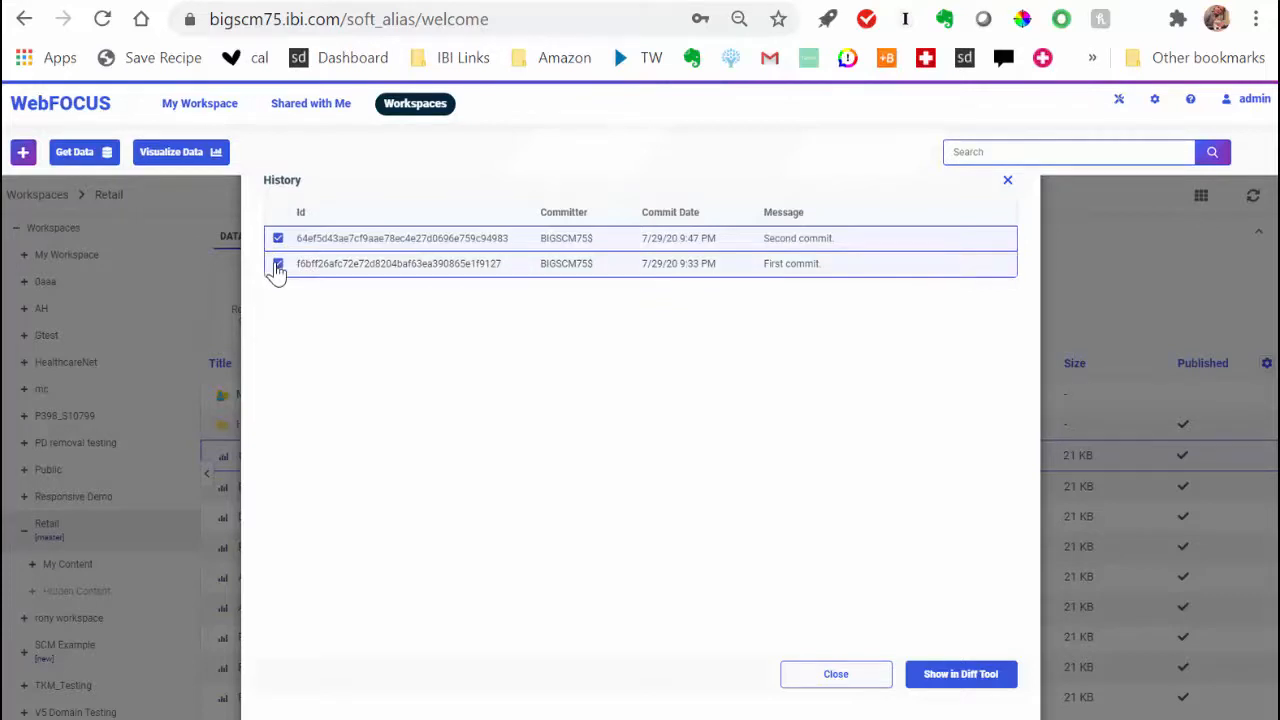
{"action": "left_click", "coordinate": [278, 263]}
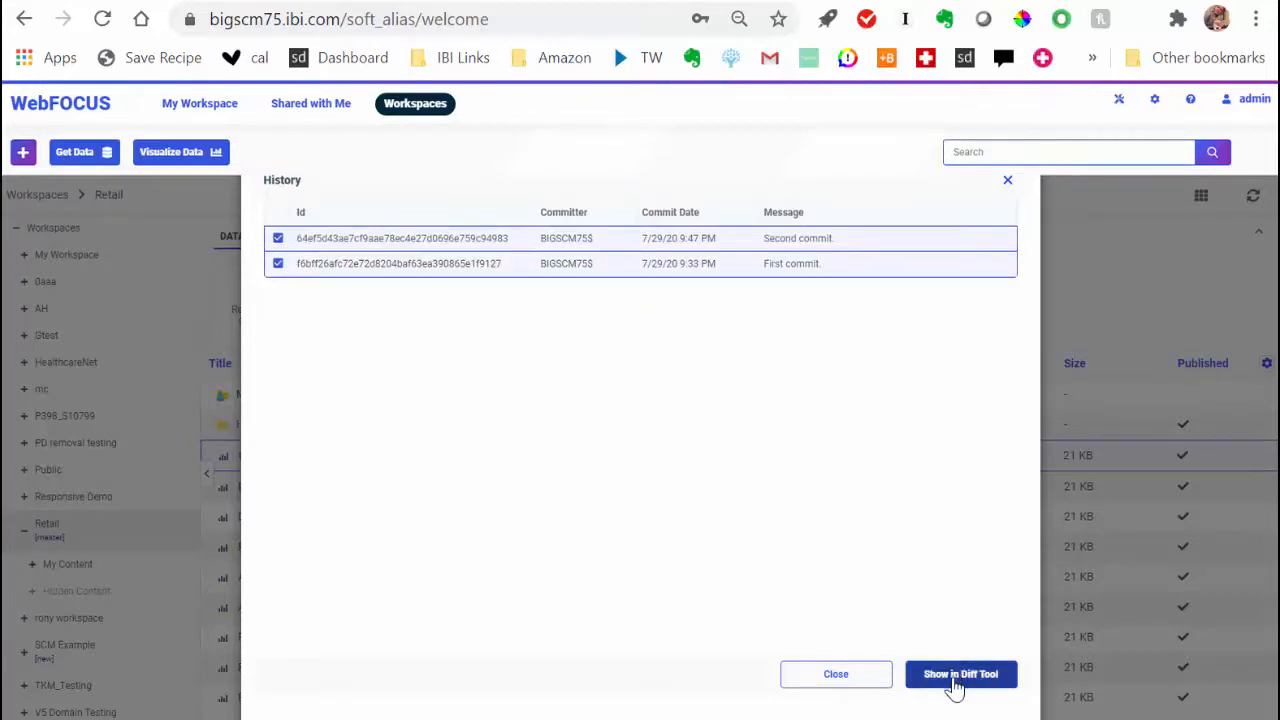
Step: Compare the two commits in the Diff Tool and scroll through Category_Sales.fex's changes
{"action": "left_click", "coordinate": [960, 673]}
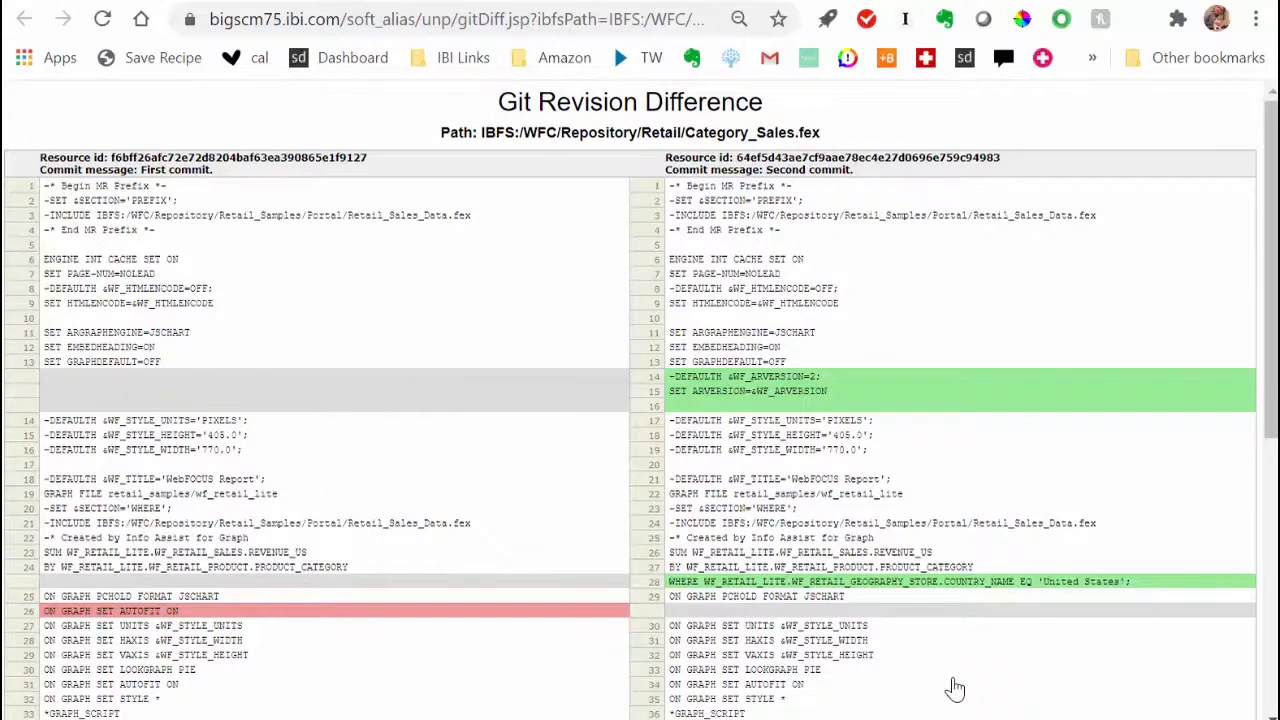
{"action": "scroll", "scroll_direction": "down", "scroll_amount": 3}
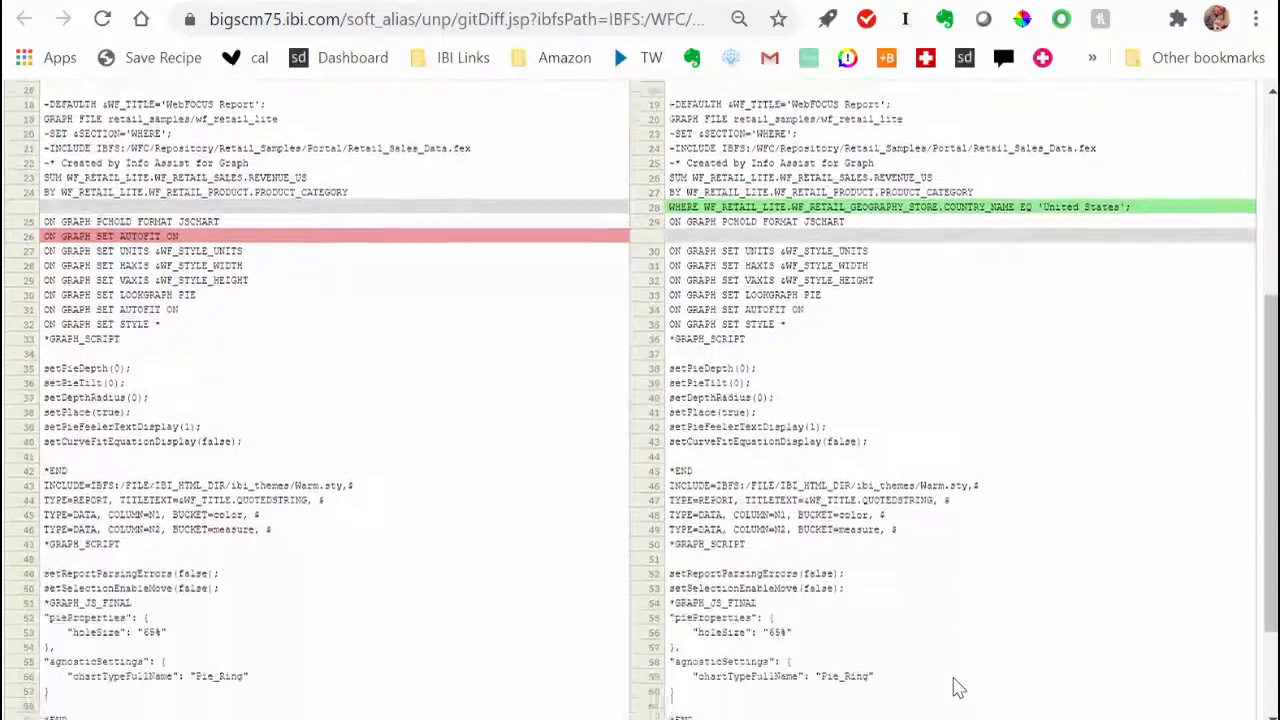
{"action": "scroll", "scroll_direction": "up", "scroll_amount": 3}
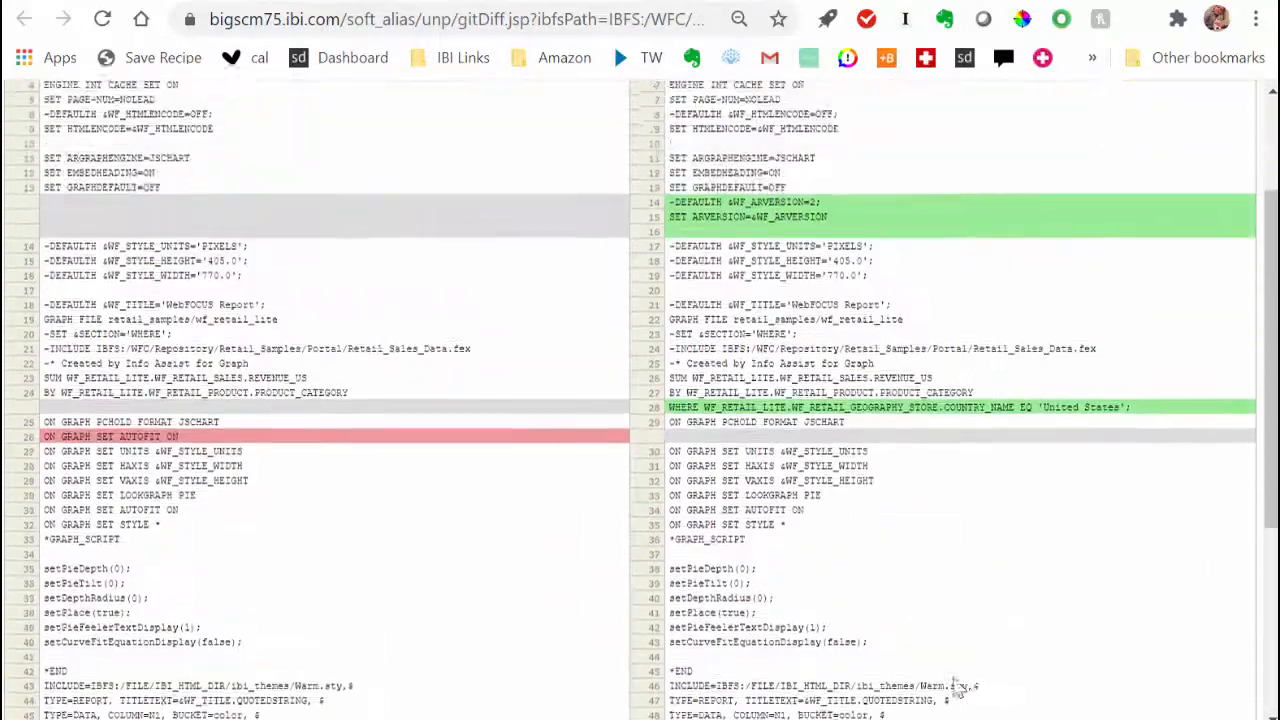
{"action": "scroll", "scroll_direction": "up", "scroll_amount": 3}
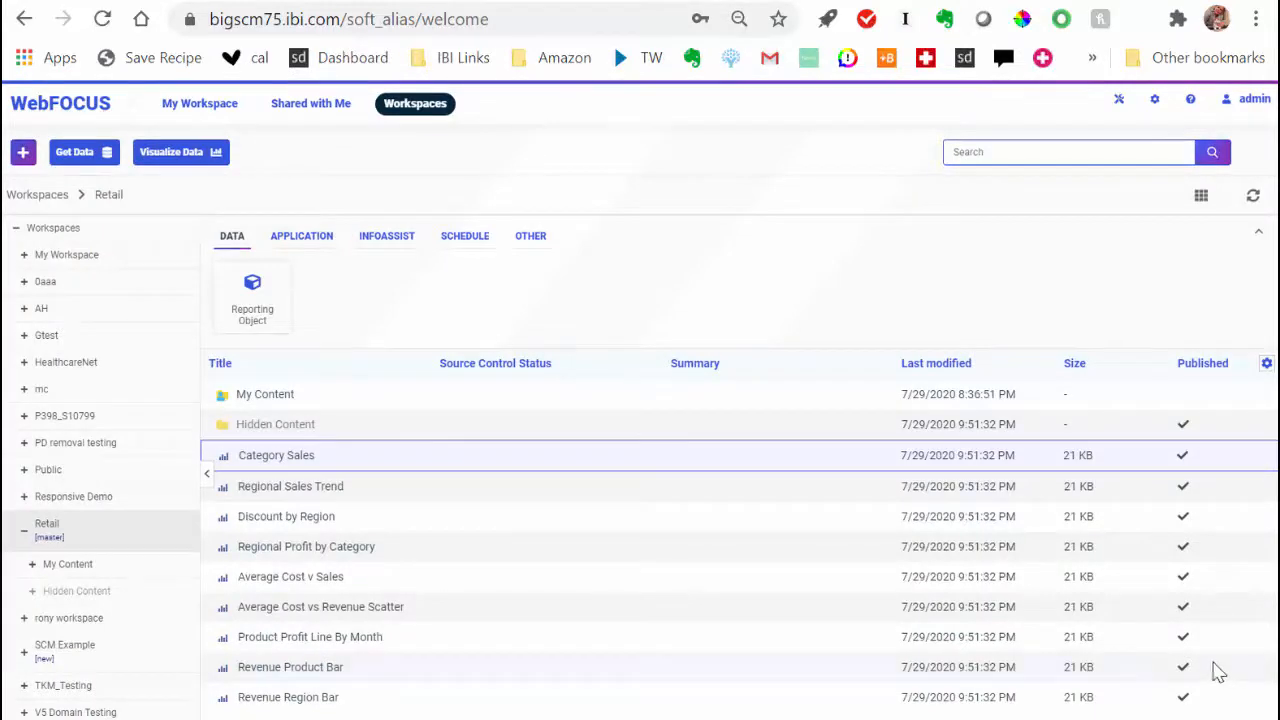
{"action": "mouse_move", "coordinate": [154, 533]}
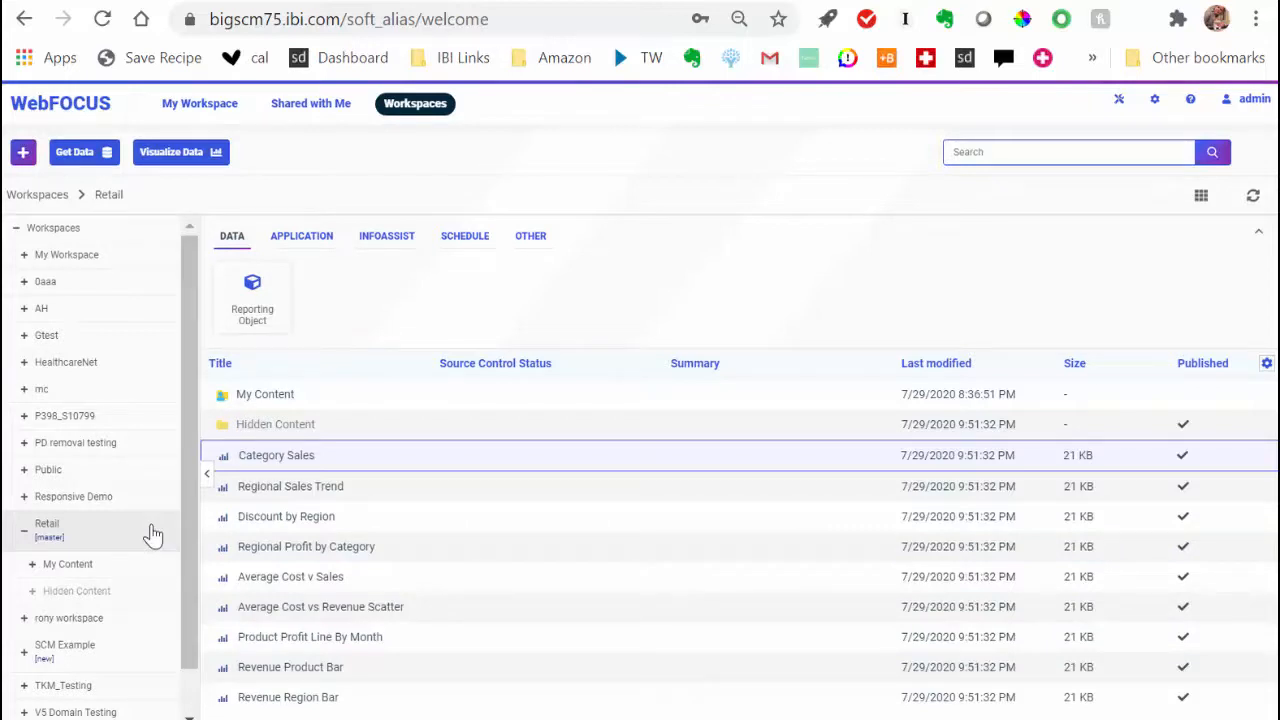
{"action": "right_click", "coordinate": [47, 523]}
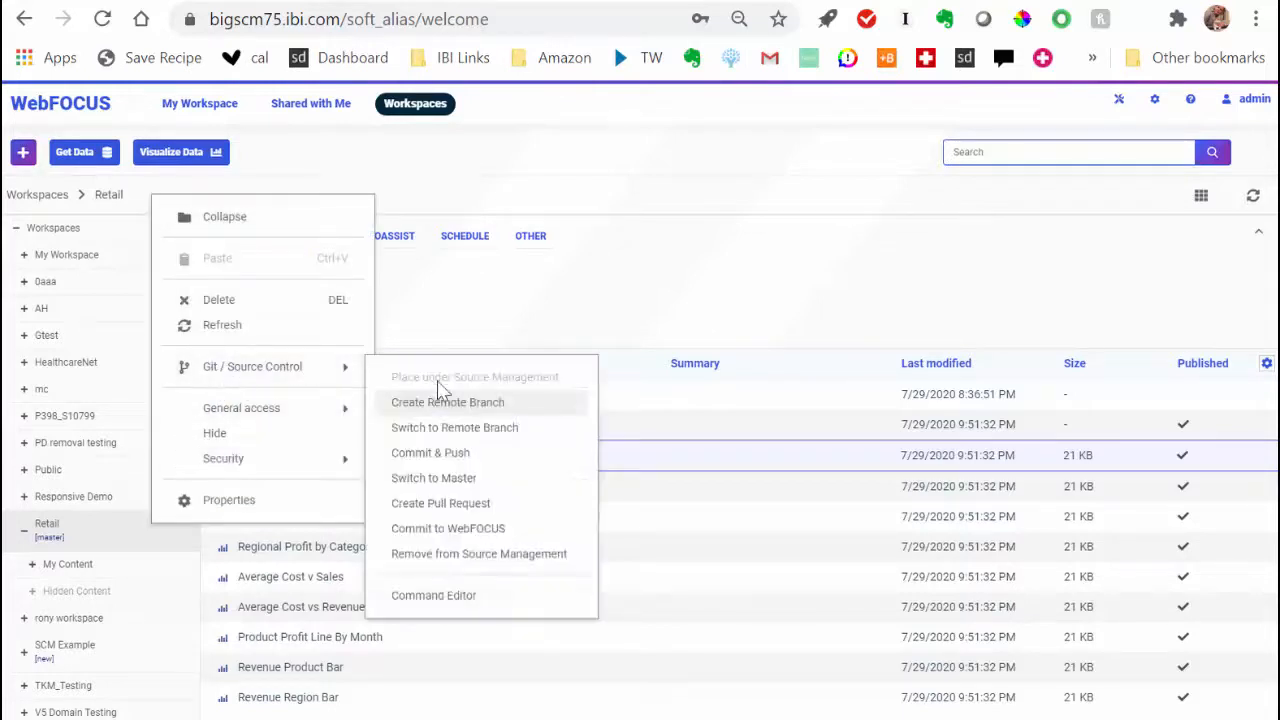
{"action": "mouse_move", "coordinate": [503, 600]}
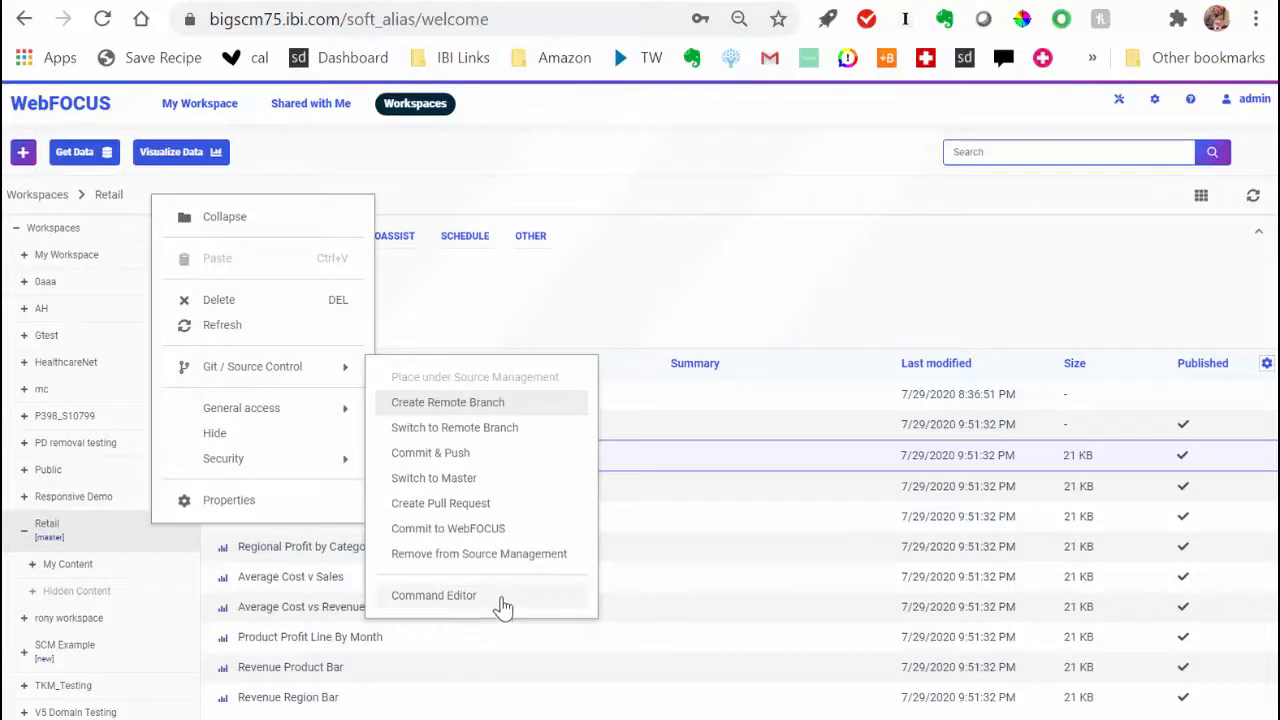
{"action": "left_click", "coordinate": [433, 595]}
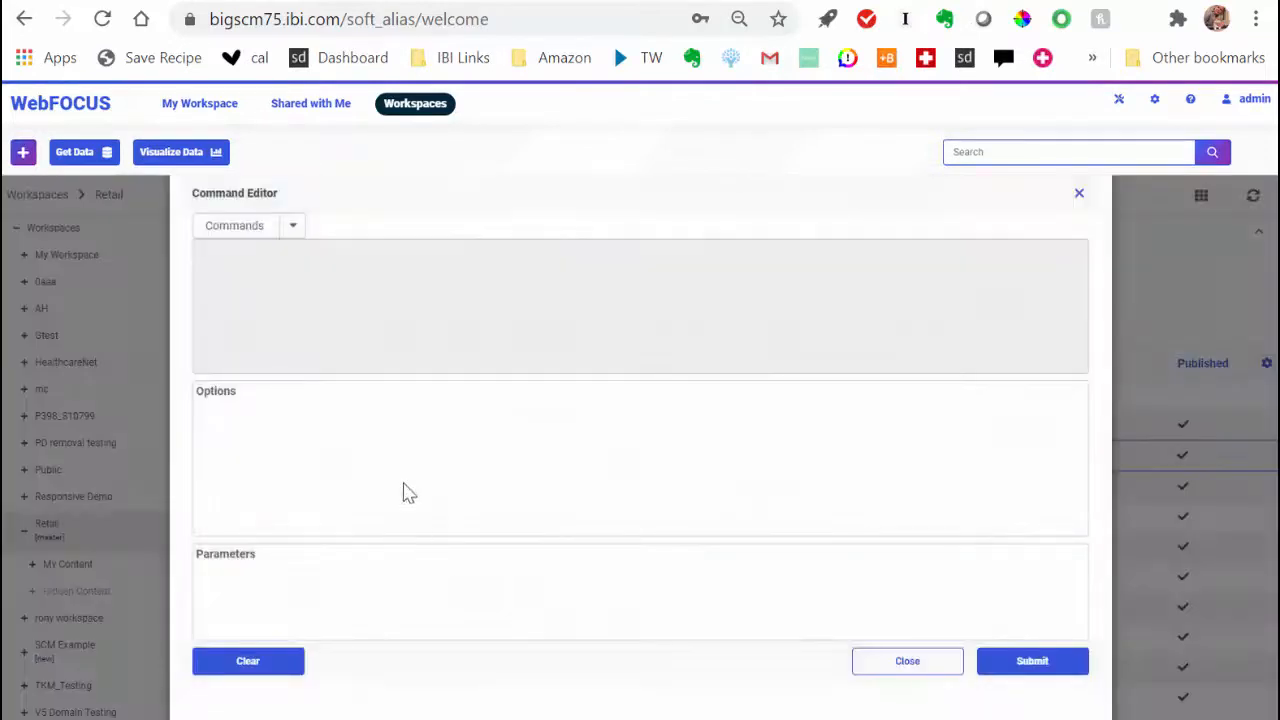
{"action": "mouse_move", "coordinate": [292, 228]}
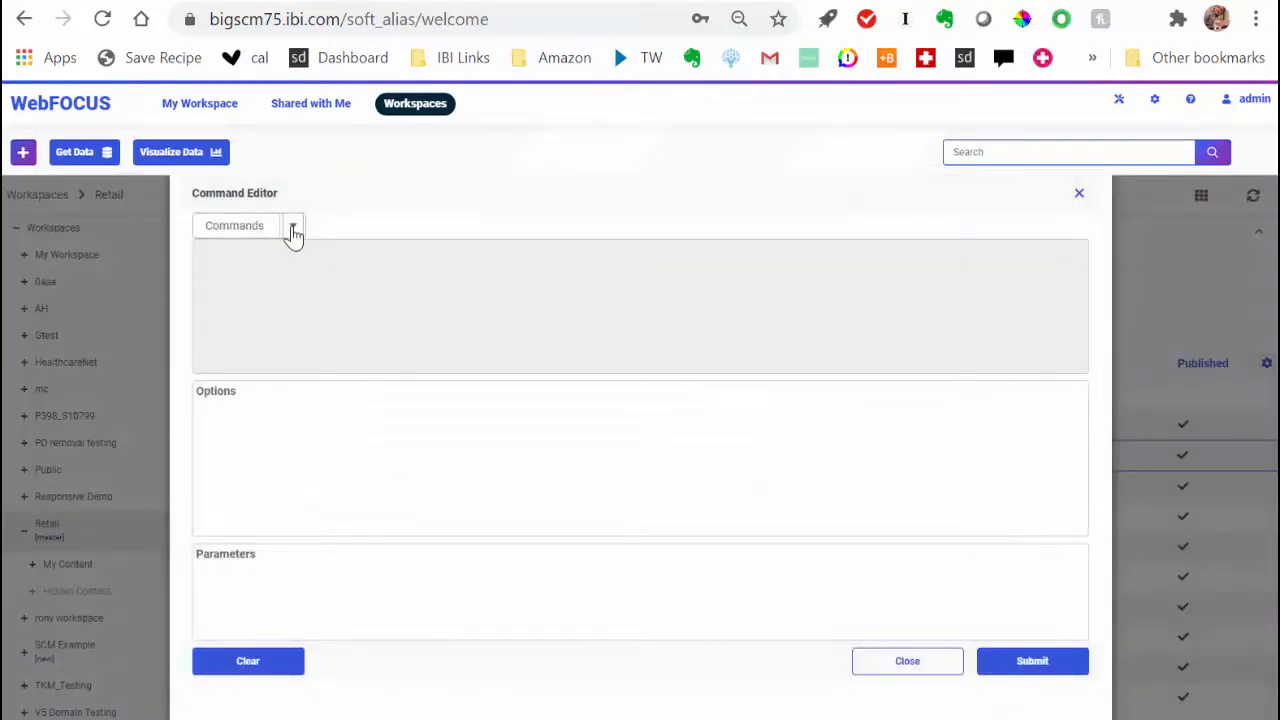
{"action": "left_click", "coordinate": [293, 225]}
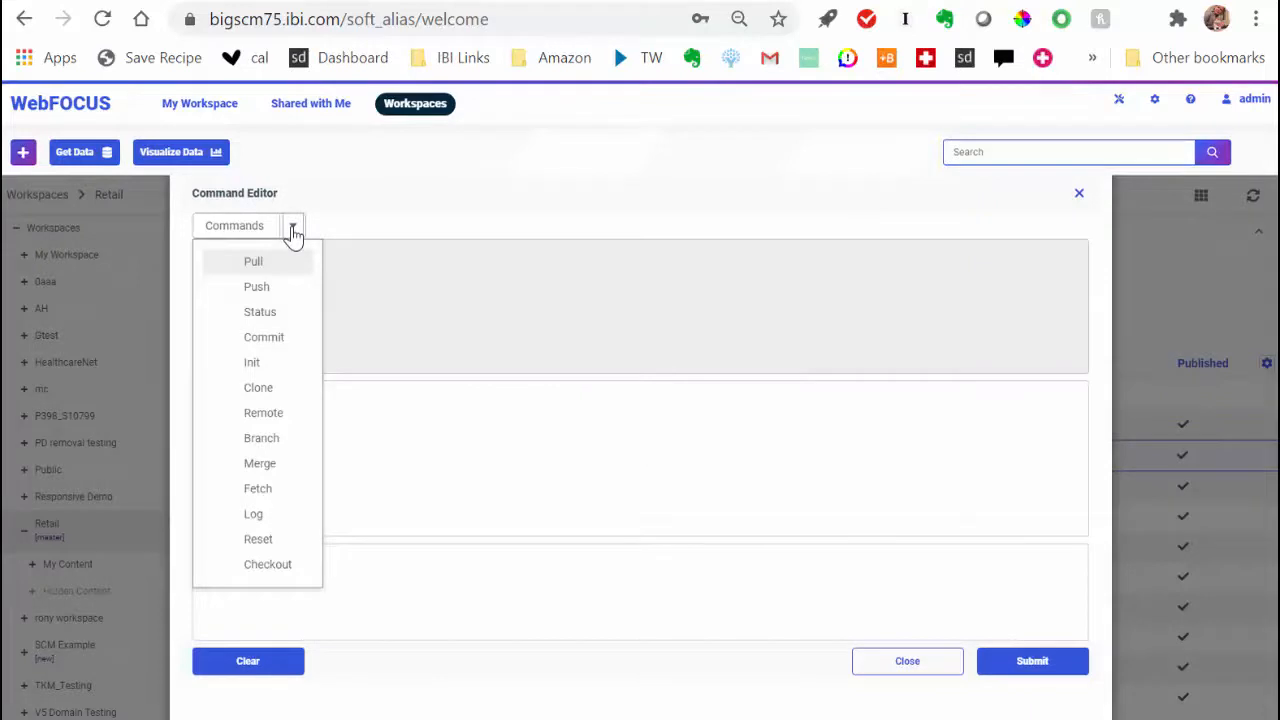
{"action": "mouse_move", "coordinate": [277, 418]}
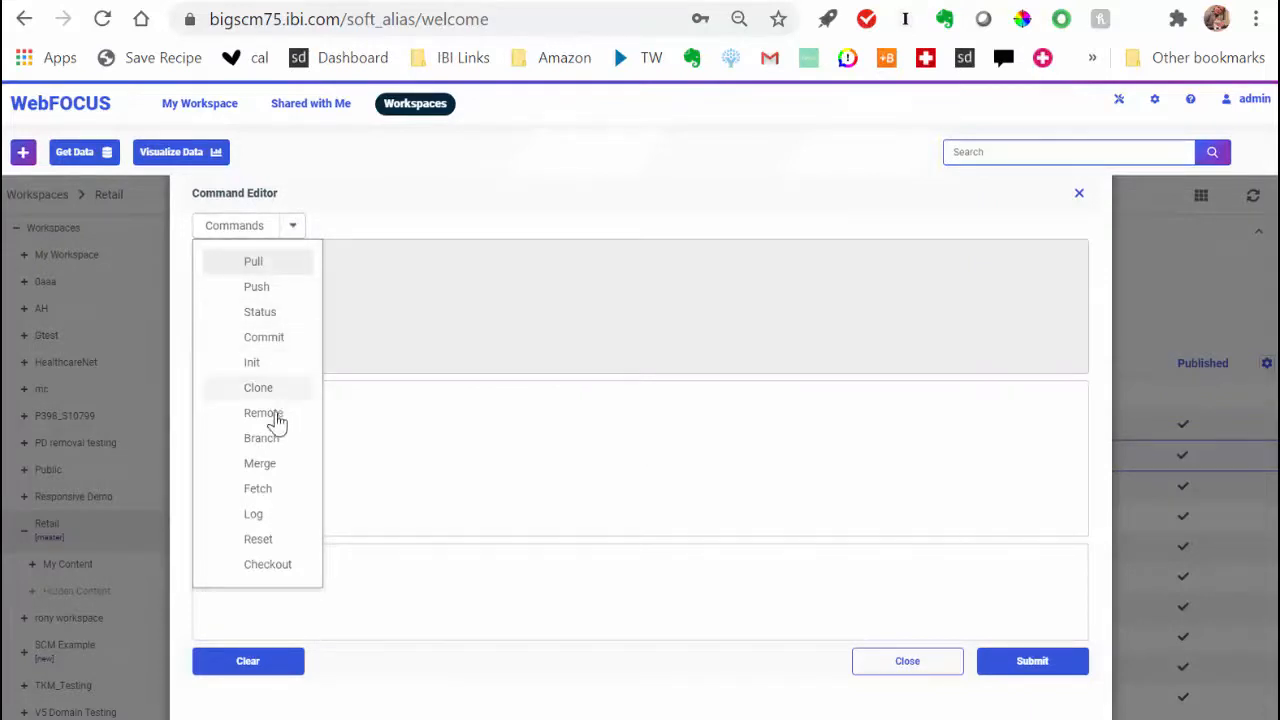
{"action": "mouse_move", "coordinate": [277, 572]}
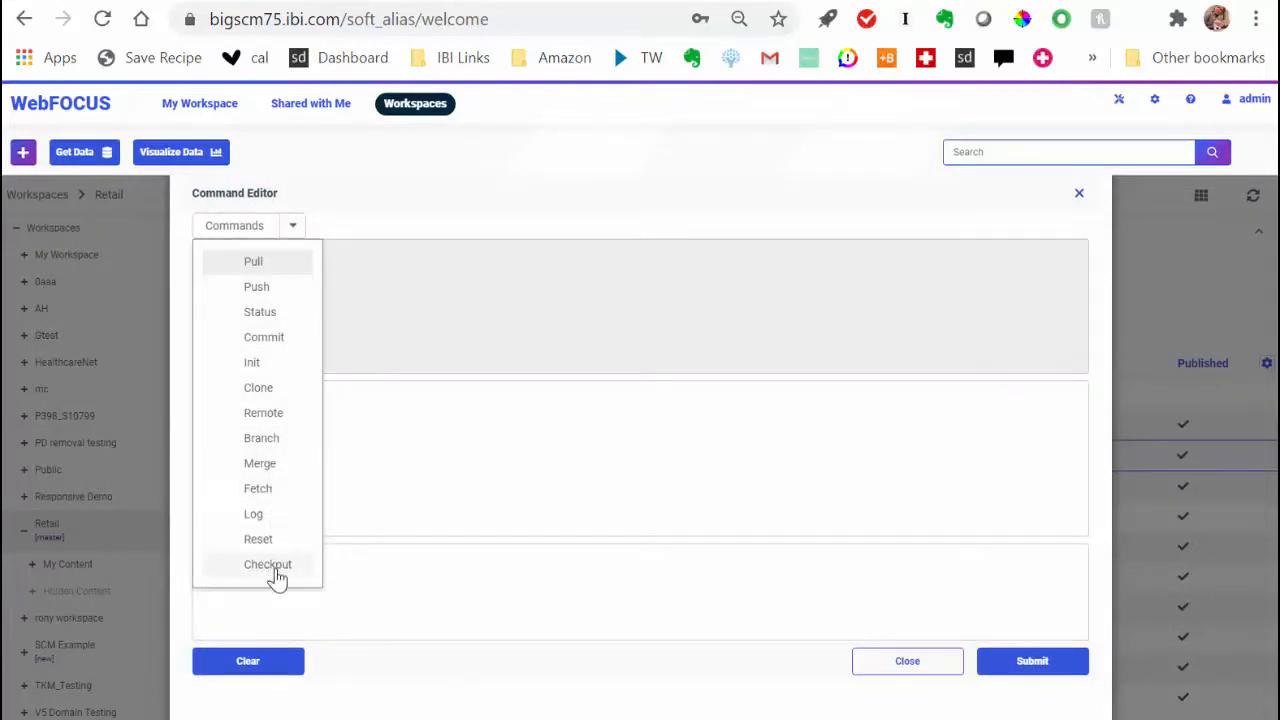
{"action": "mouse_move", "coordinate": [667, 674]}
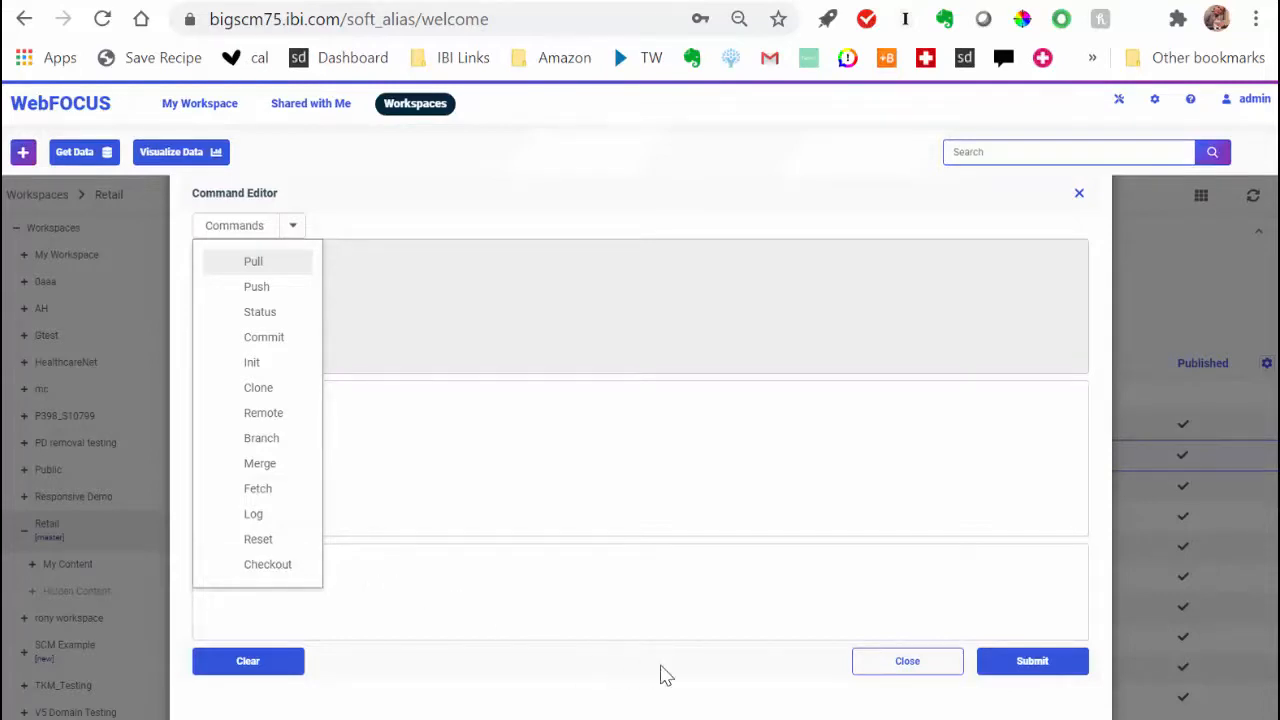
{"action": "mouse_move", "coordinate": [907, 660]}
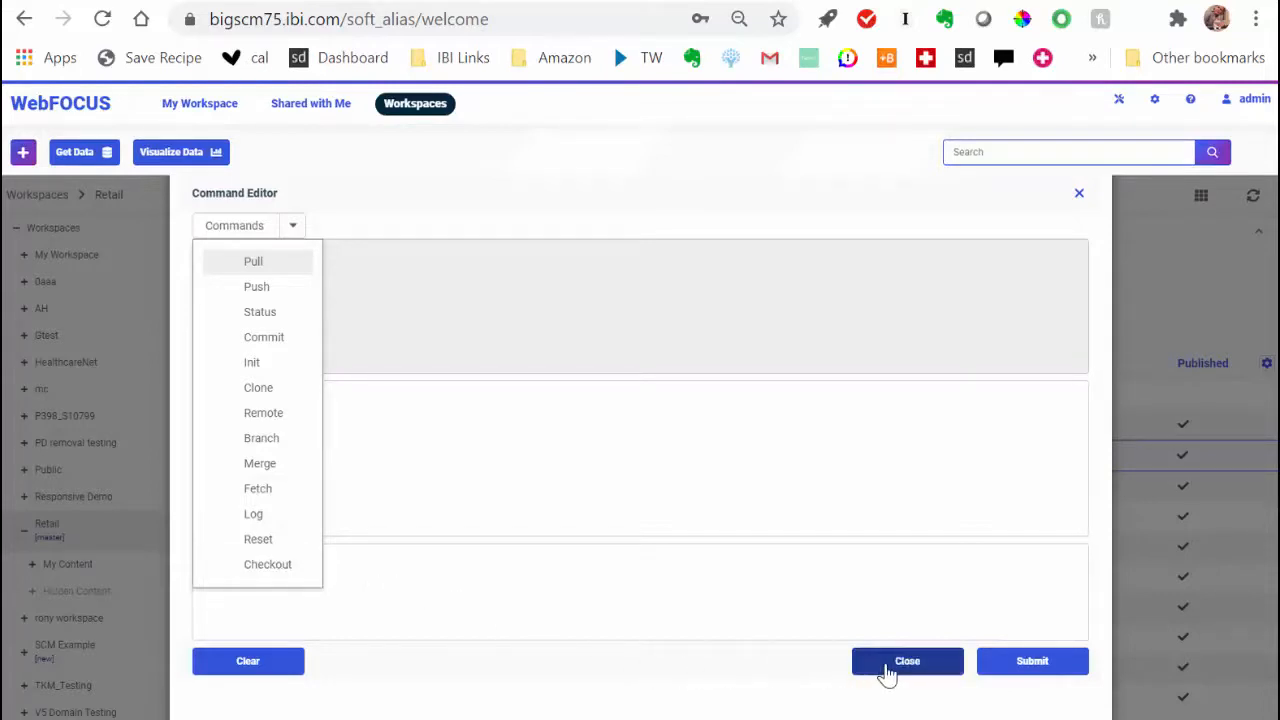
{"action": "left_click", "coordinate": [907, 660]}
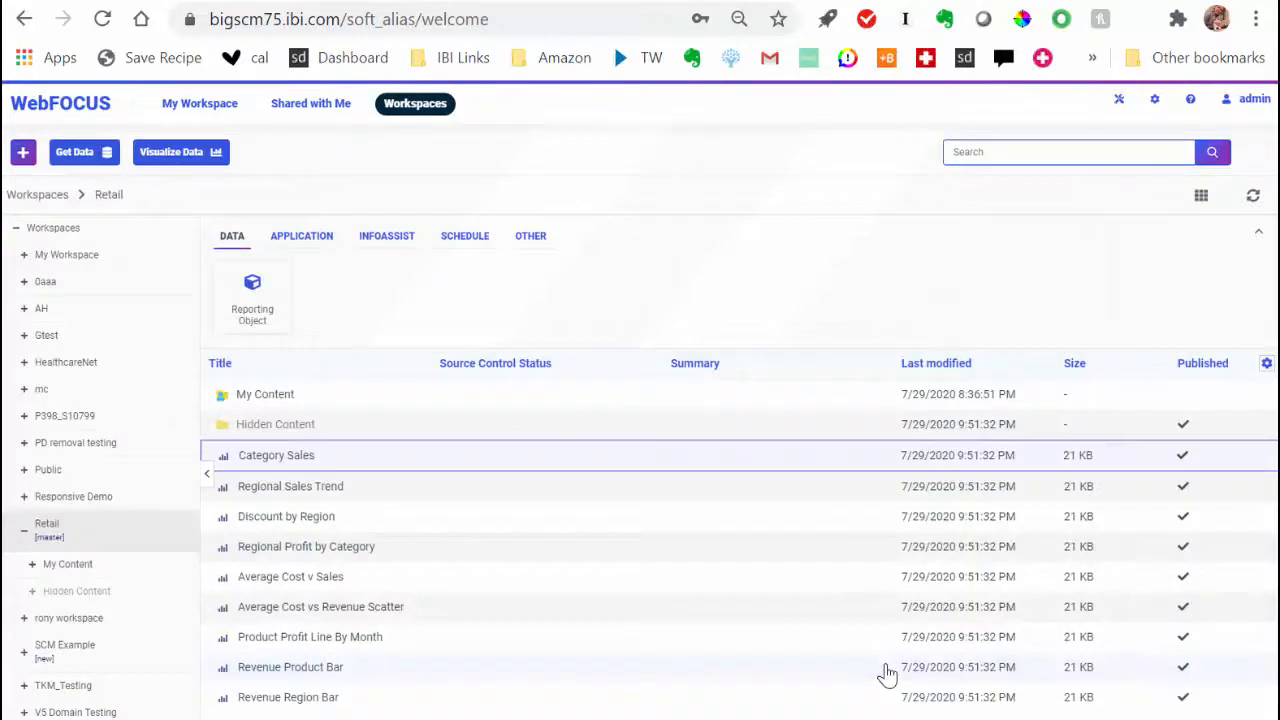